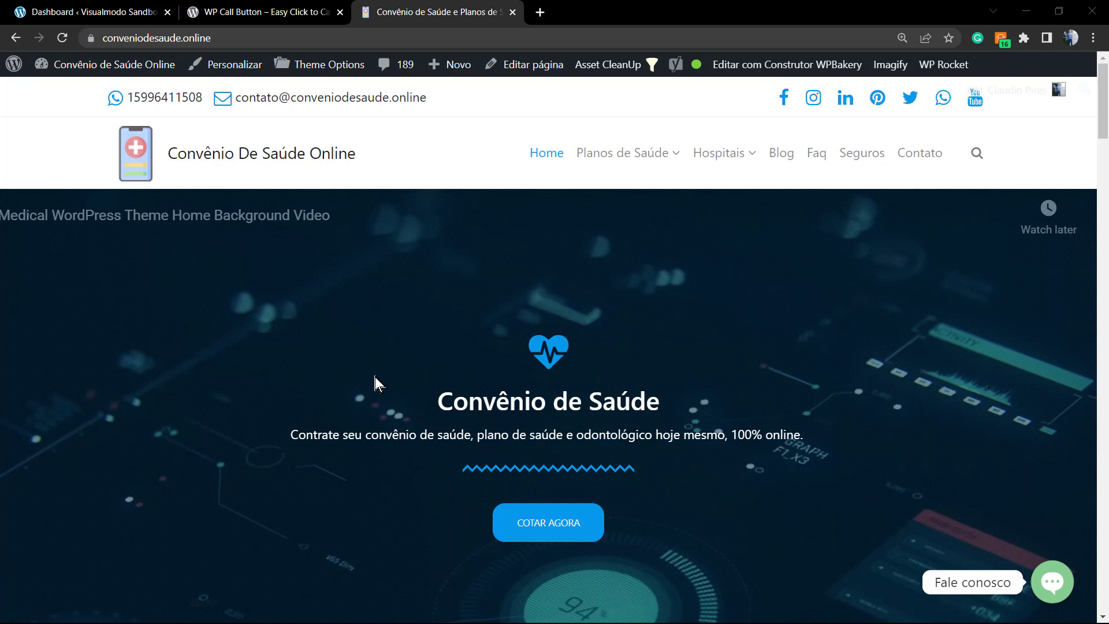
mouse_move(1071, 559)
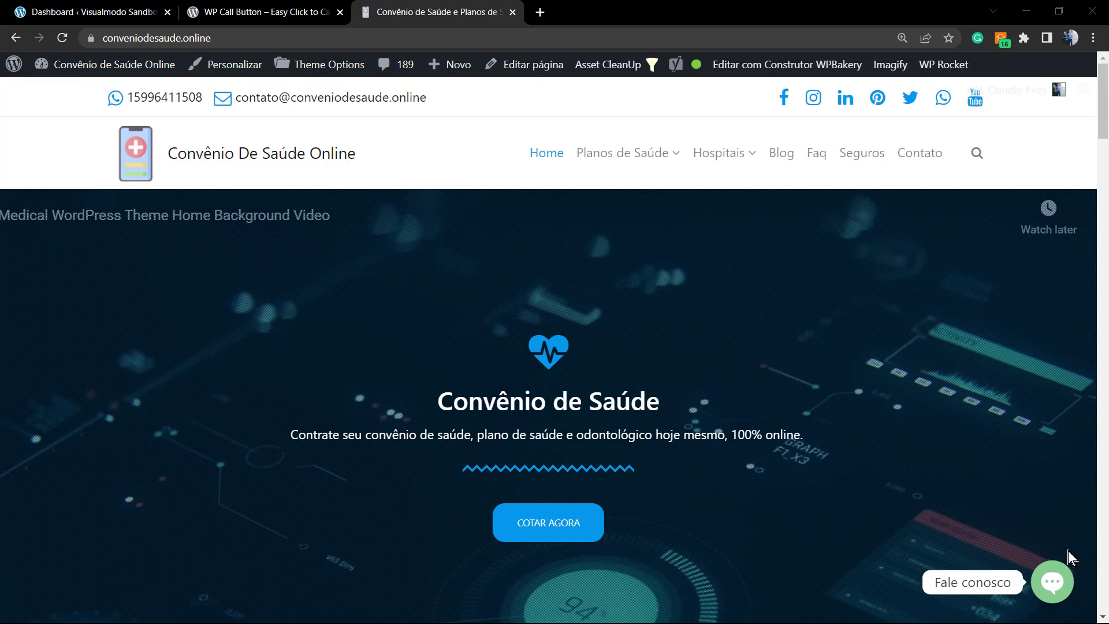
Step: Expand the 'Fale conosco' bubble into WhatsApp and call icons, then switch to the dashboard
click(1052, 583)
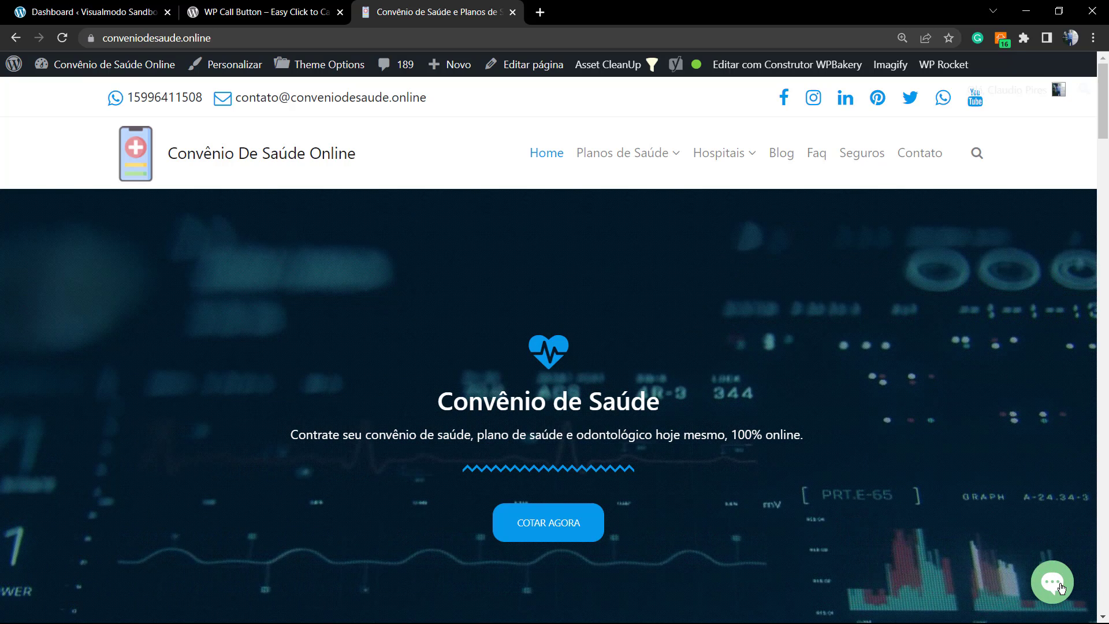
click(1052, 583)
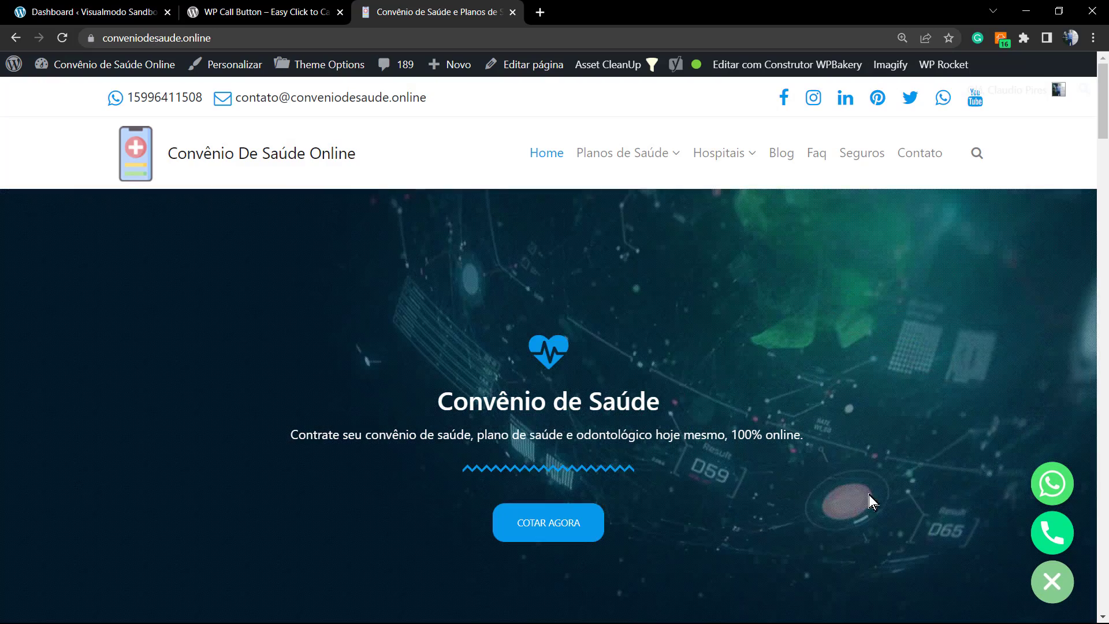
mouse_move(420, 331)
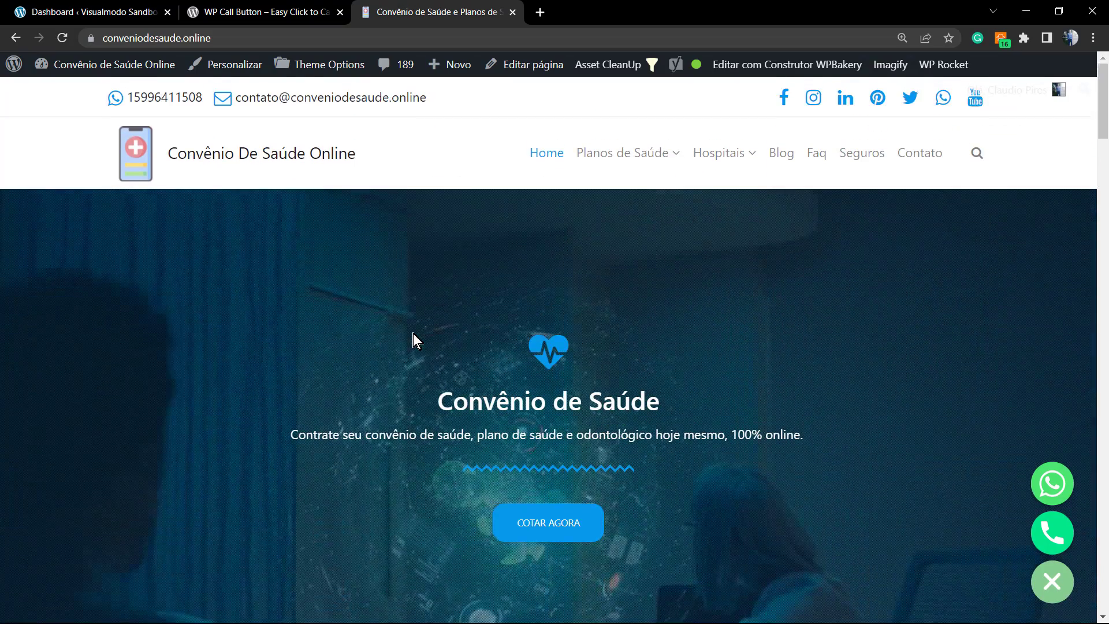
click(85, 12)
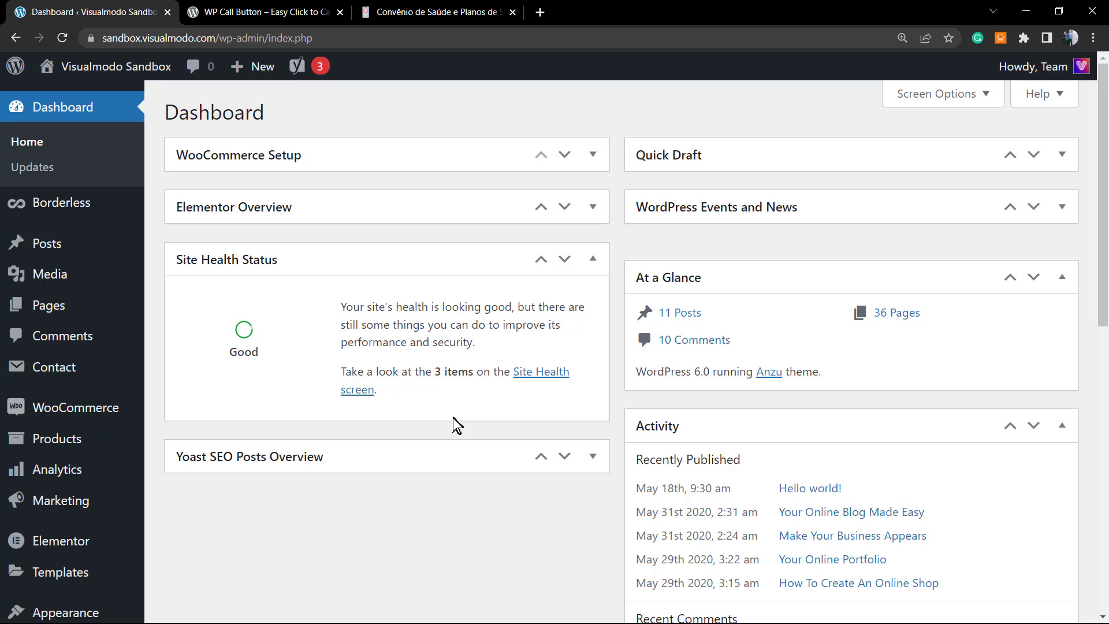
mouse_move(472, 409)
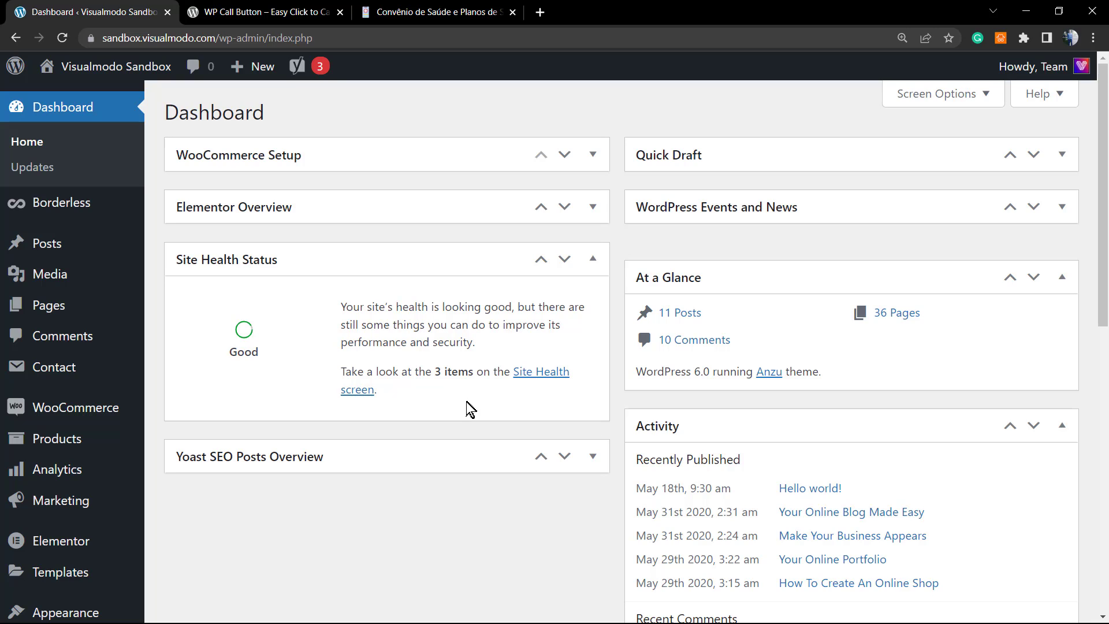
mouse_move(348, 374)
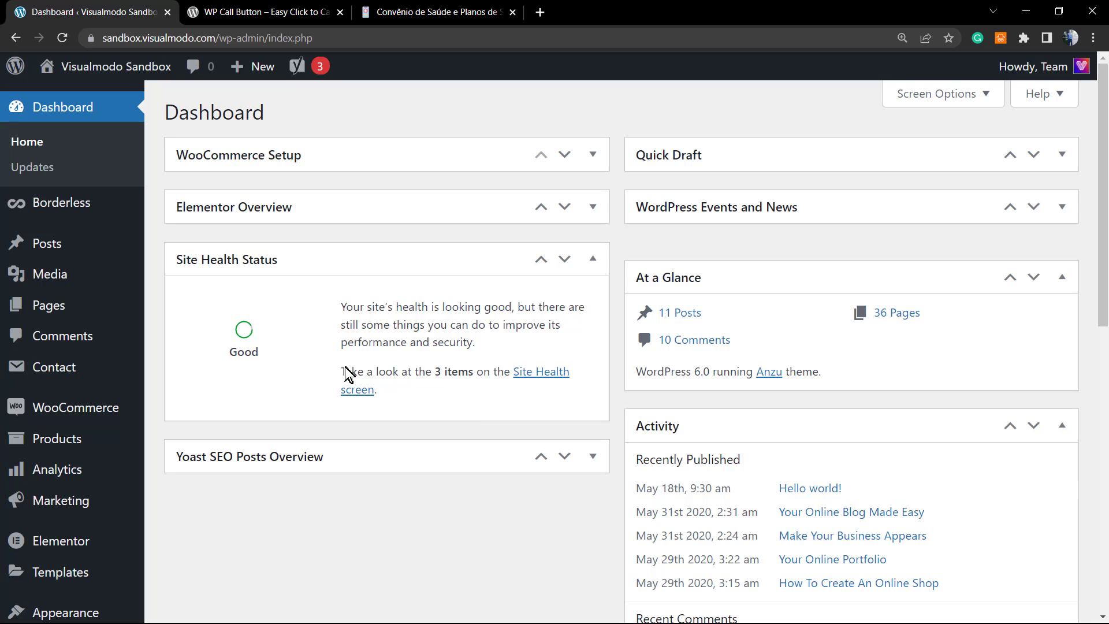
mouse_move(434, 218)
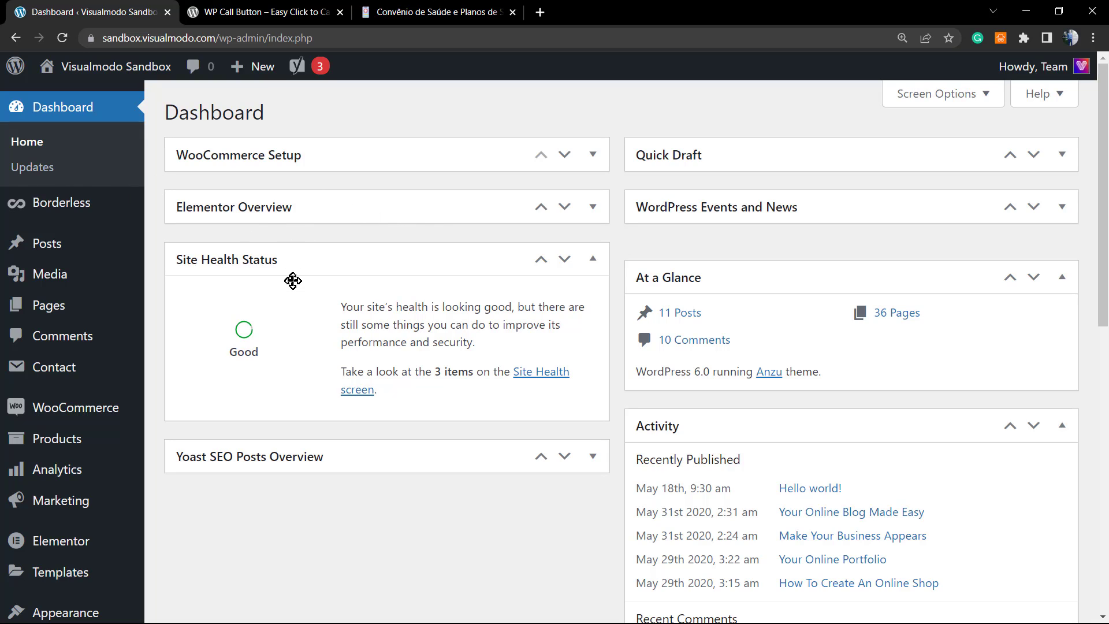
mouse_move(303, 330)
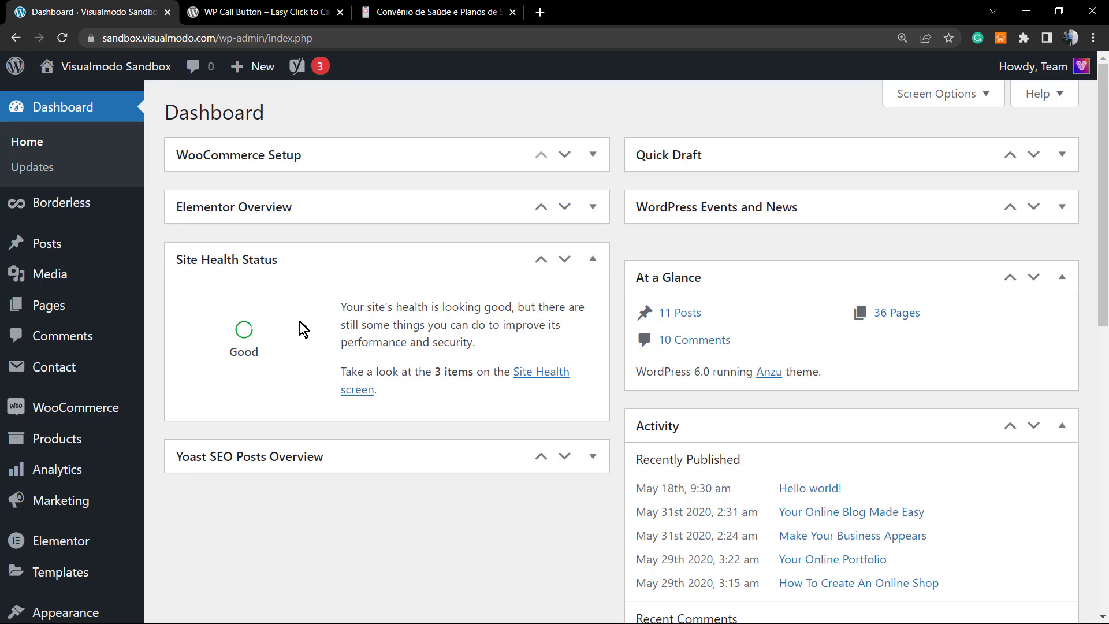
mouse_move(54, 366)
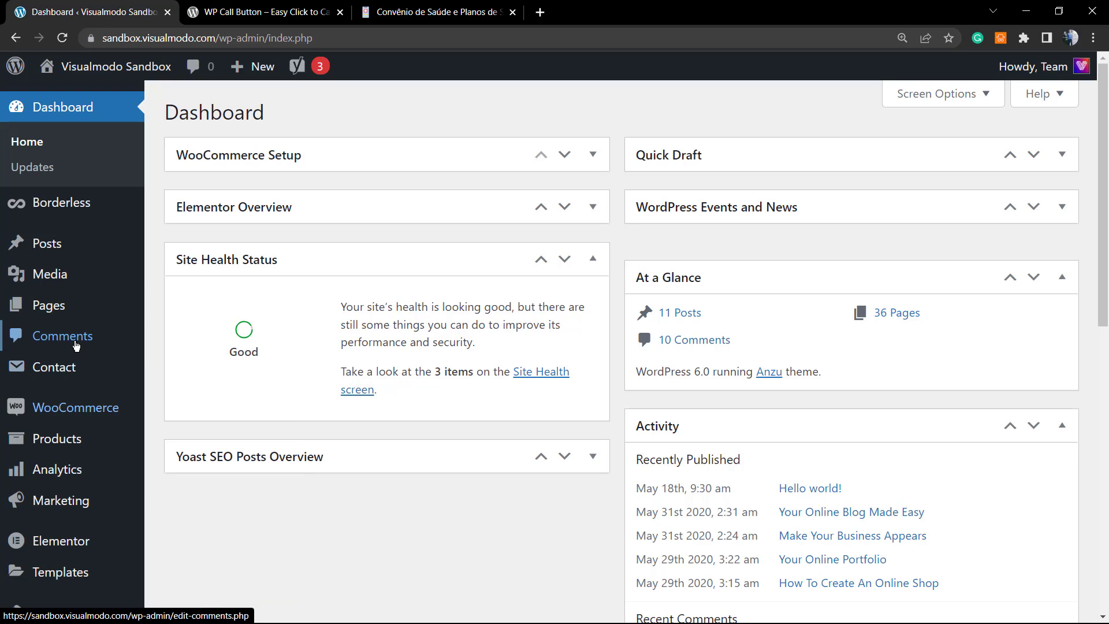
mouse_move(60, 341)
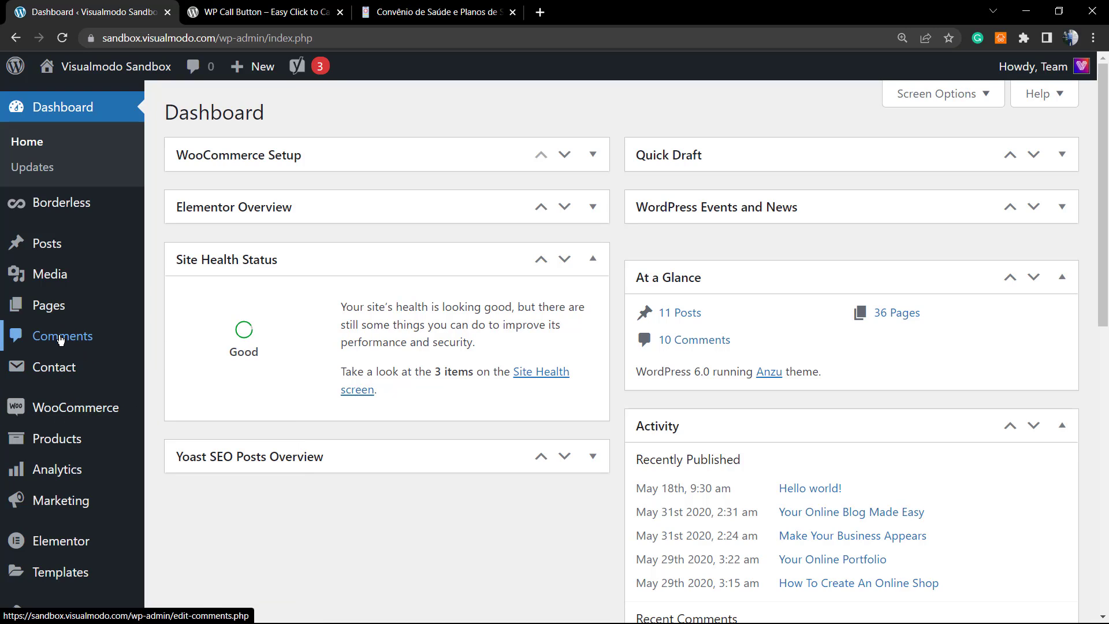
mouse_move(50, 375)
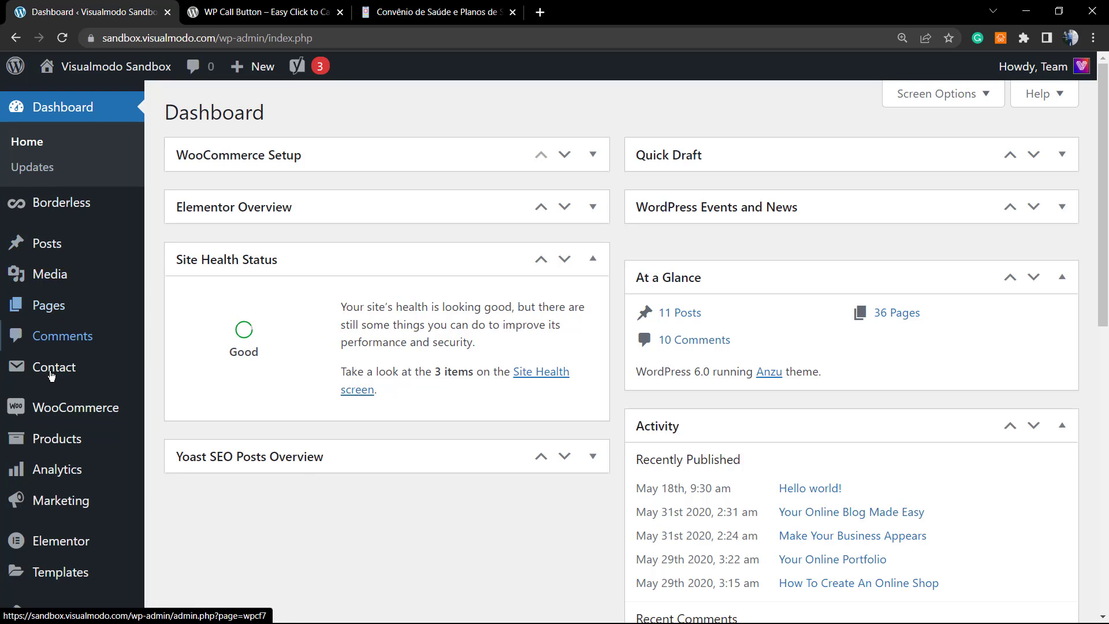
scroll(down, 3)
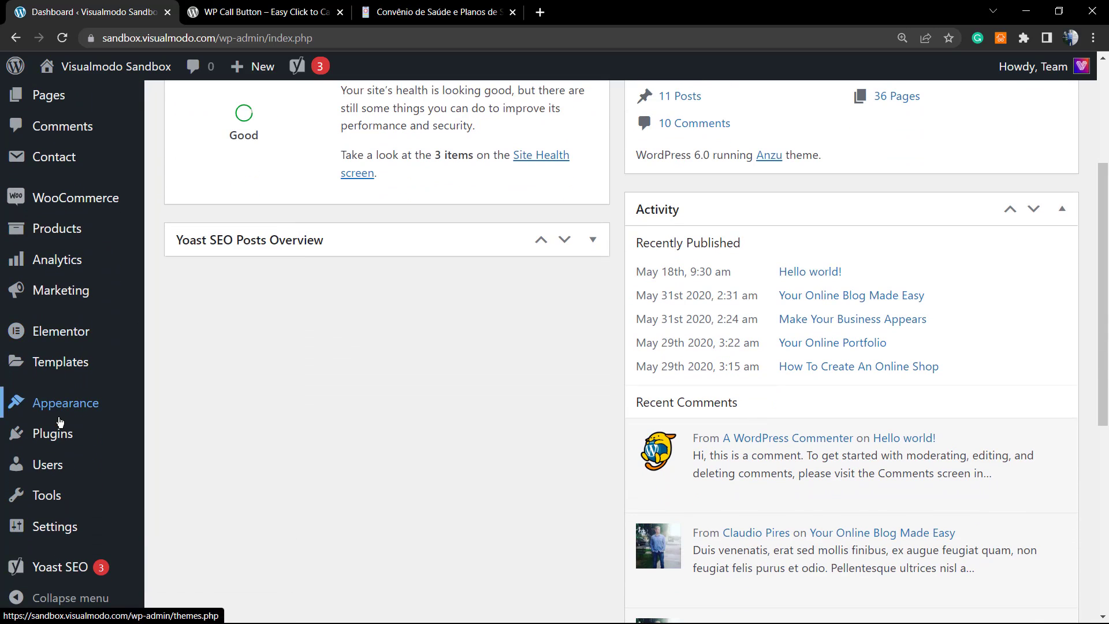
mouse_move(53, 432)
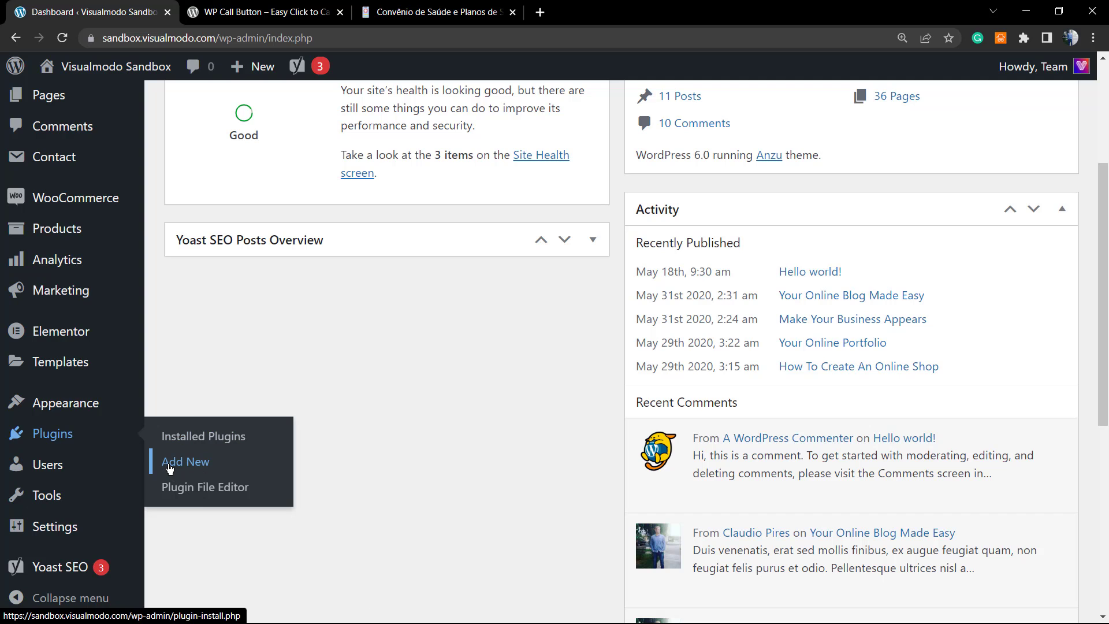
Step: Search the plugin directory for 'WP Call Button' and install it
click(186, 461)
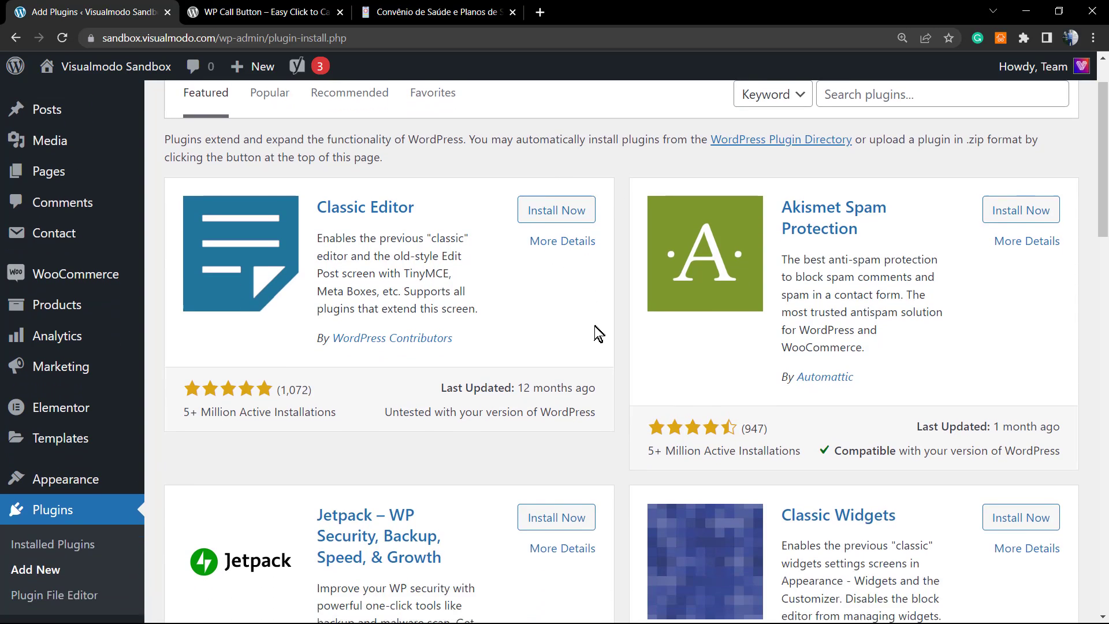
scroll(down, 3)
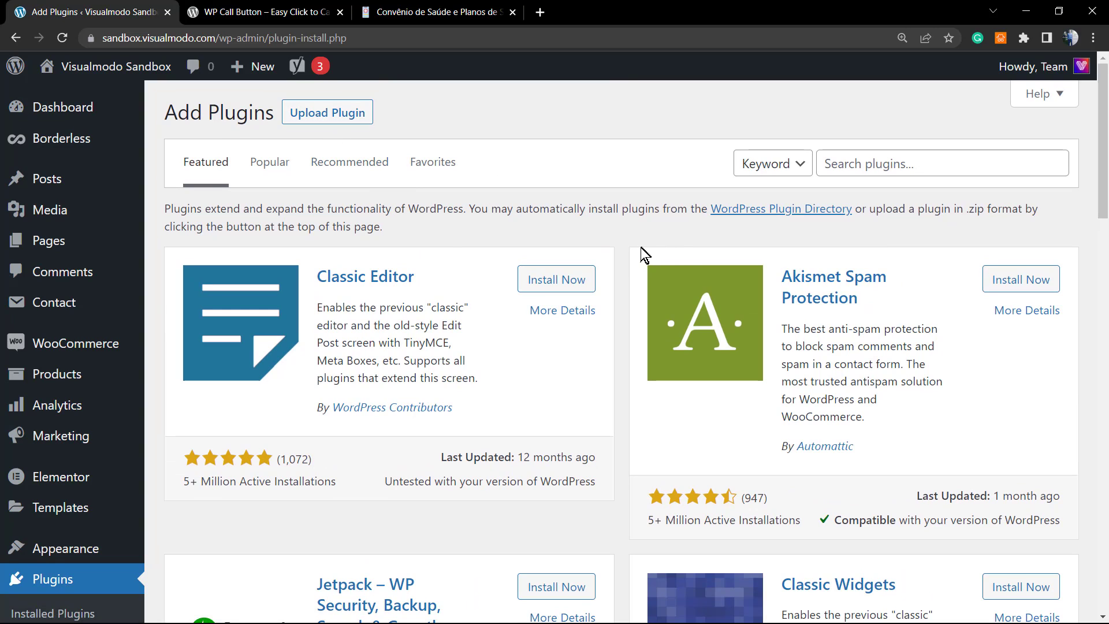
mouse_move(772, 208)
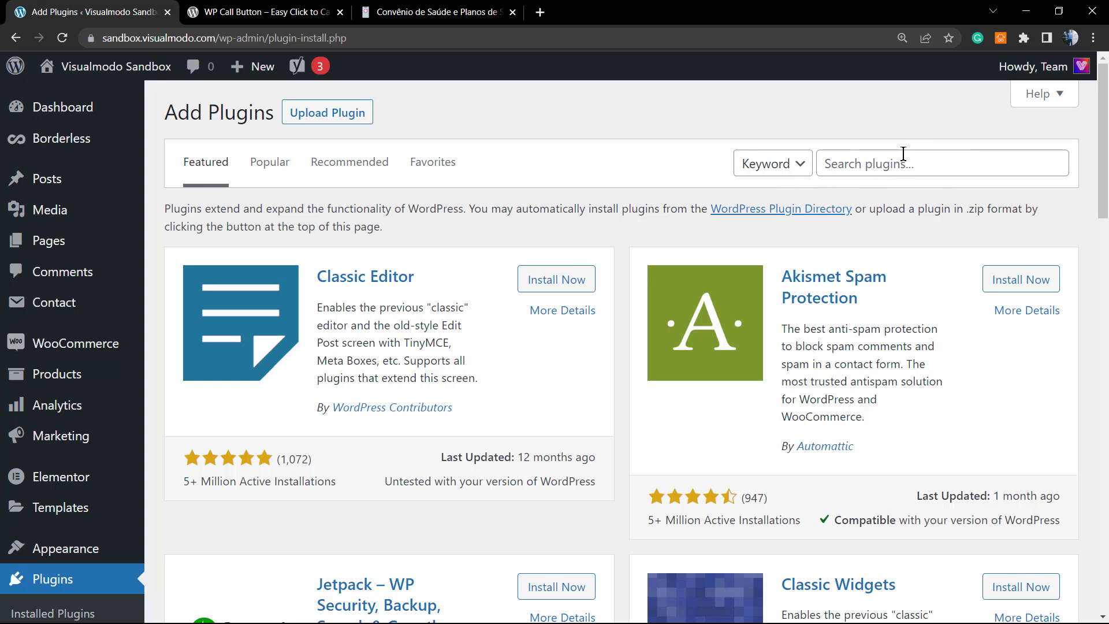
text(WP Call Button)
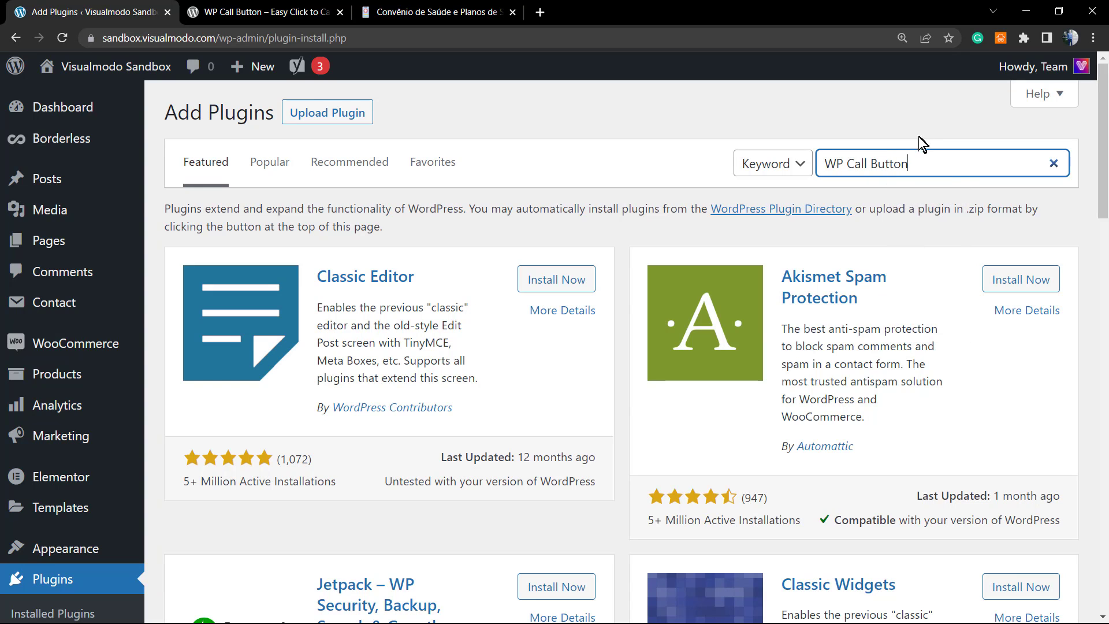
key(Enter)
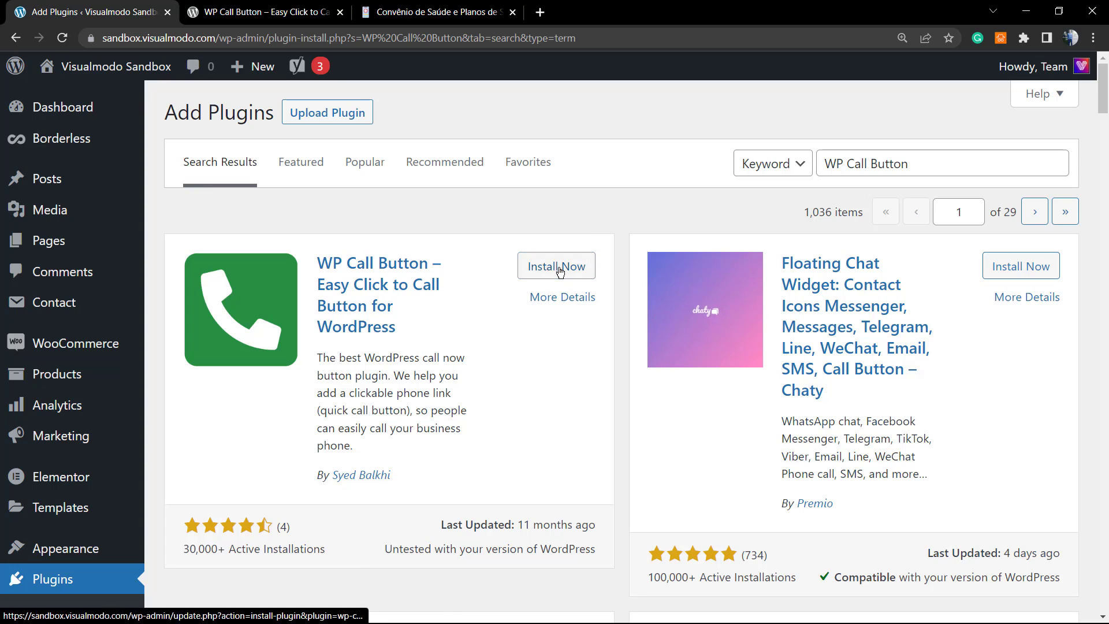
click(555, 266)
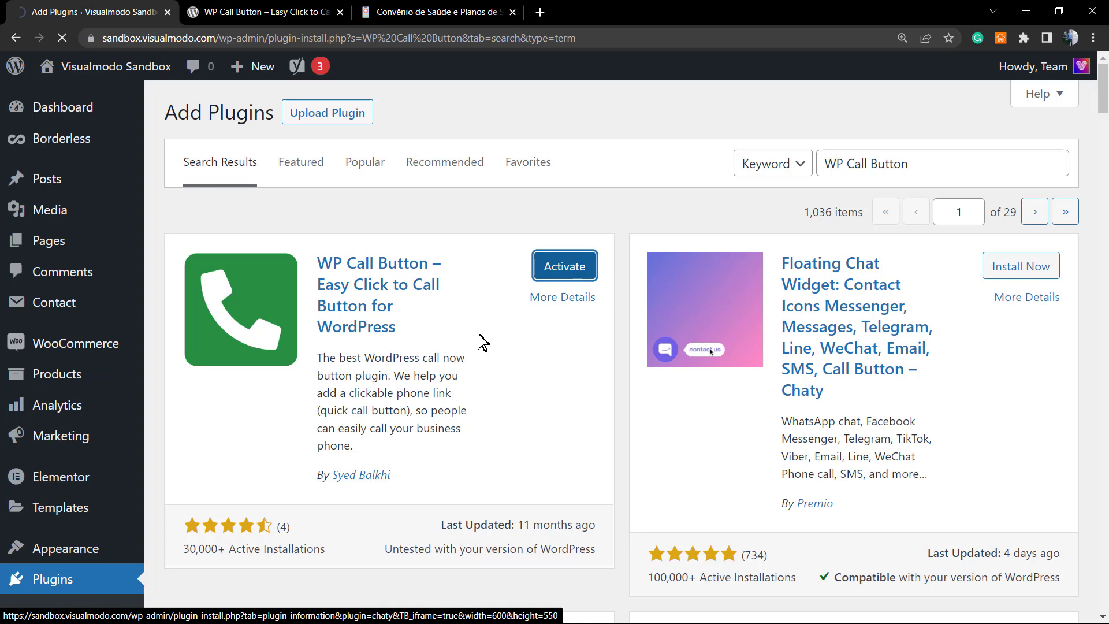
Step: Activate WP Call Button and scroll the plugins list to its Settings link
click(564, 265)
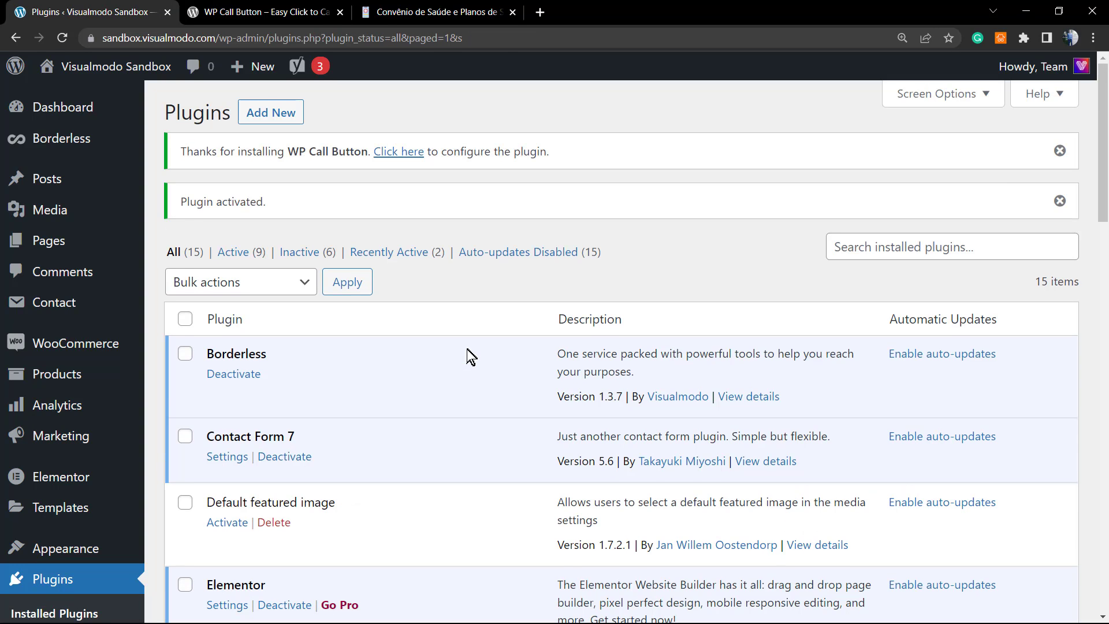
mouse_move(461, 362)
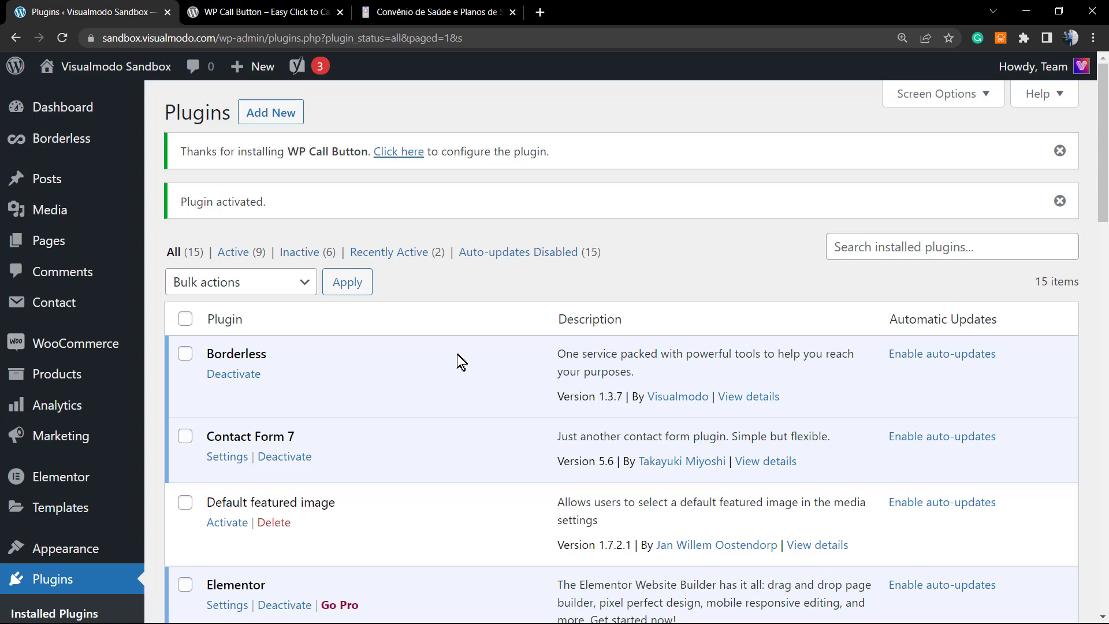
scroll(down, 3)
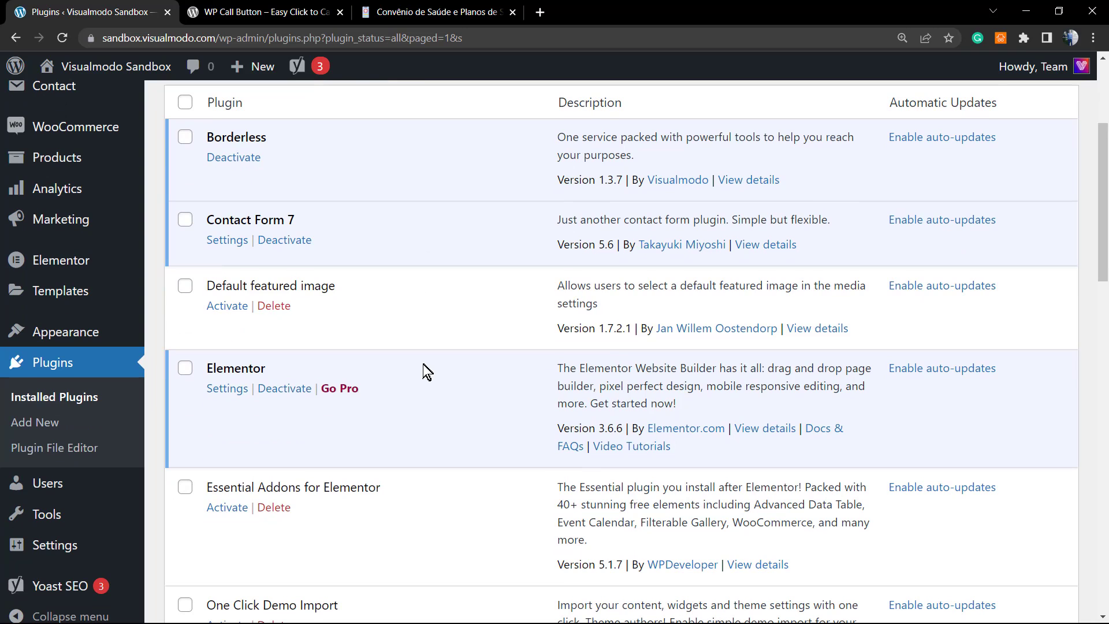
scroll(down, 3)
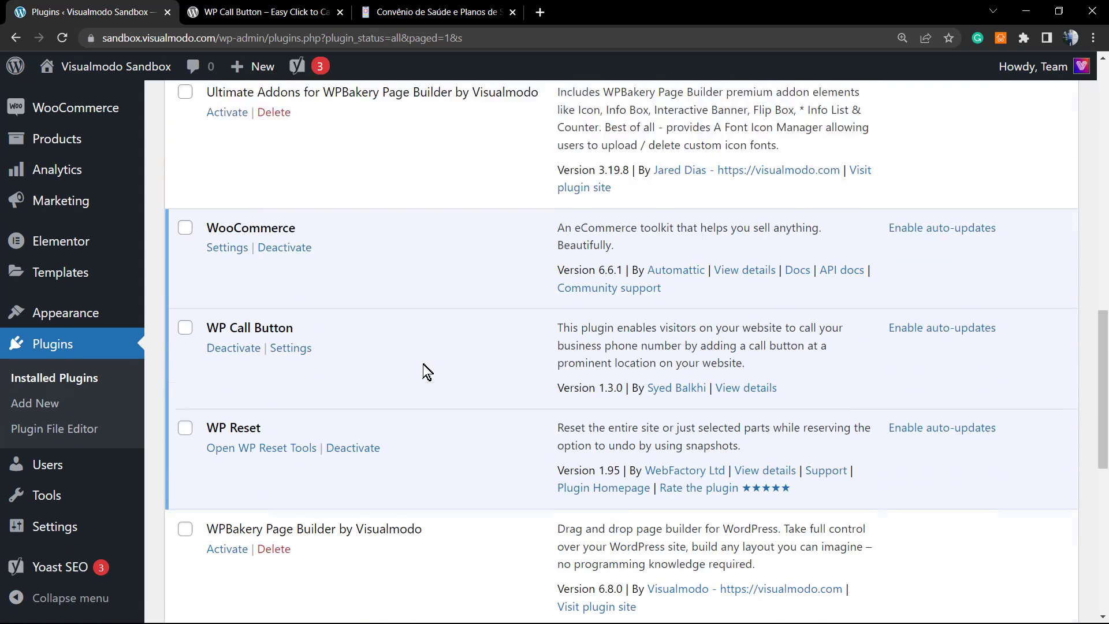
scroll(down, 3)
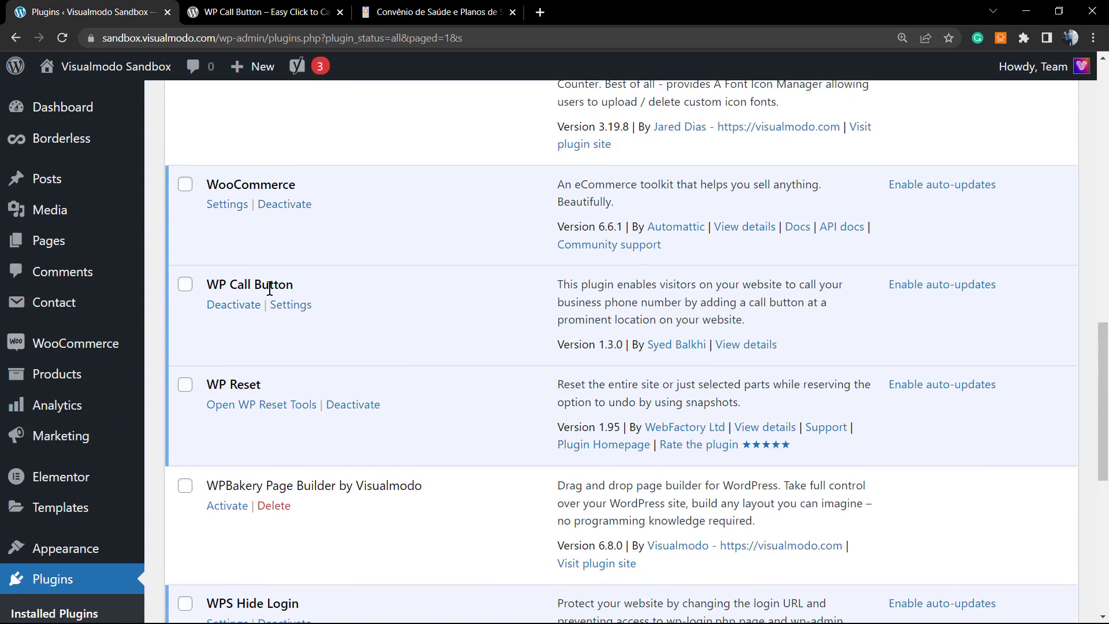
double_click(259, 283)
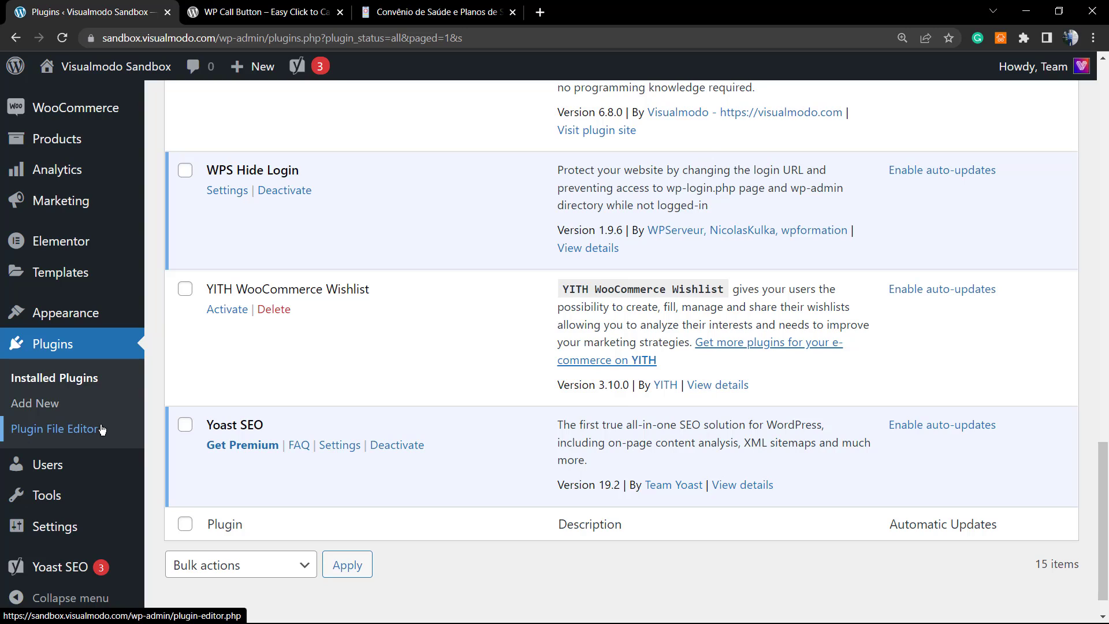
mouse_move(53, 526)
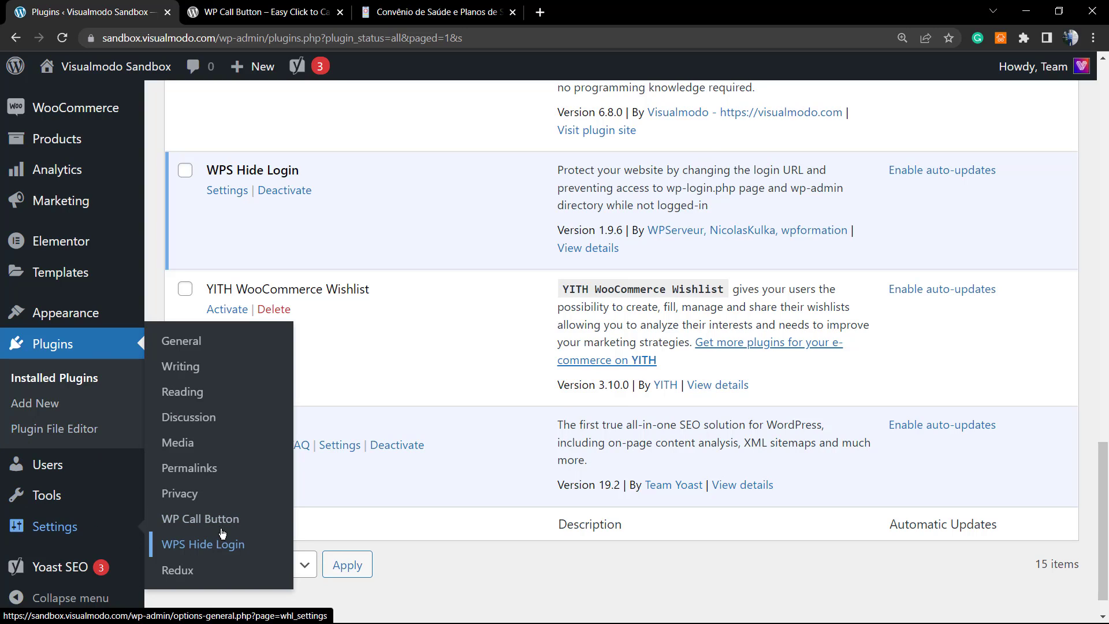
mouse_move(200, 519)
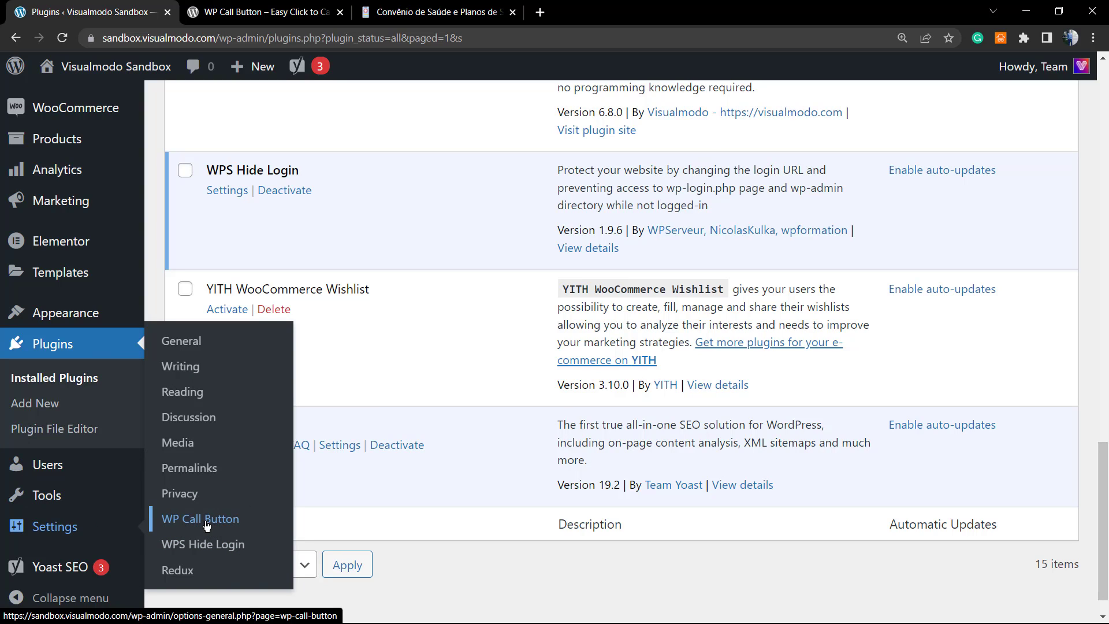
Step: Open the WP Call Button settings and set Call Now Button Status to Active
click(200, 519)
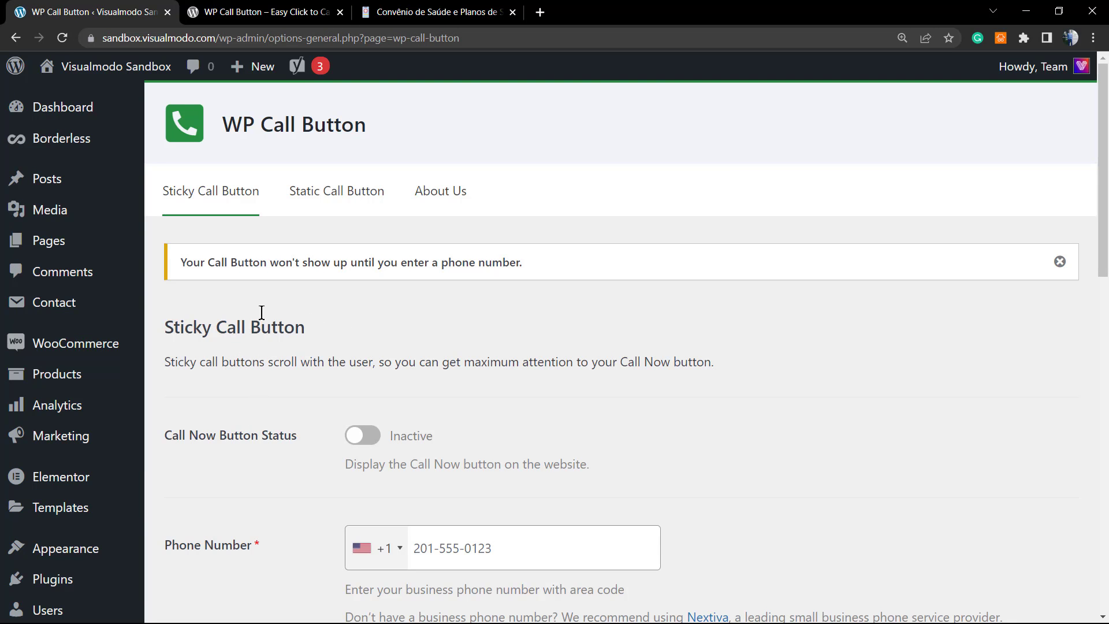
double_click(217, 262)
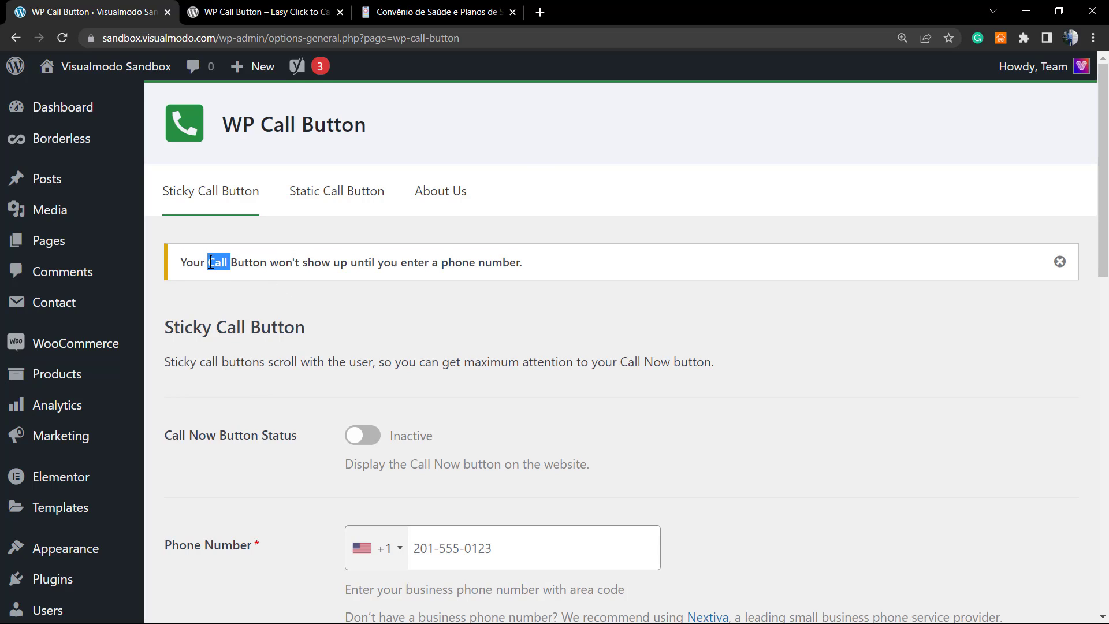
click(324, 265)
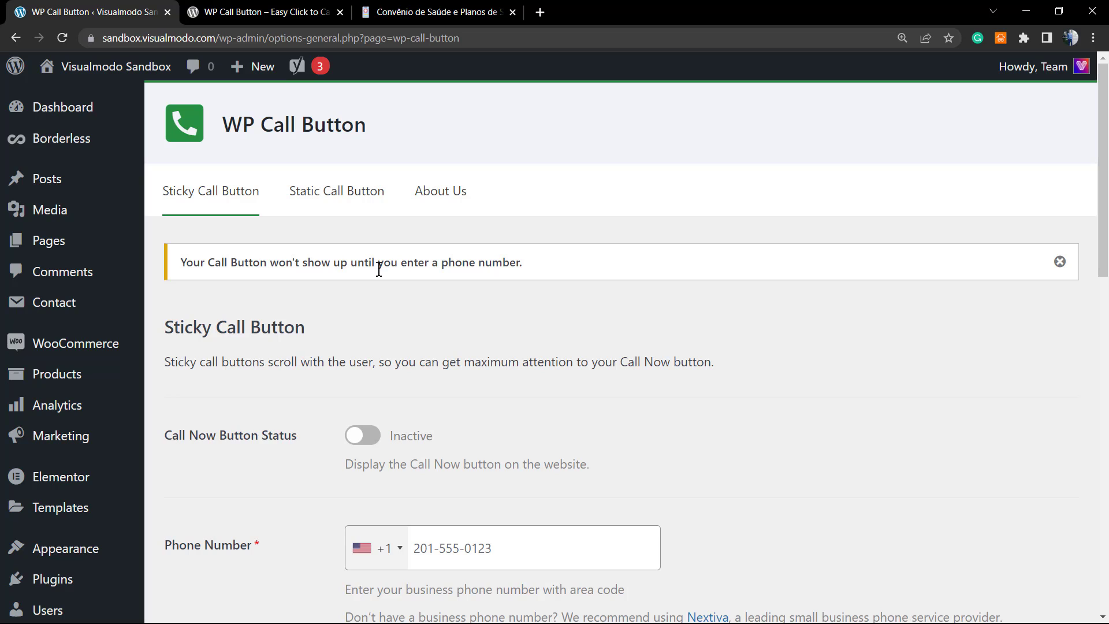
scroll(down, 3)
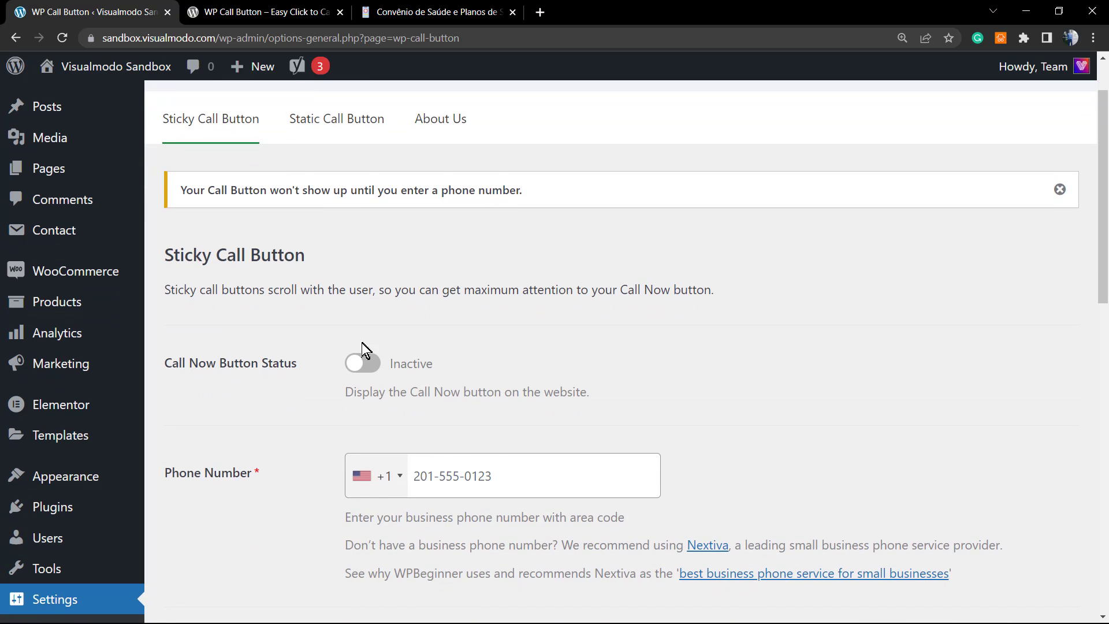
click(531, 476)
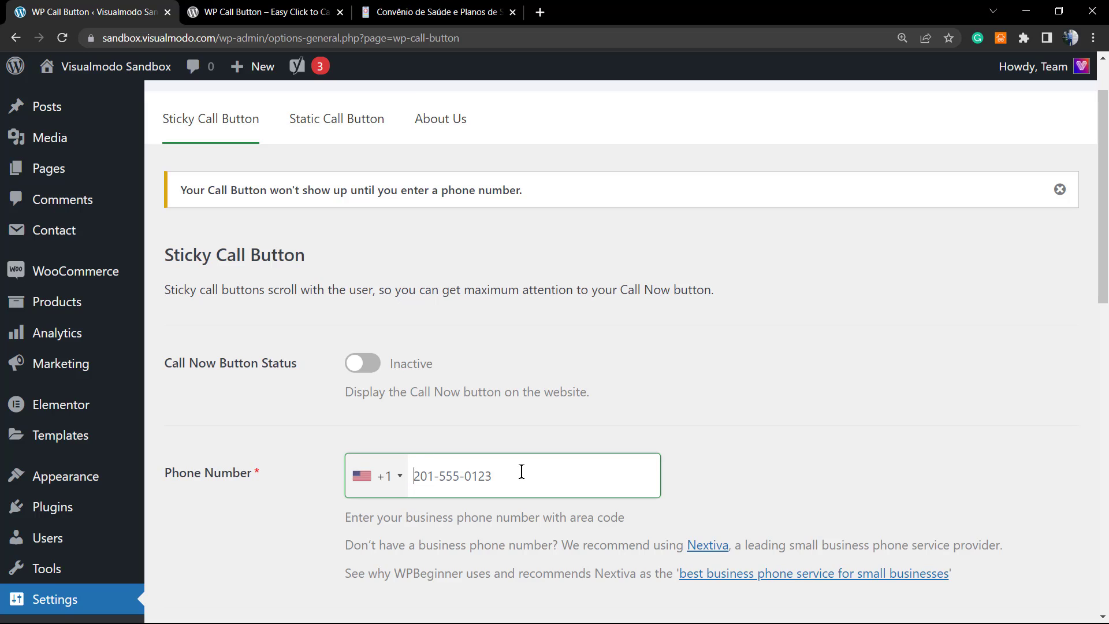
mouse_move(362, 363)
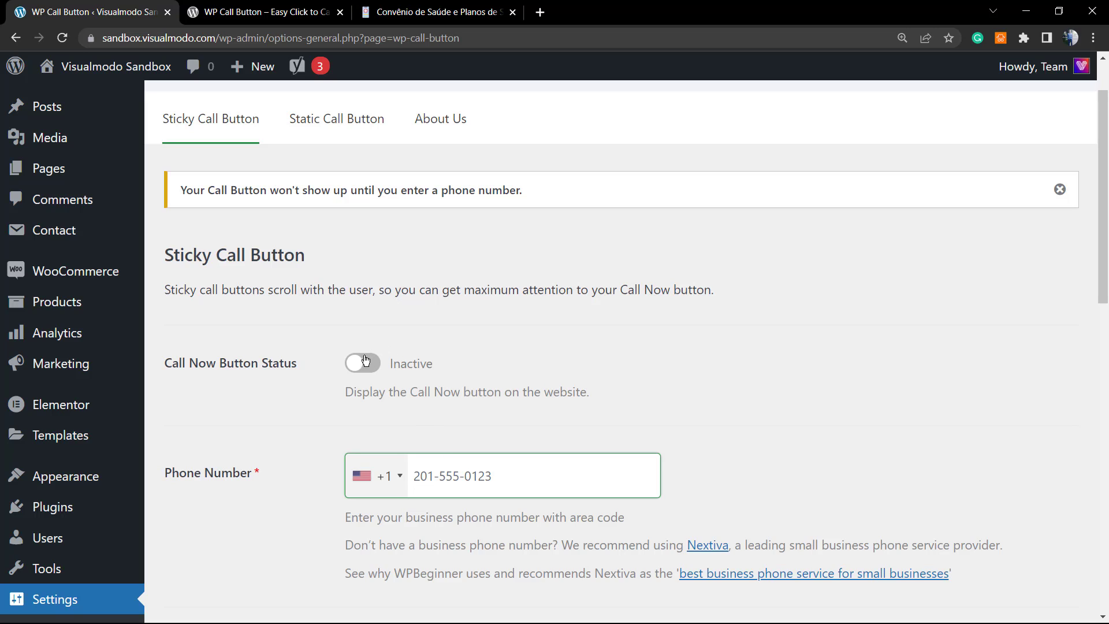
mouse_move(198, 373)
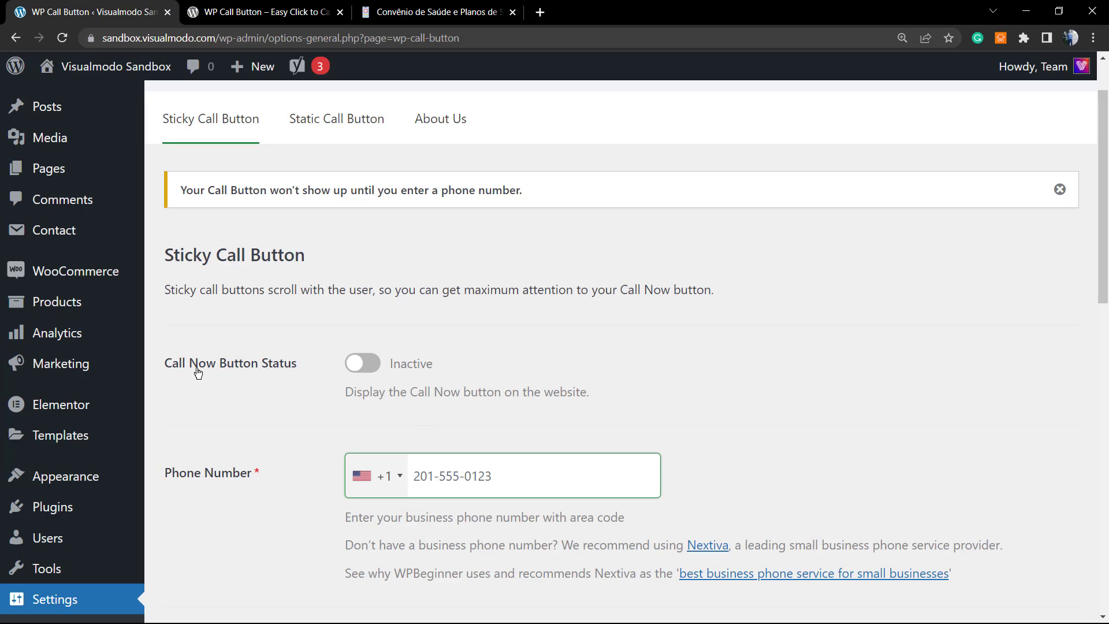
click(362, 363)
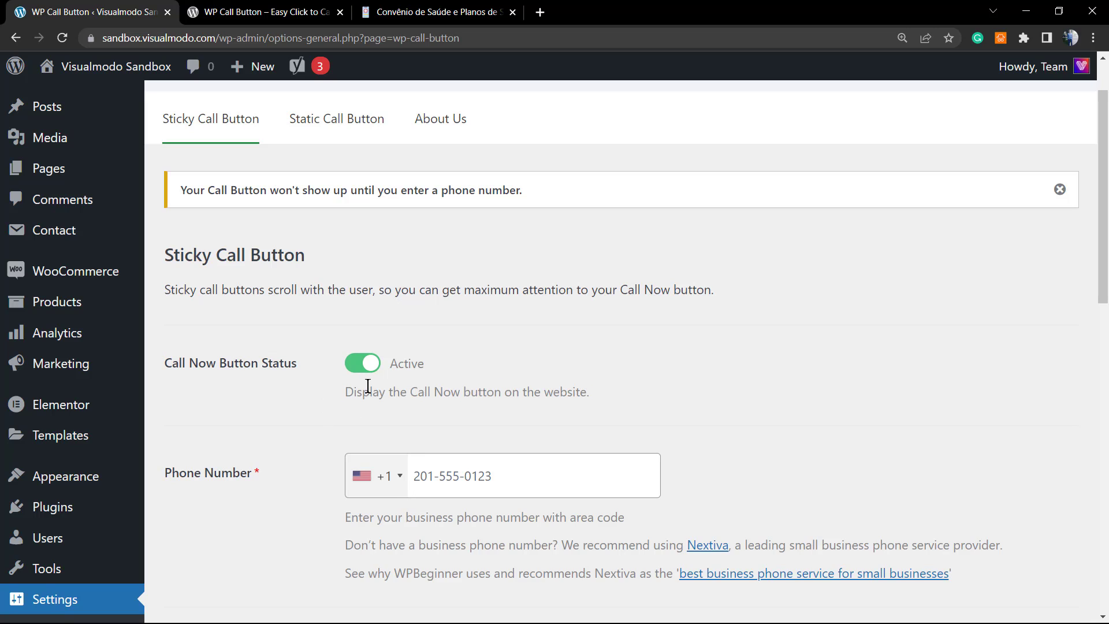
scroll(down, 3)
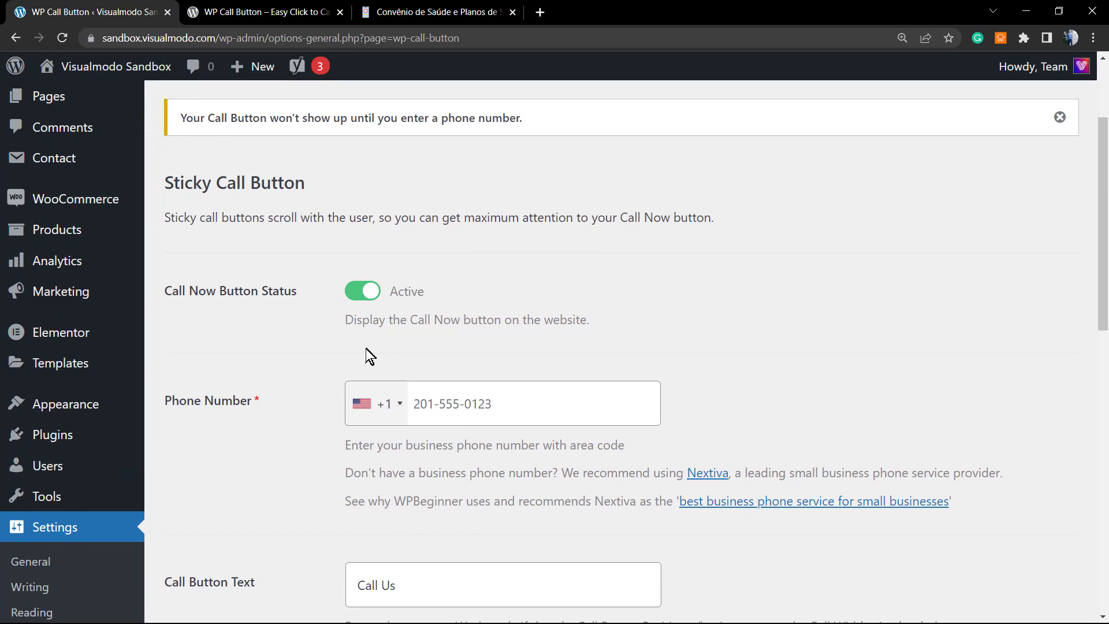
mouse_move(388, 294)
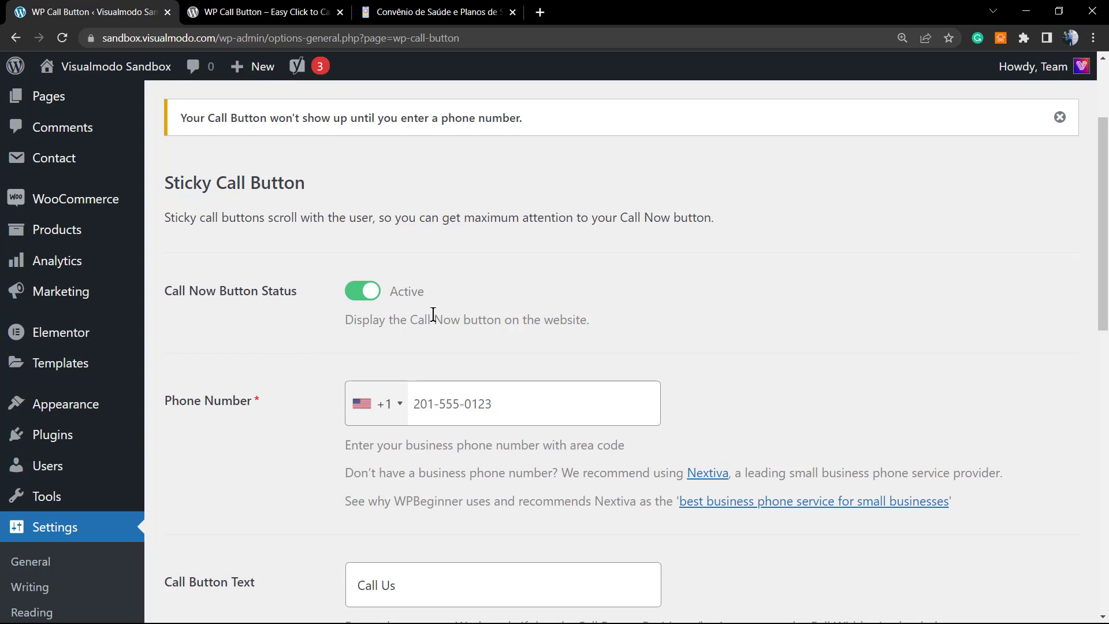
mouse_move(438, 387)
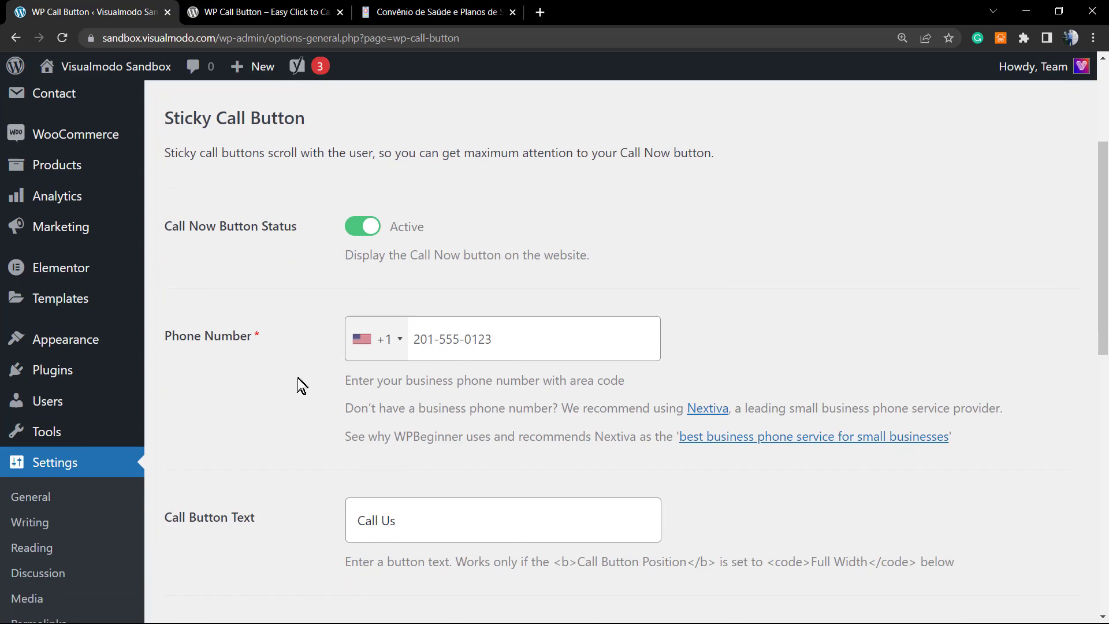
click(378, 338)
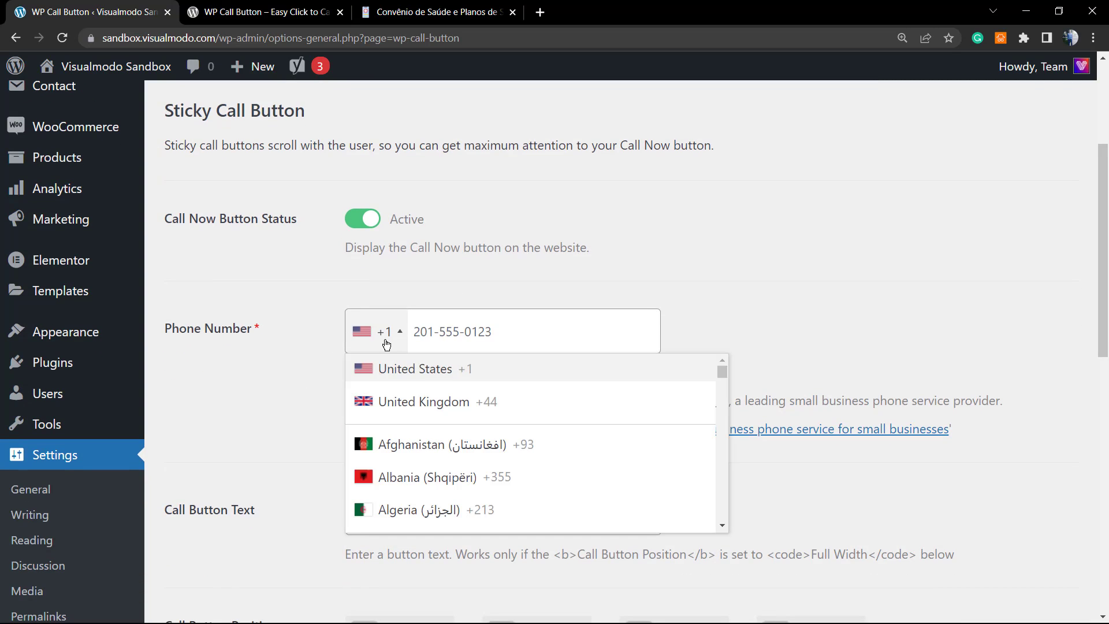
mouse_move(445, 490)
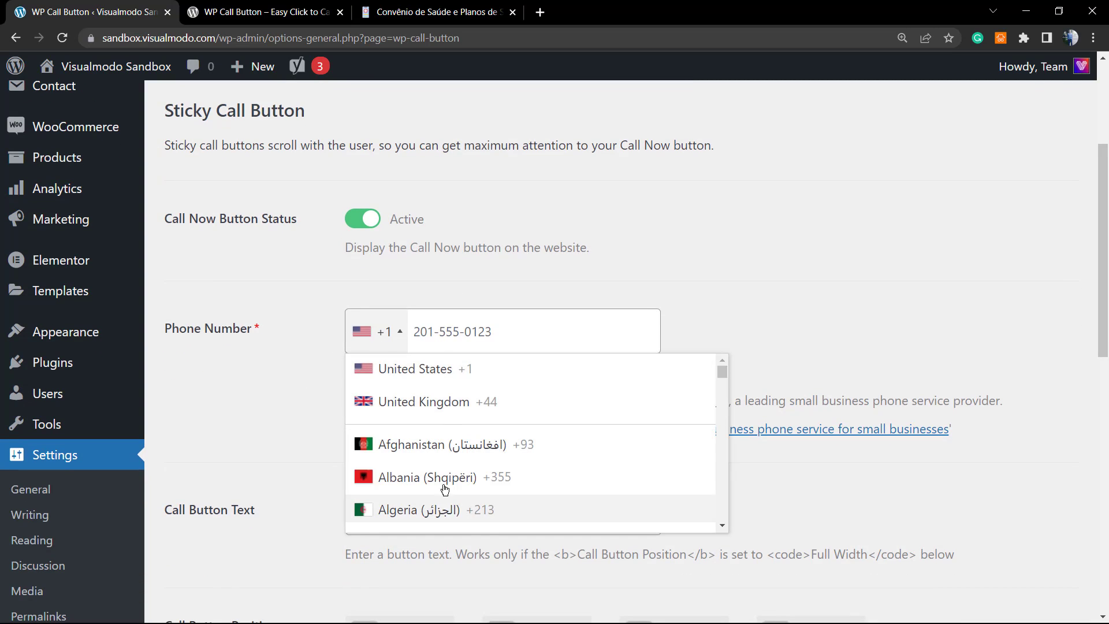
scroll(down, 3)
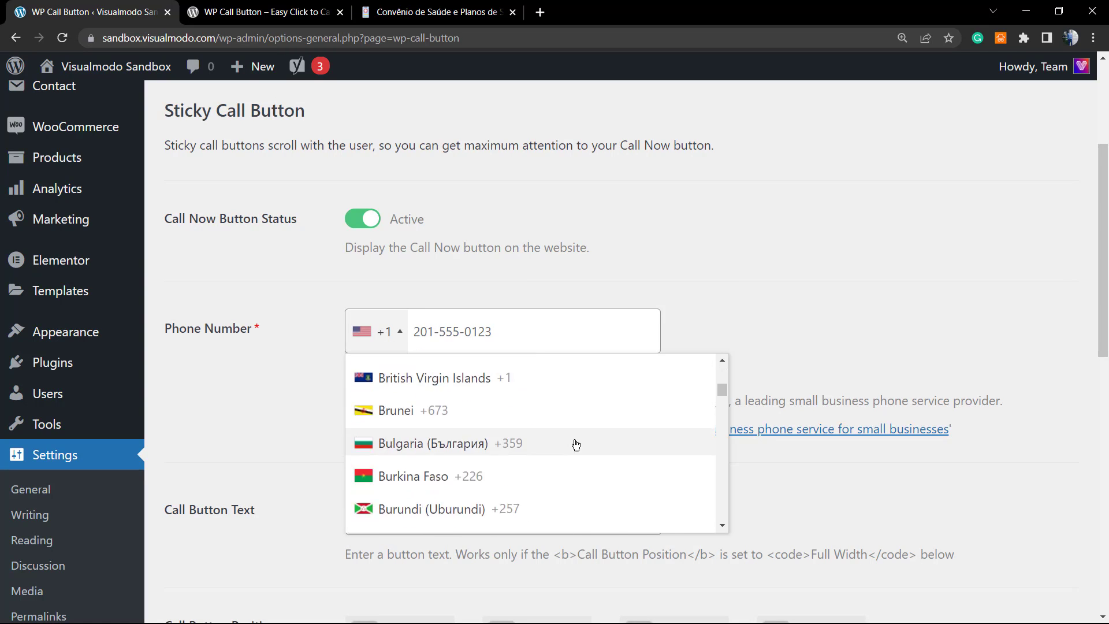
scroll(down, 3)
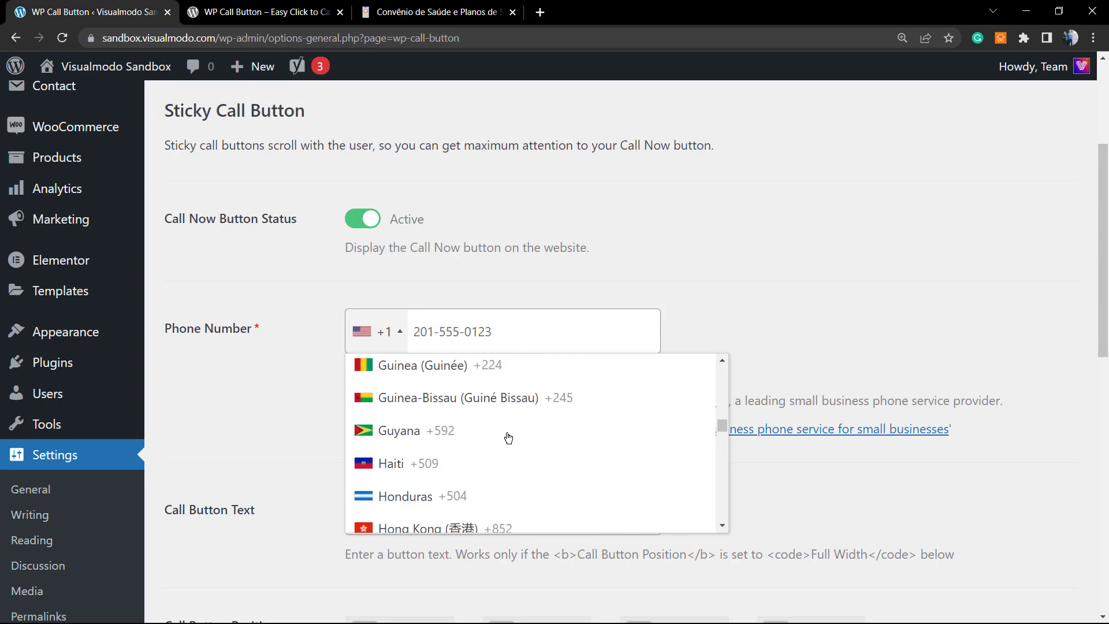
scroll(down, 3)
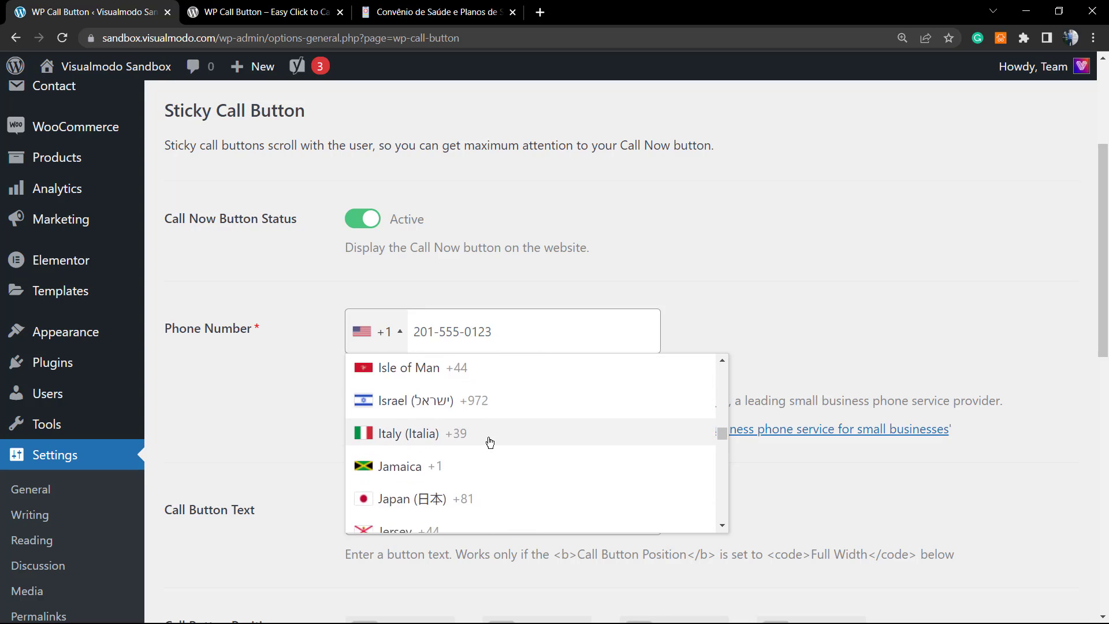
scroll(down, 3)
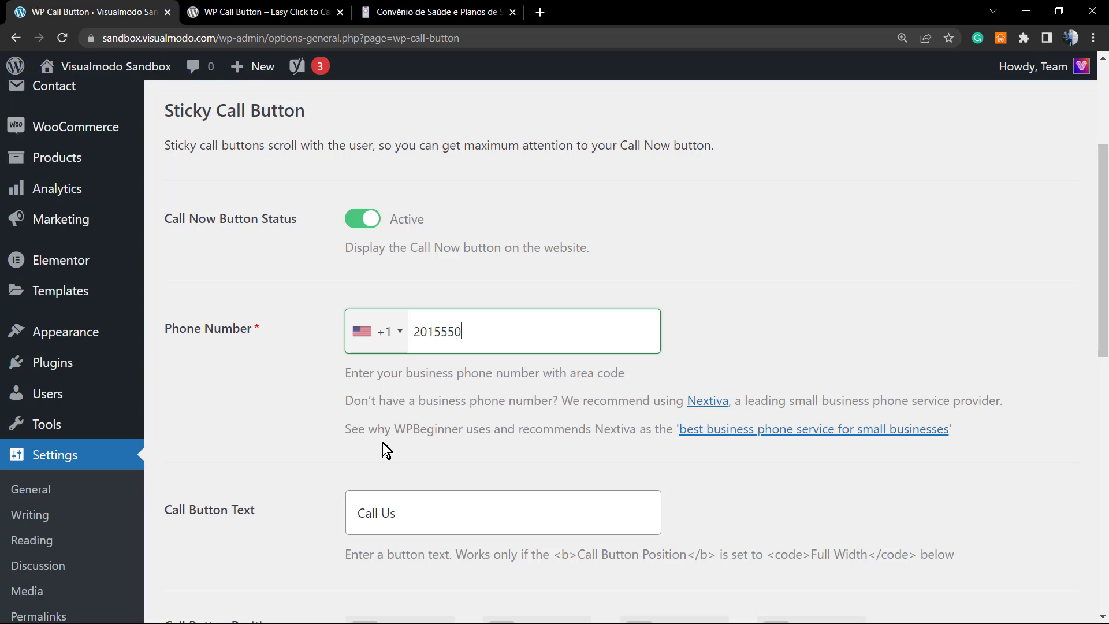
text(123)
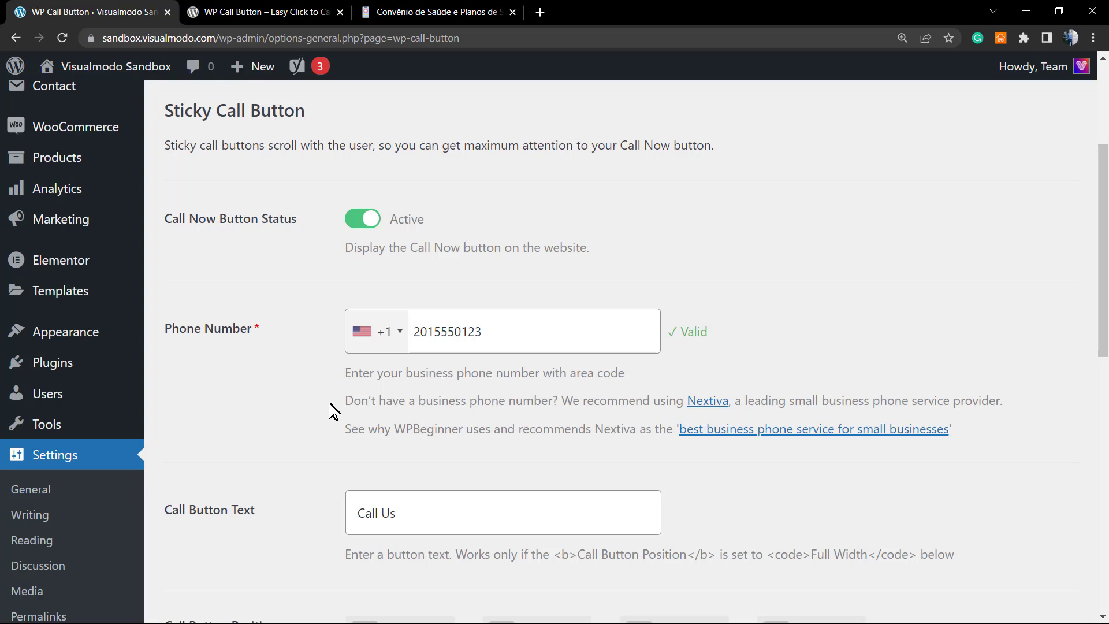
mouse_move(716, 368)
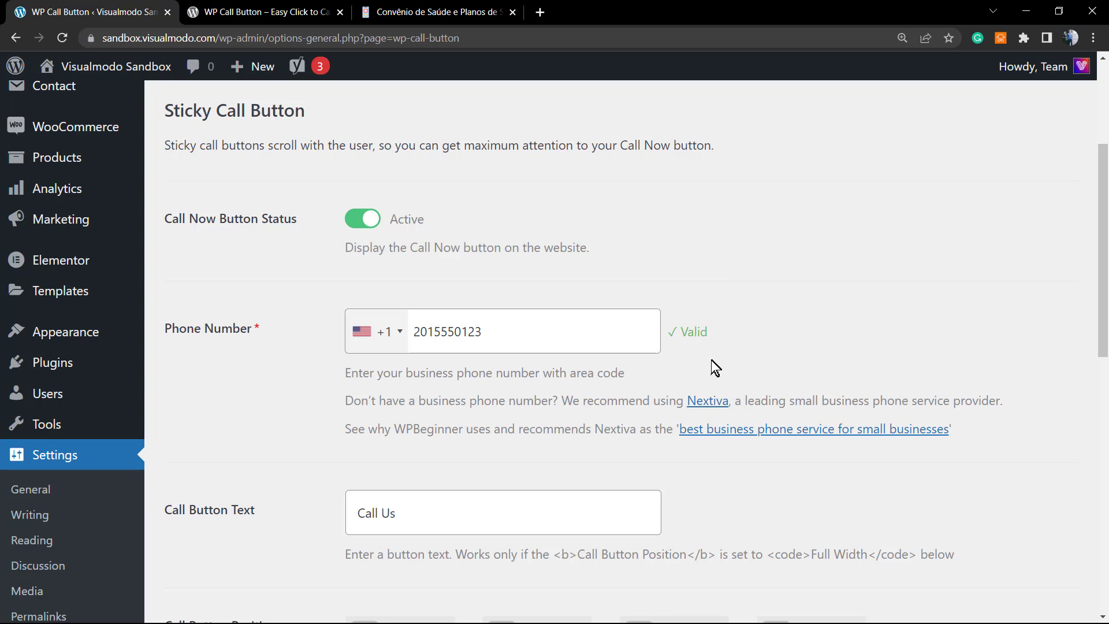
mouse_move(614, 380)
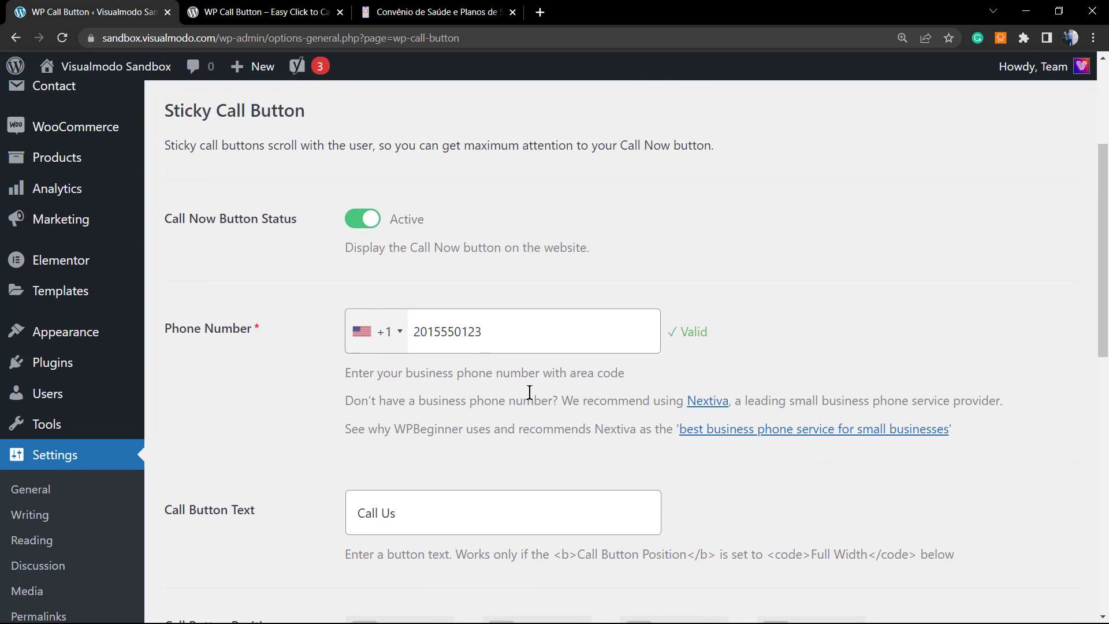
drag(346, 401, 1002, 401)
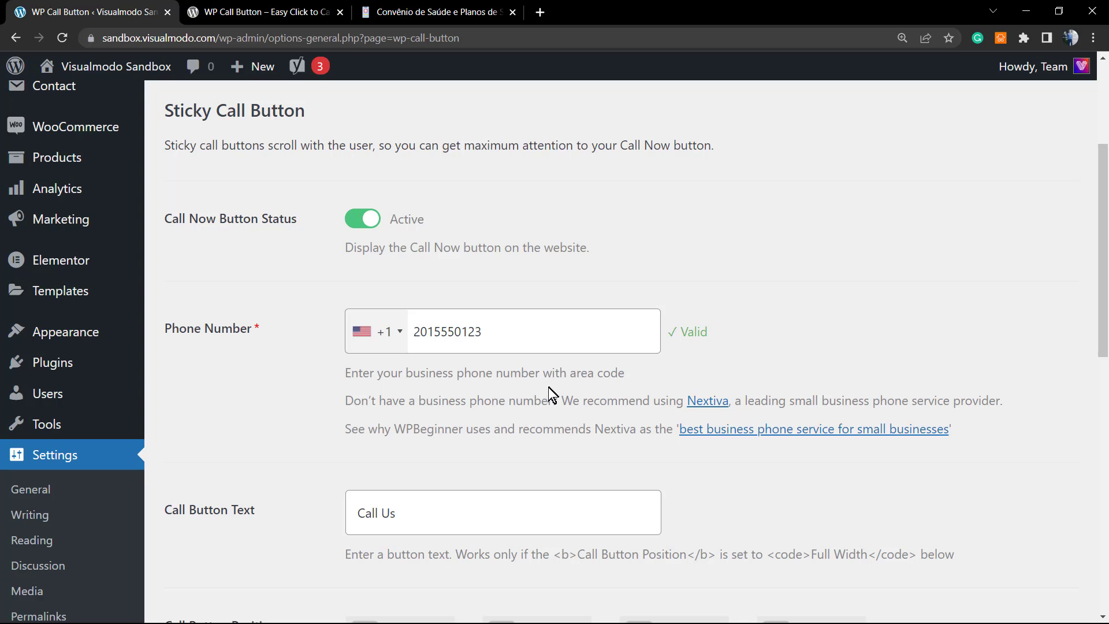
scroll(down, 3)
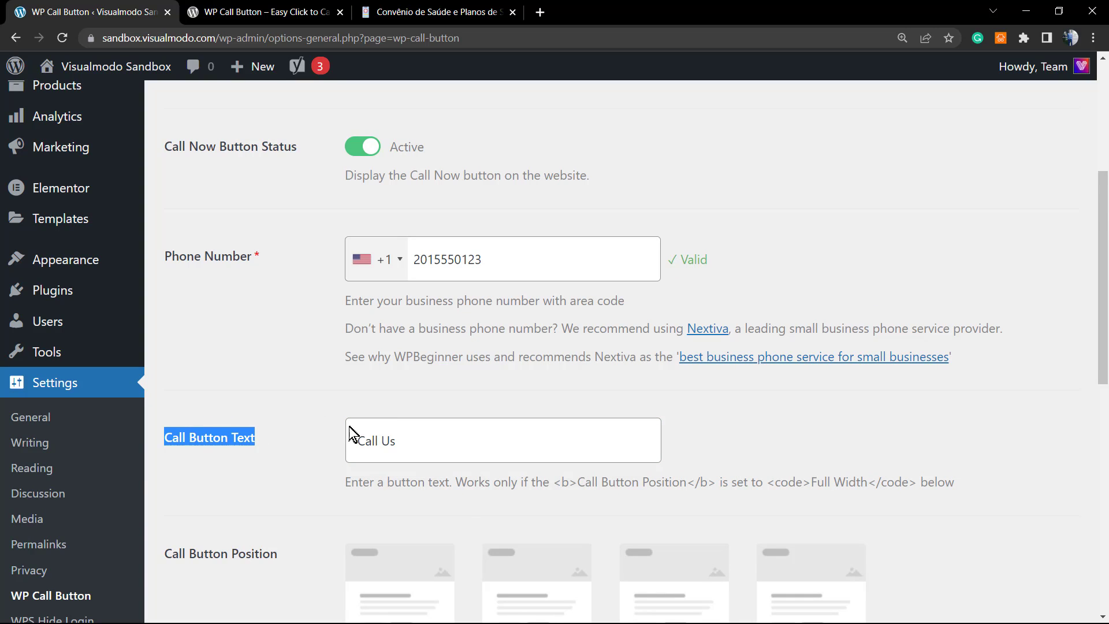
click(502, 439)
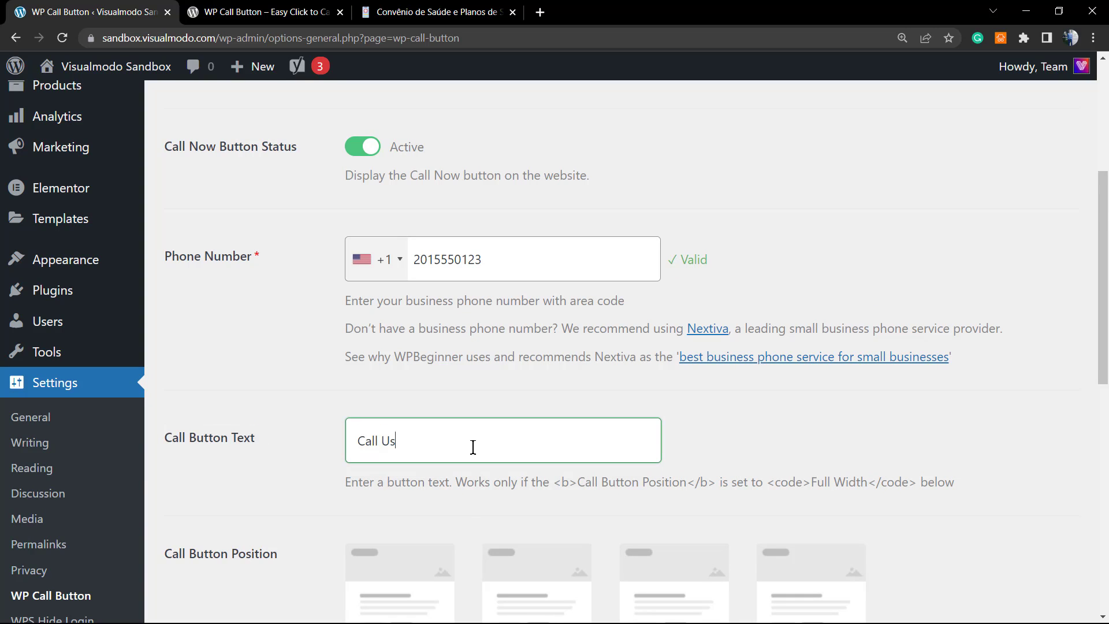
scroll(down, 3)
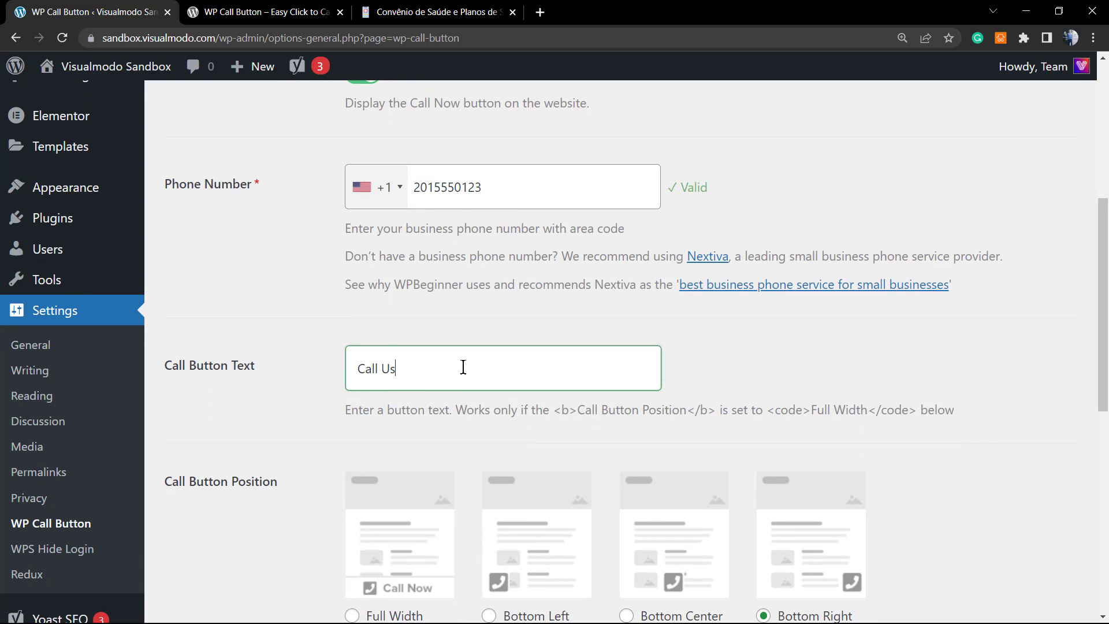
double_click(386, 368)
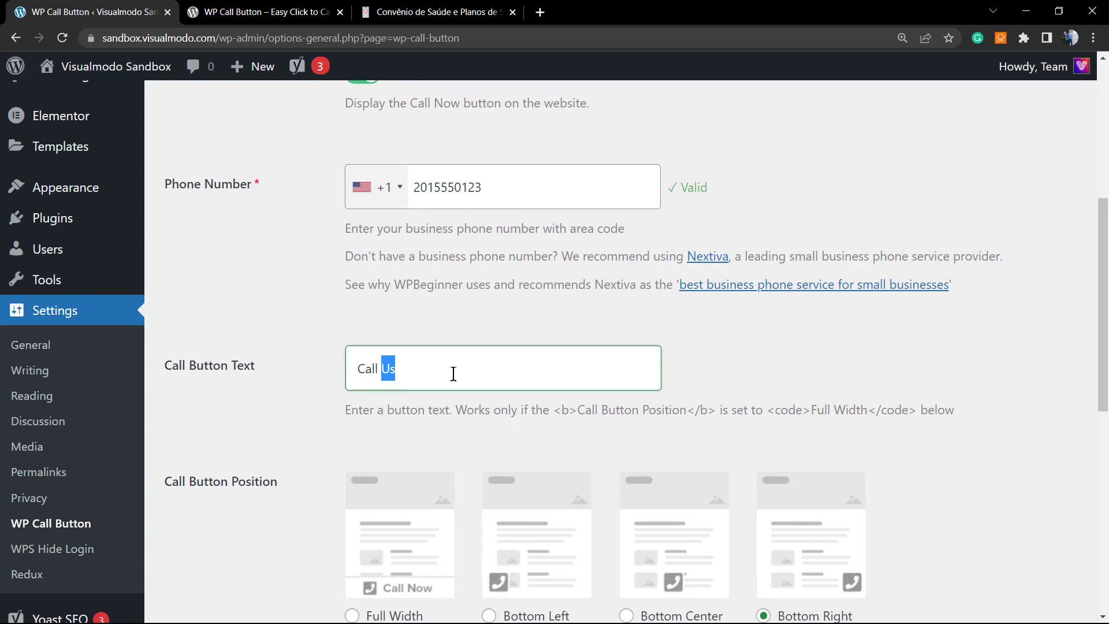
scroll(down, 3)
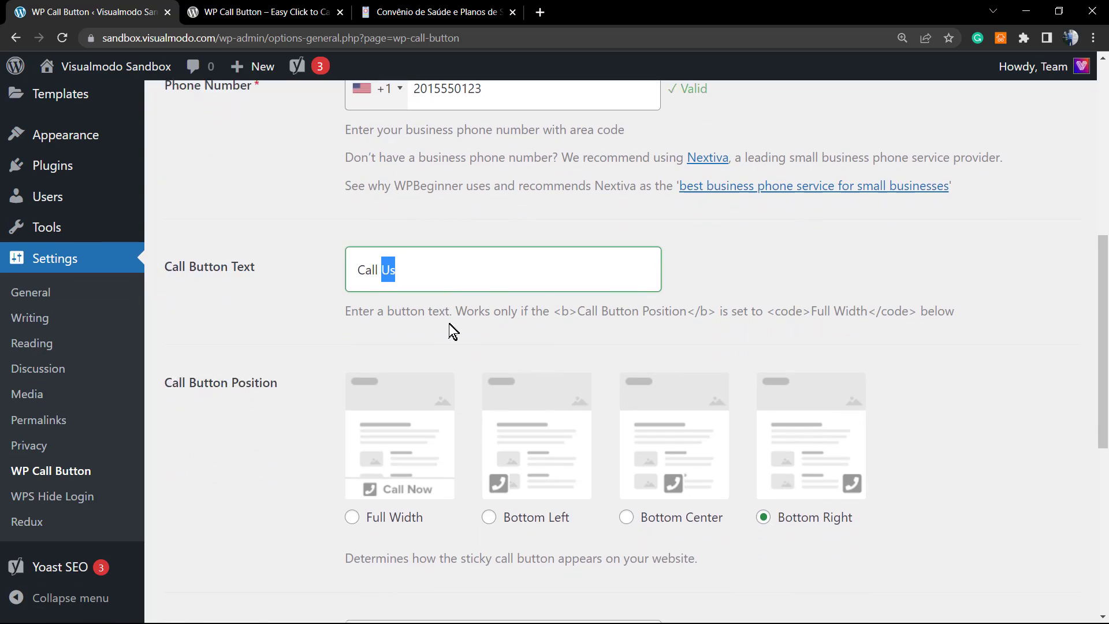
scroll(down, 3)
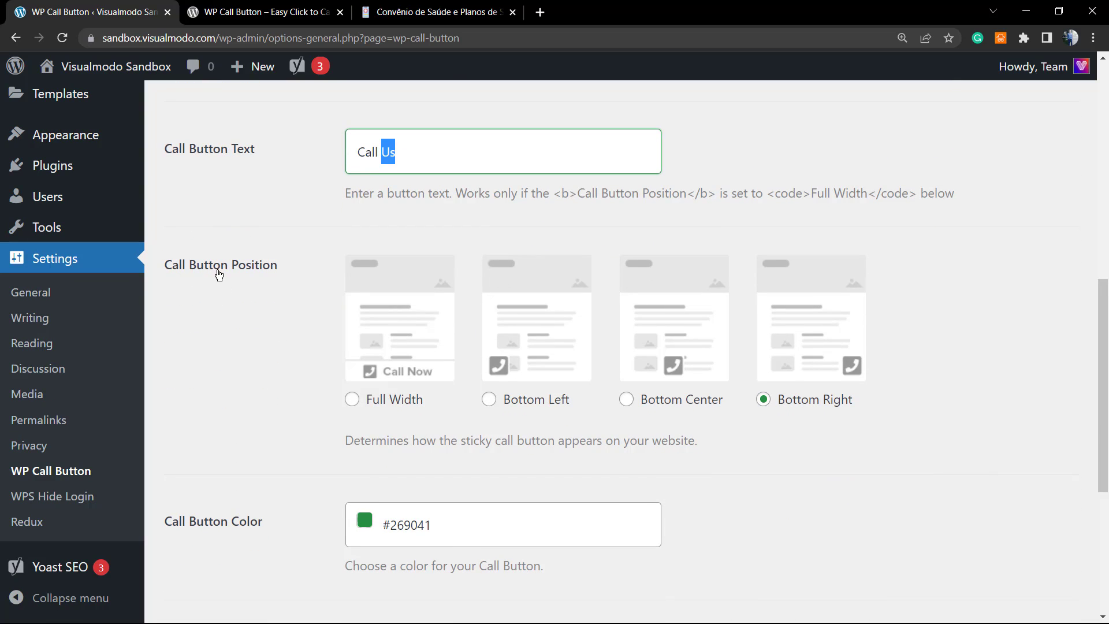
mouse_move(269, 321)
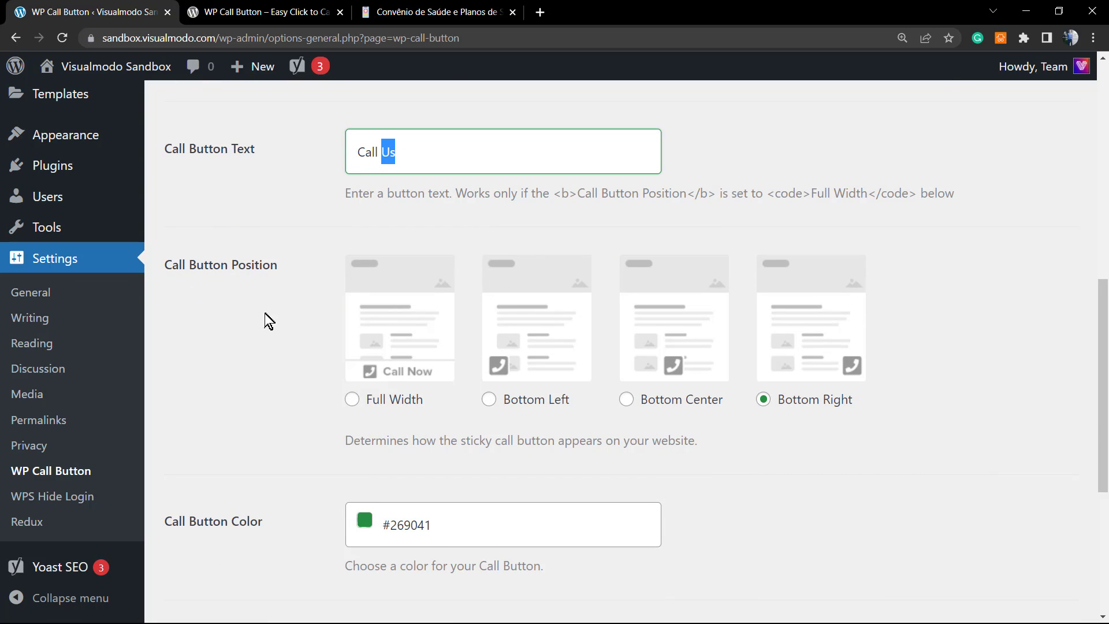
click(352, 400)
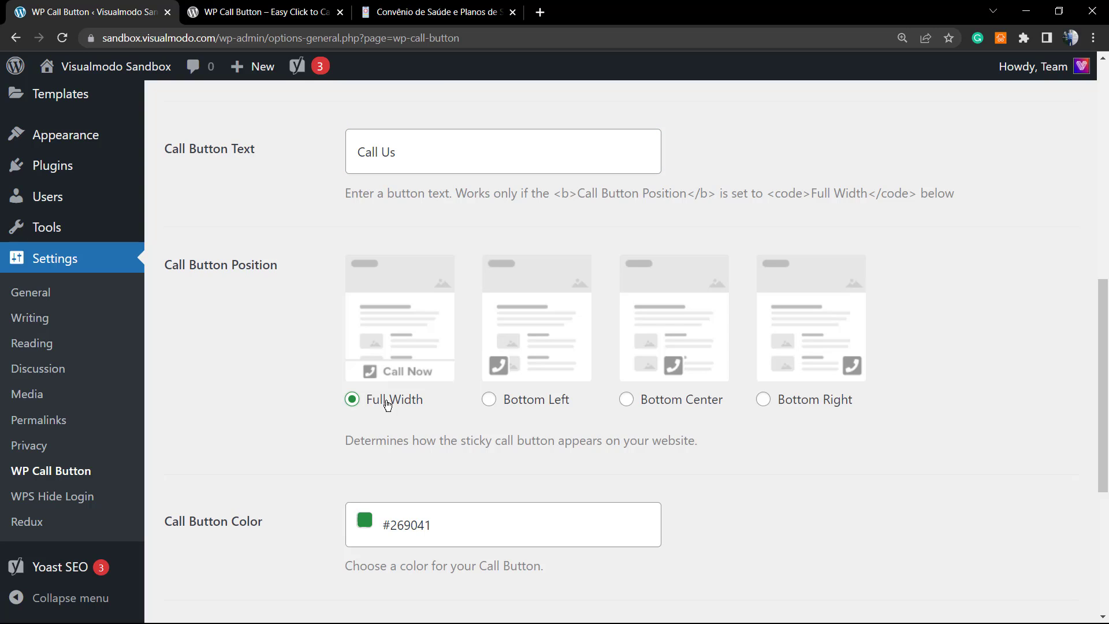
mouse_move(389, 409)
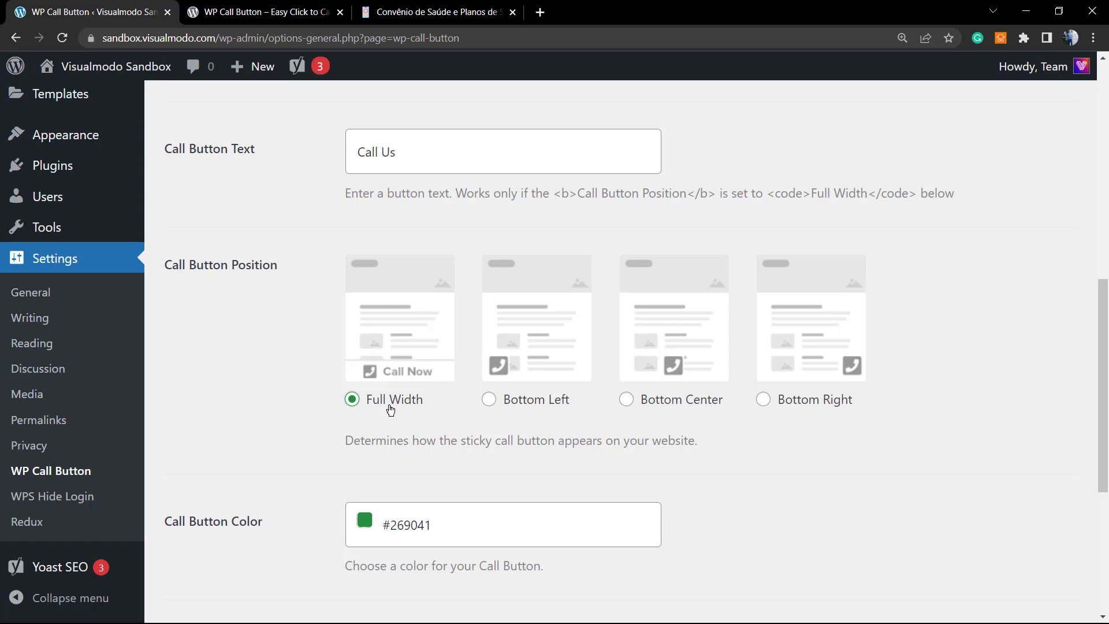
mouse_move(517, 428)
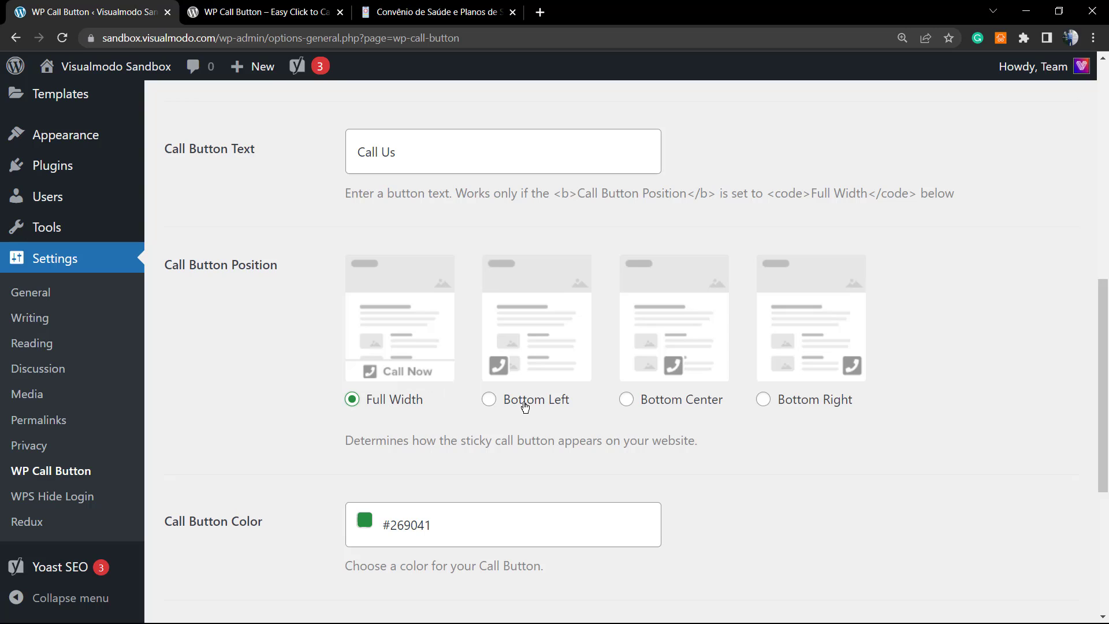
click(489, 400)
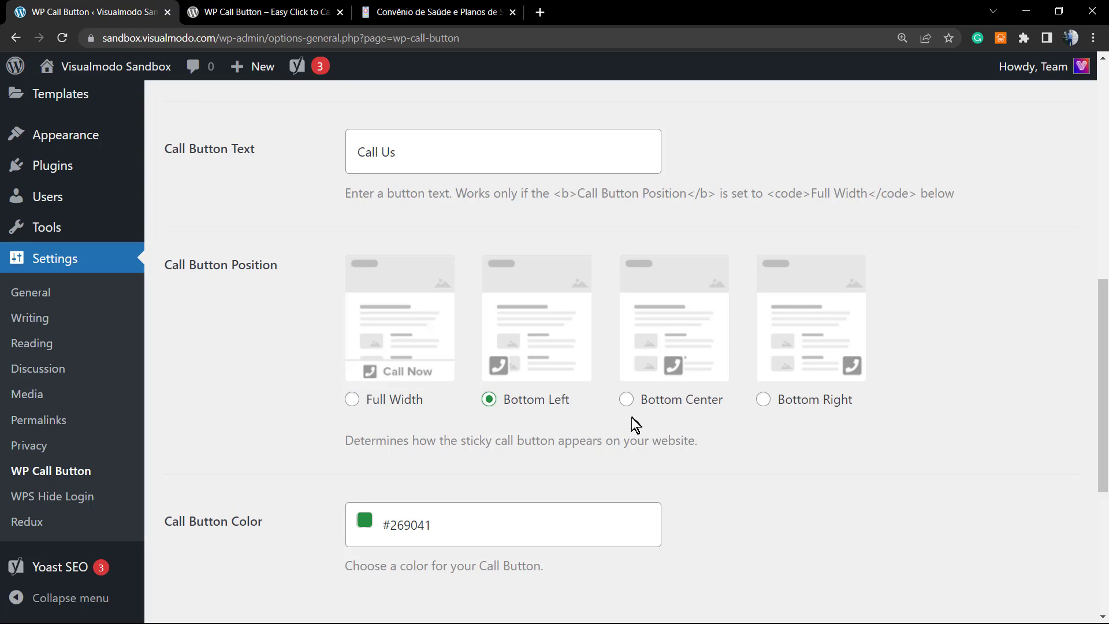
click(764, 399)
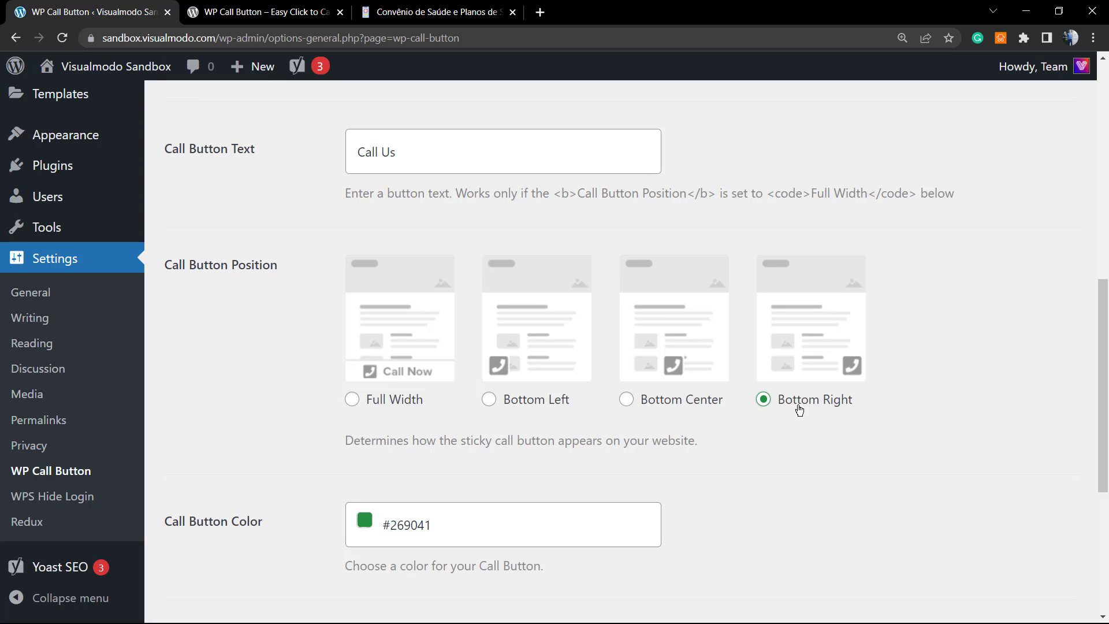
mouse_move(606, 406)
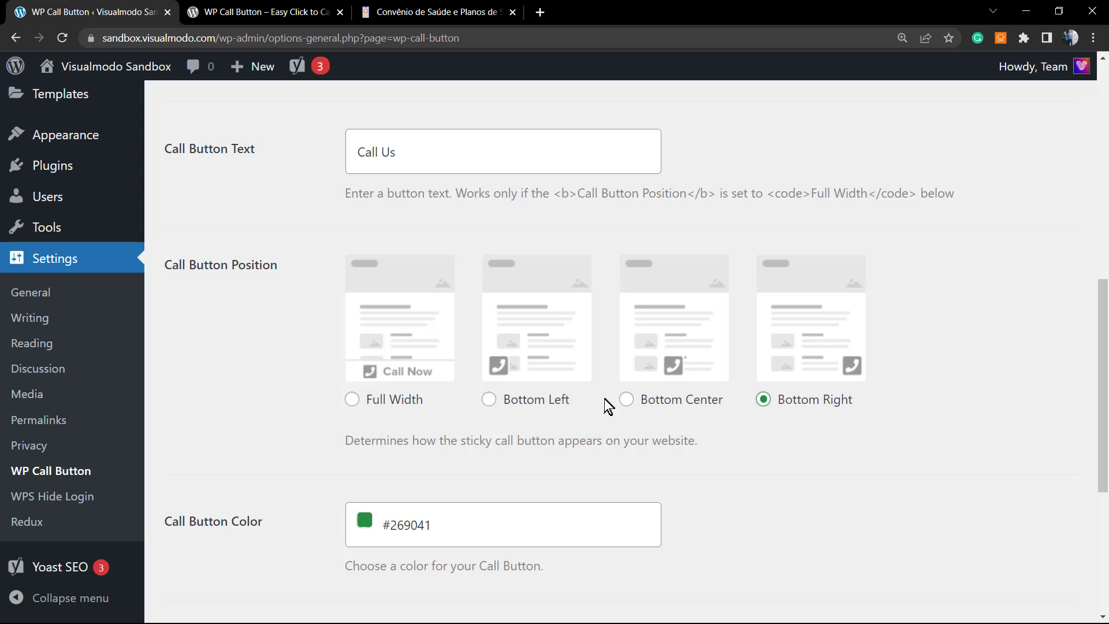
scroll(down, 3)
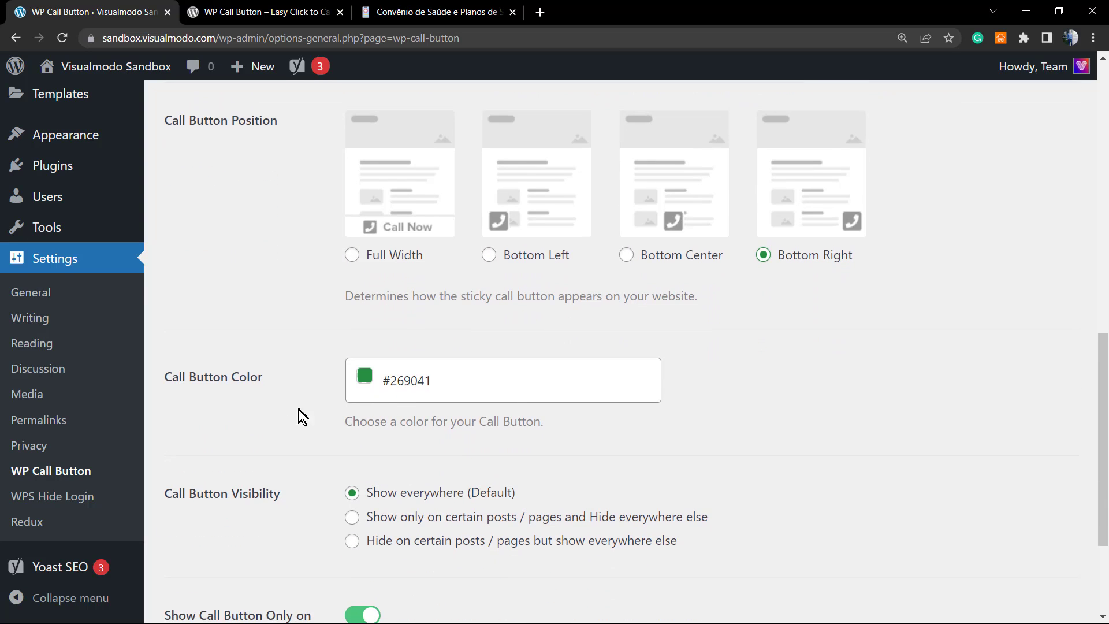
click(504, 380)
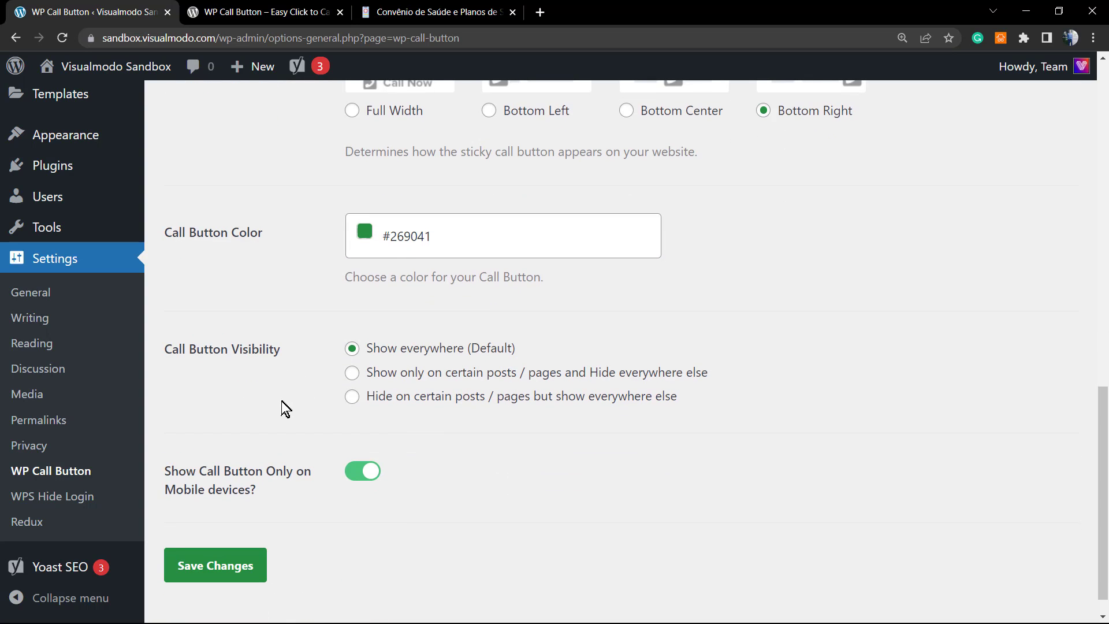
mouse_move(209, 365)
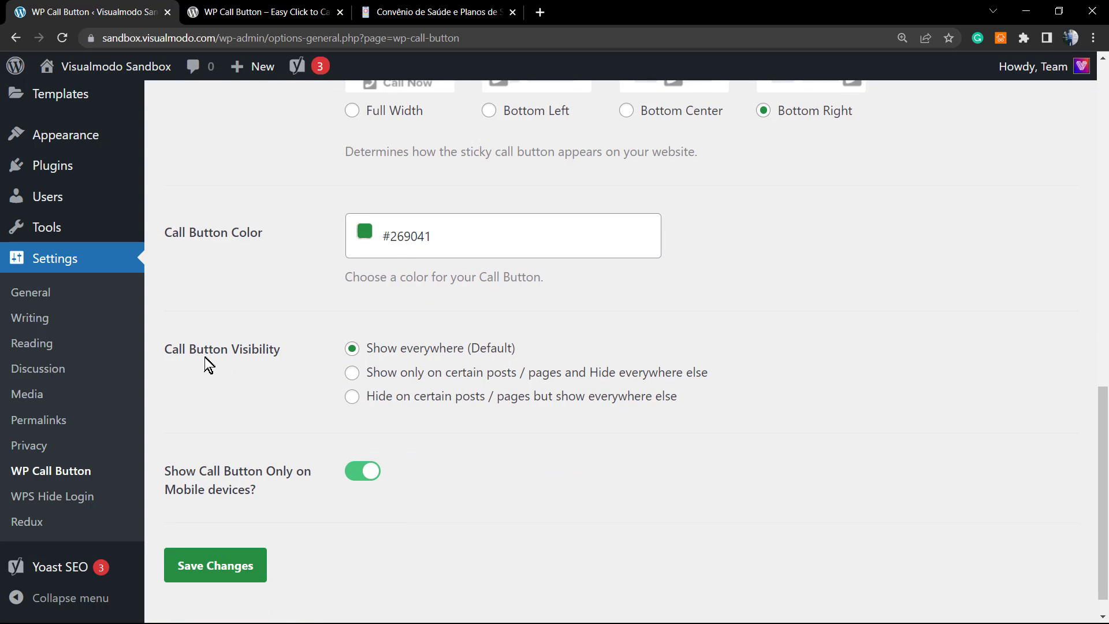
mouse_move(246, 368)
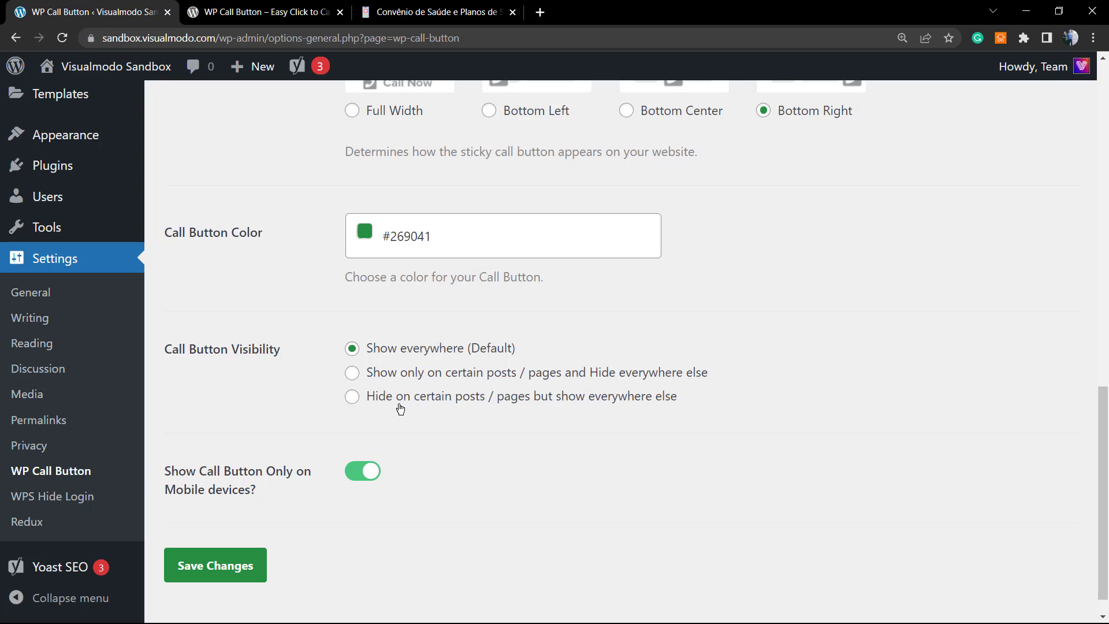
mouse_move(526, 406)
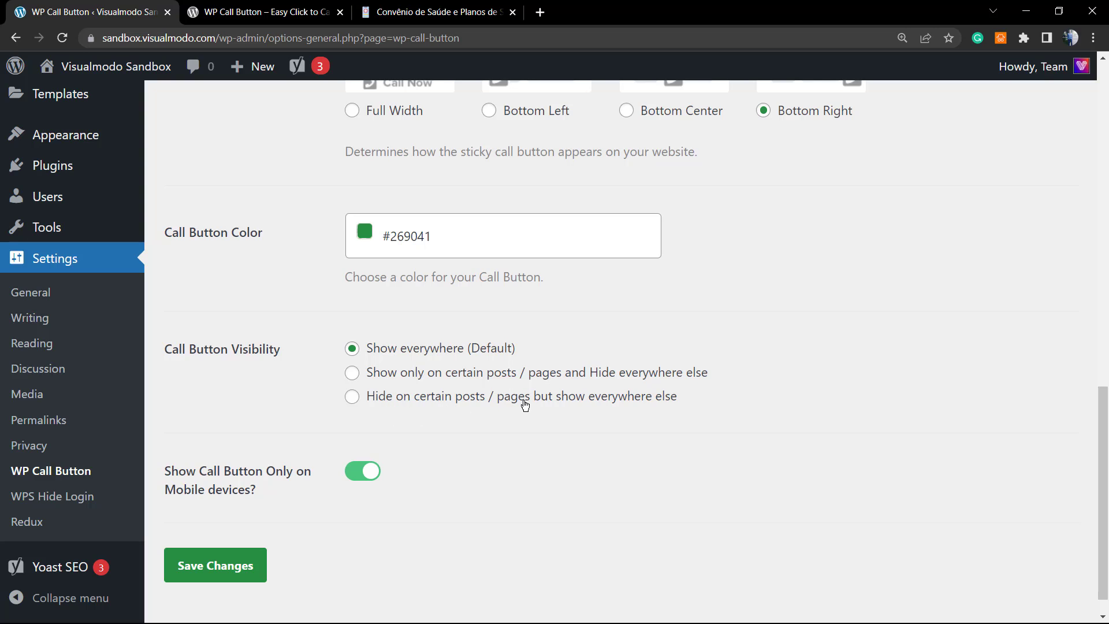
mouse_move(522, 409)
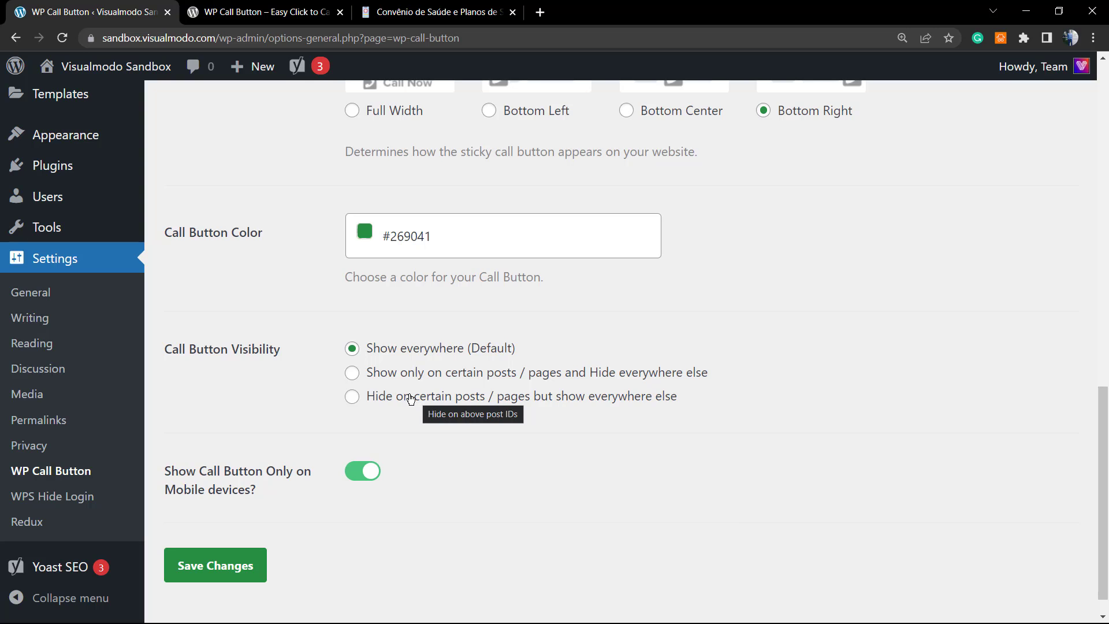
mouse_move(485, 372)
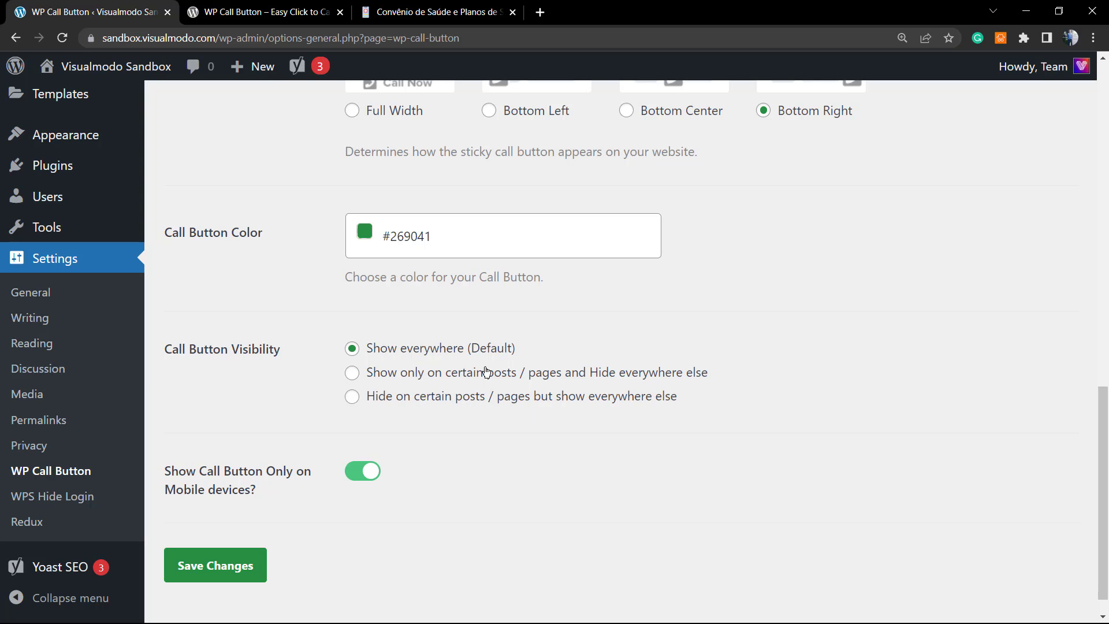
mouse_move(570, 354)
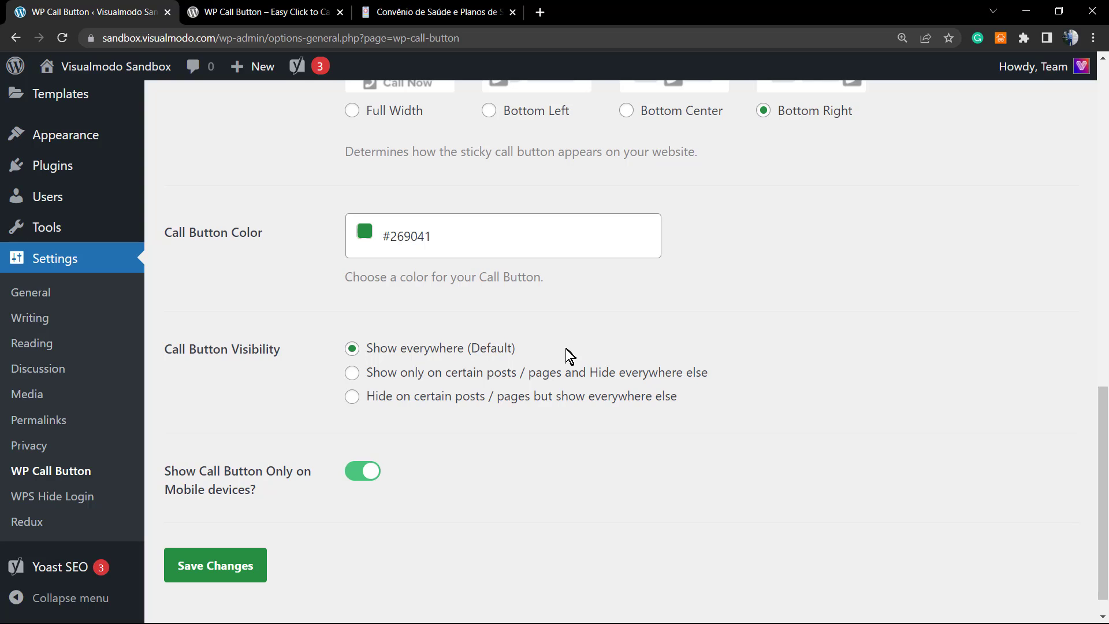
mouse_move(570, 355)
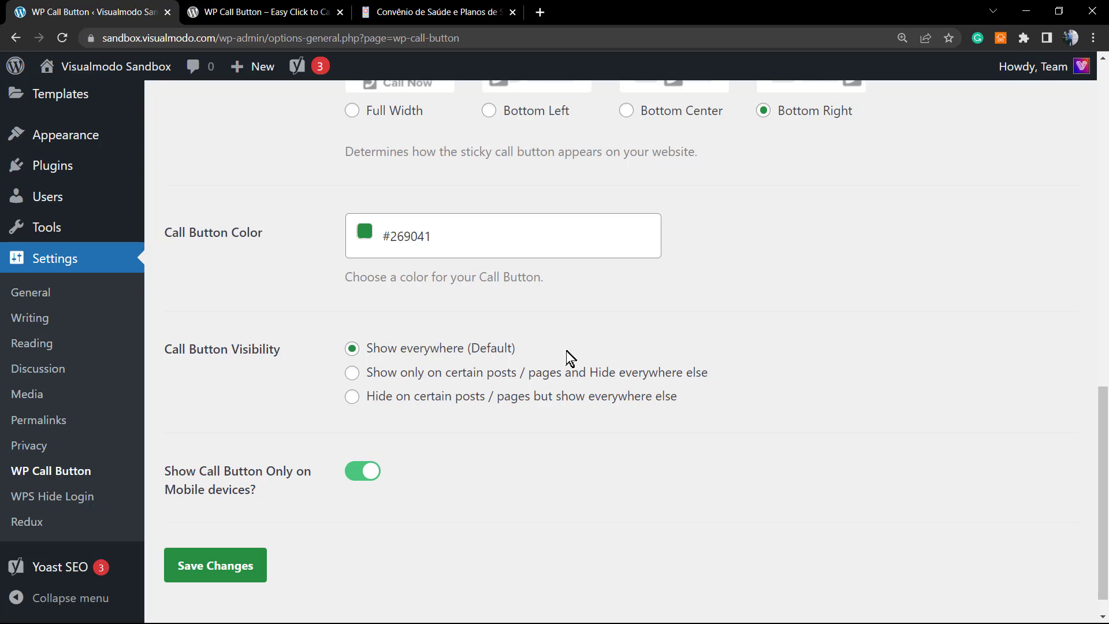
mouse_move(413, 486)
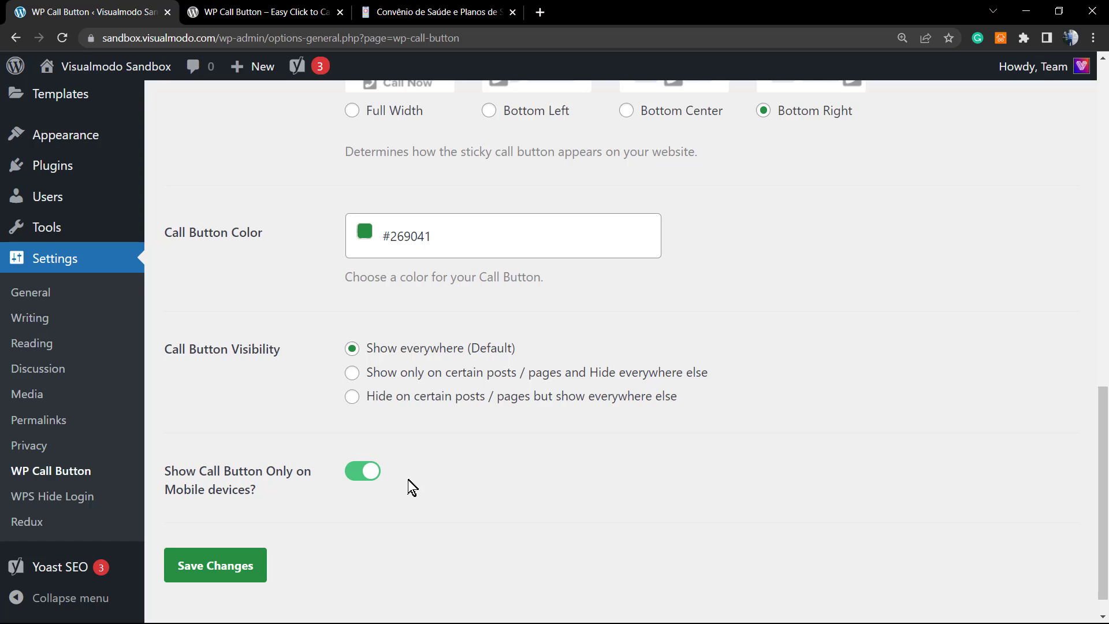
mouse_move(434, 492)
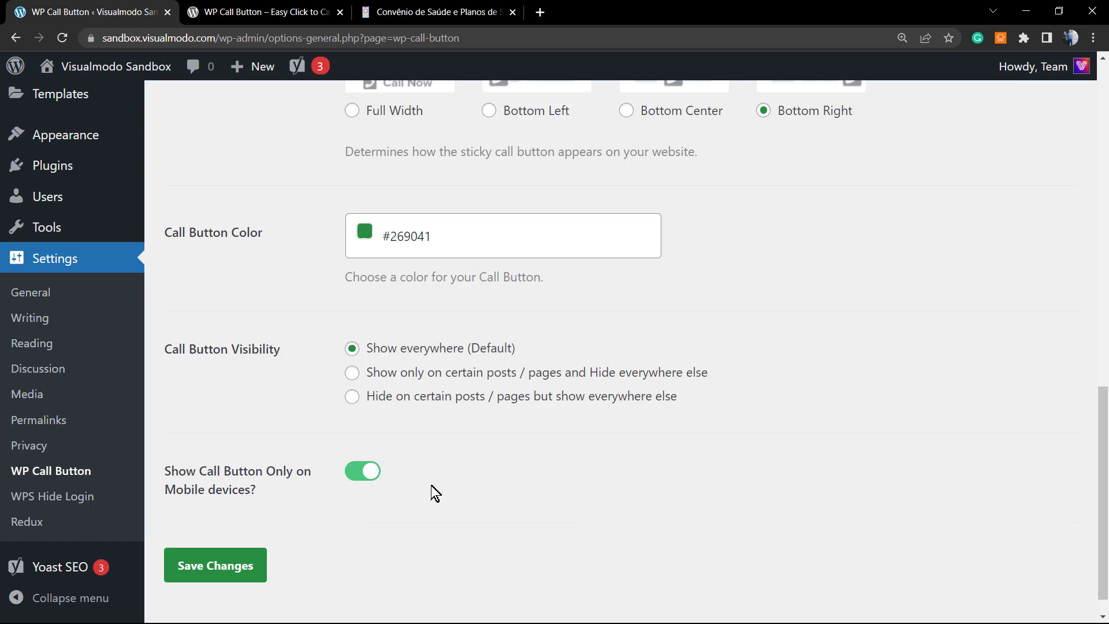
mouse_move(426, 514)
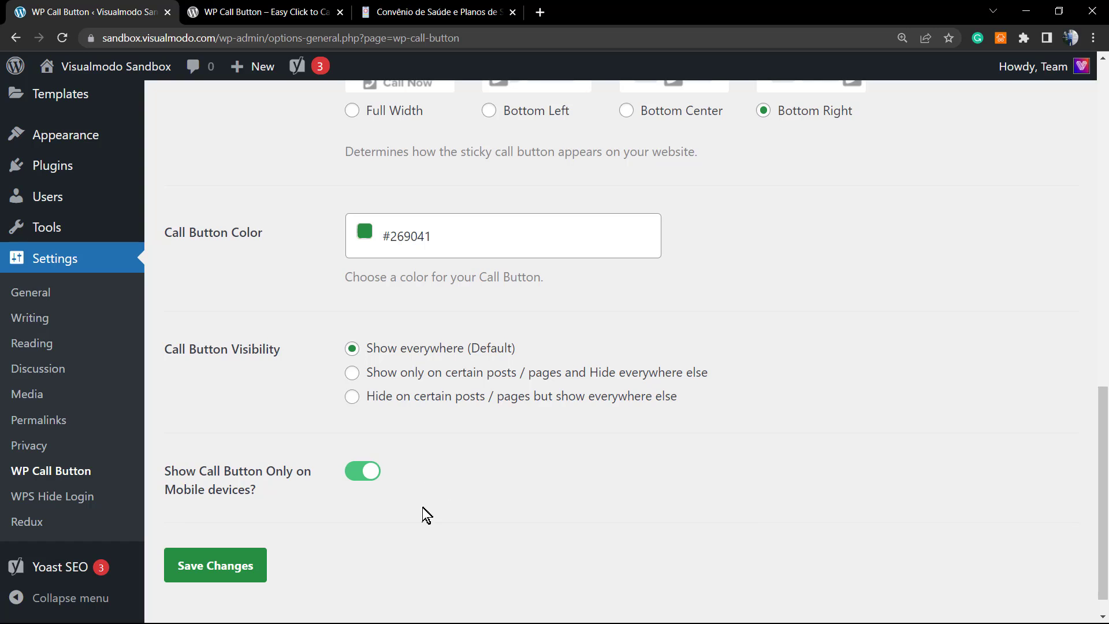
mouse_move(394, 472)
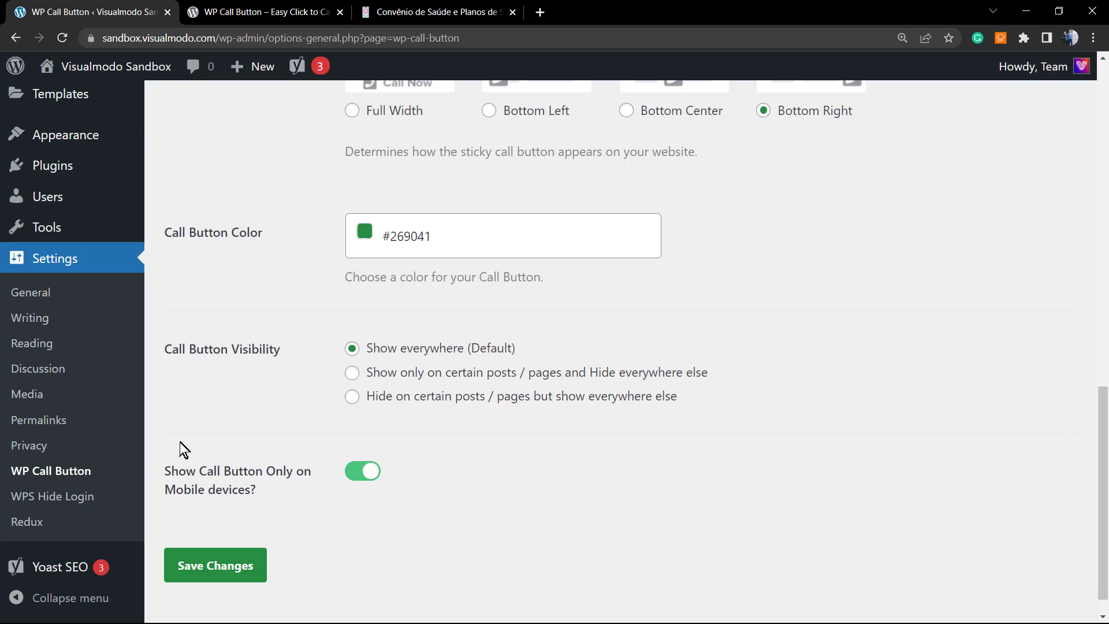
mouse_move(365, 491)
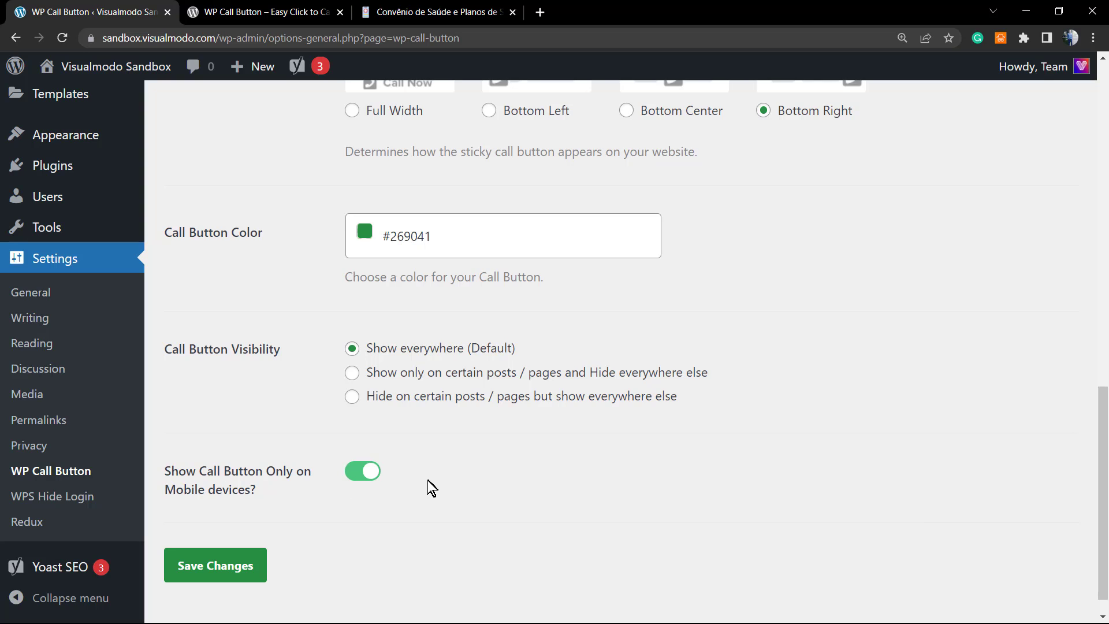
mouse_move(422, 490)
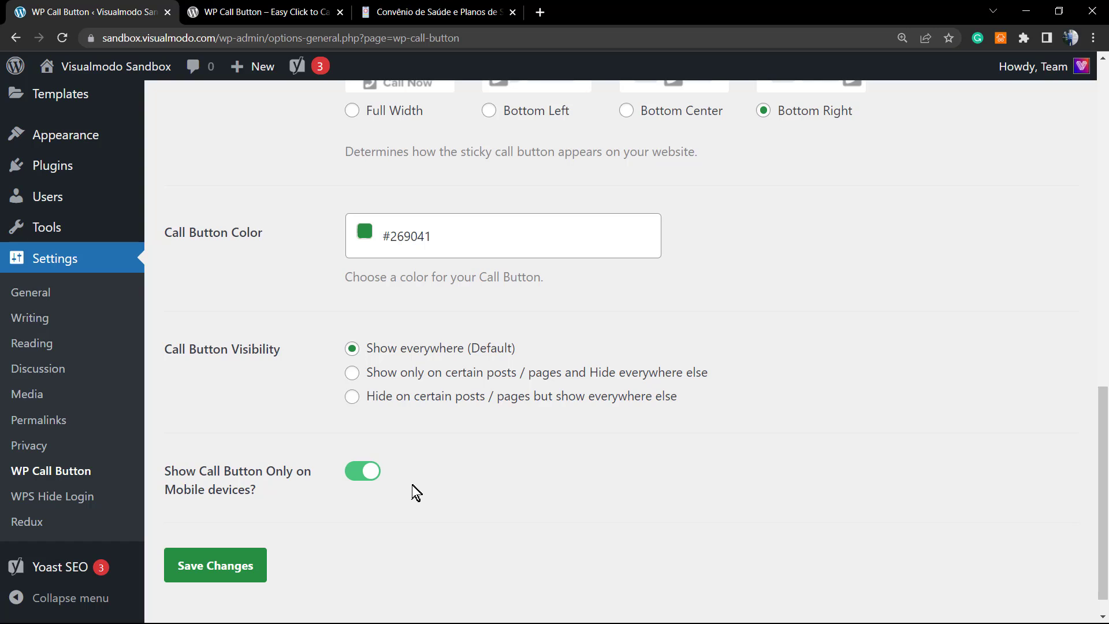
mouse_move(413, 493)
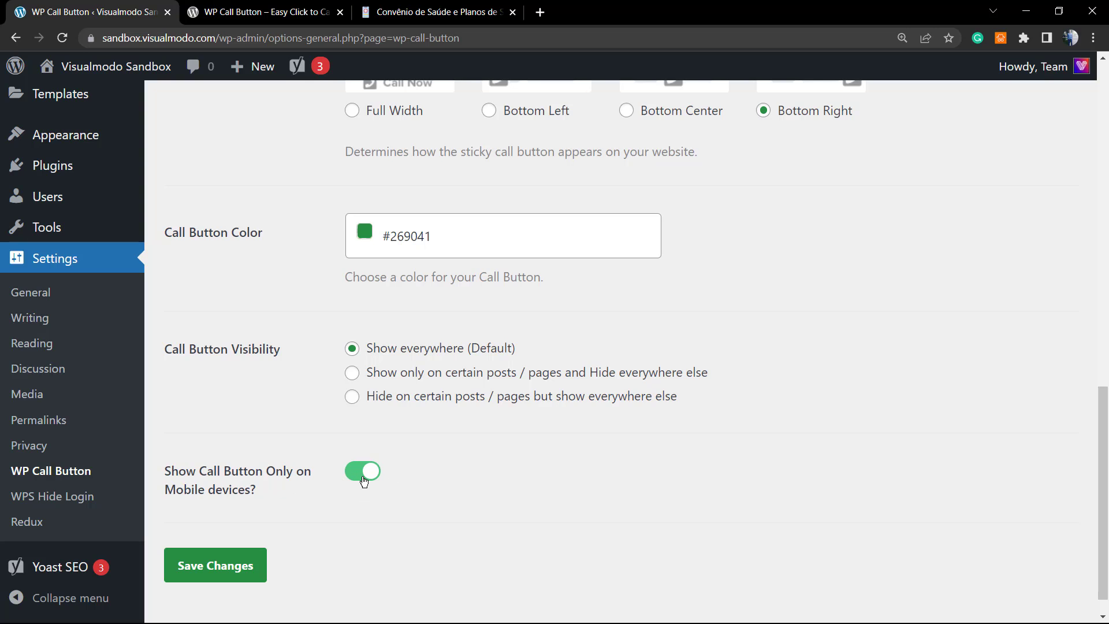
Step: Toggle 'Show Call Button Only on Mobile devices' until it ends off, then save
click(363, 472)
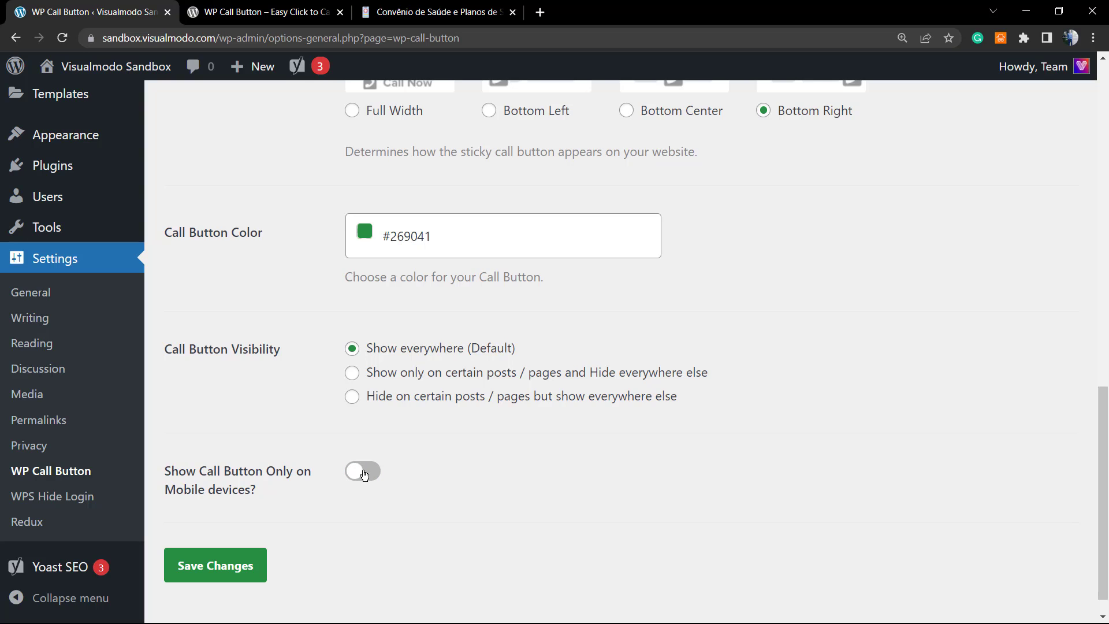
mouse_move(263, 554)
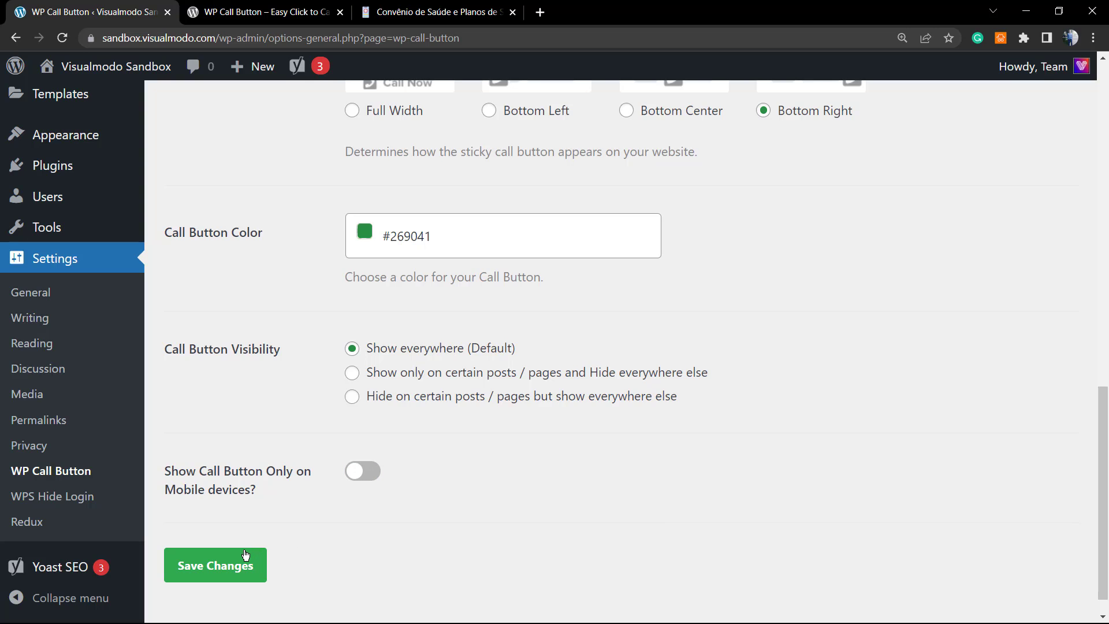
mouse_move(240, 559)
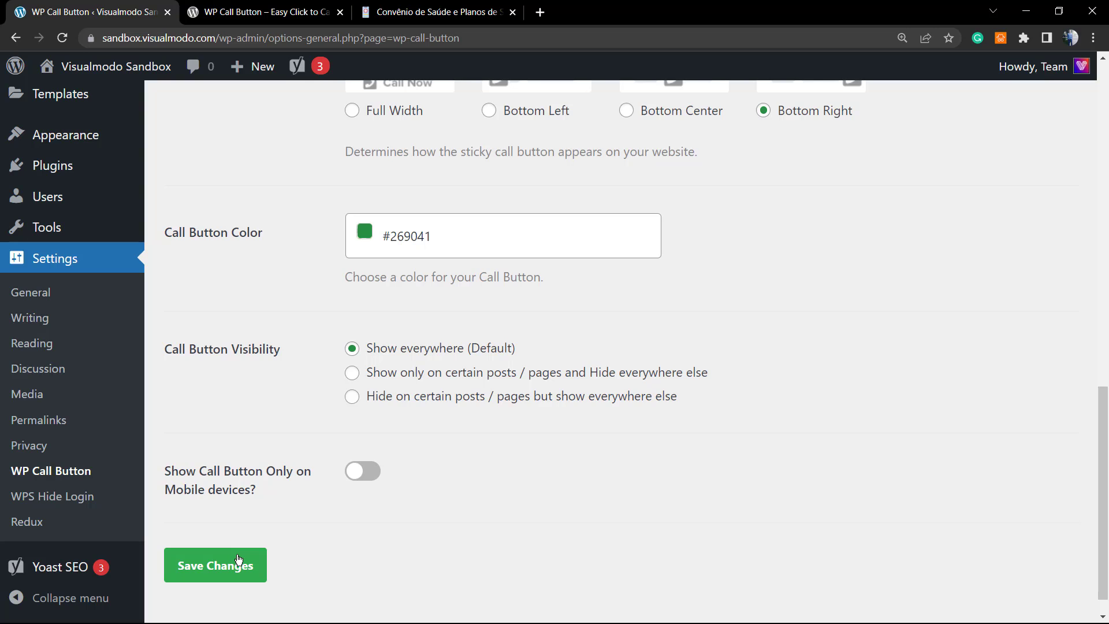
click(362, 472)
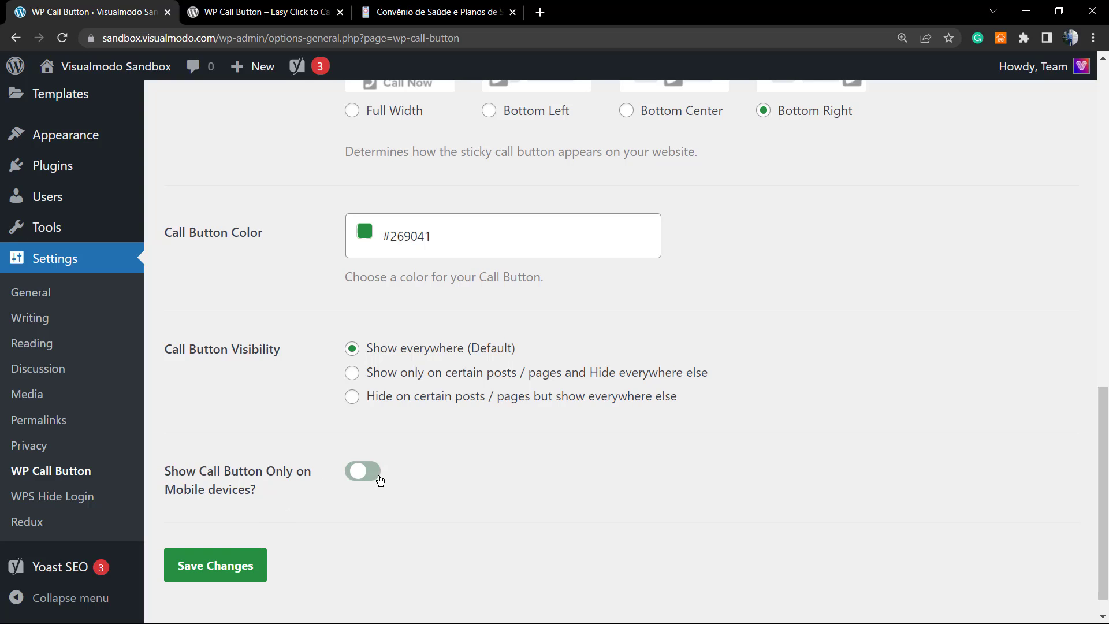
click(363, 471)
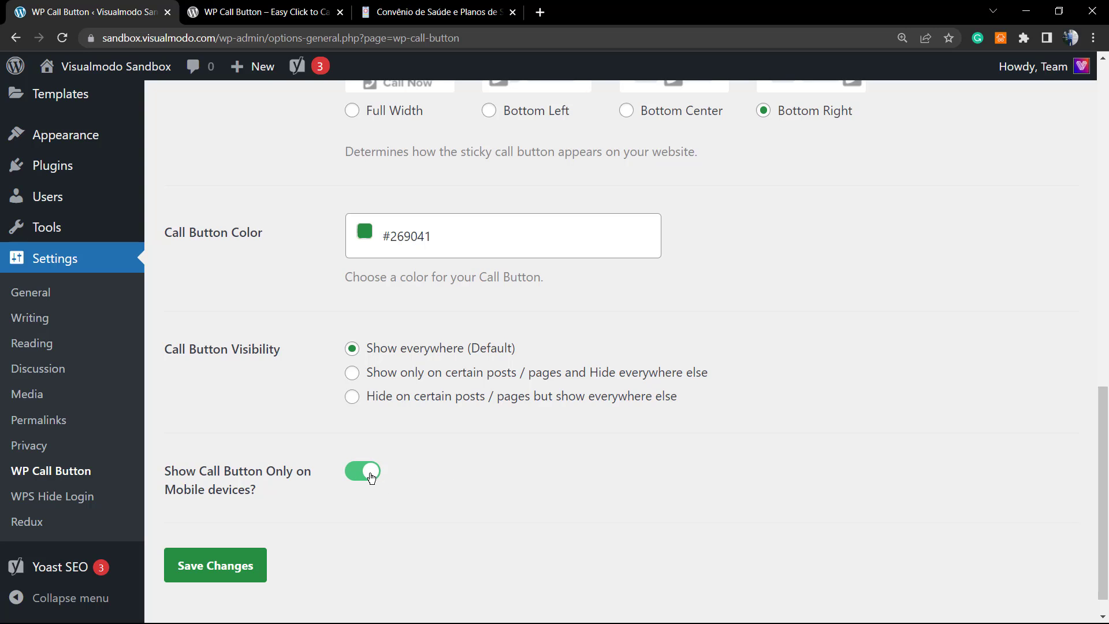
click(362, 471)
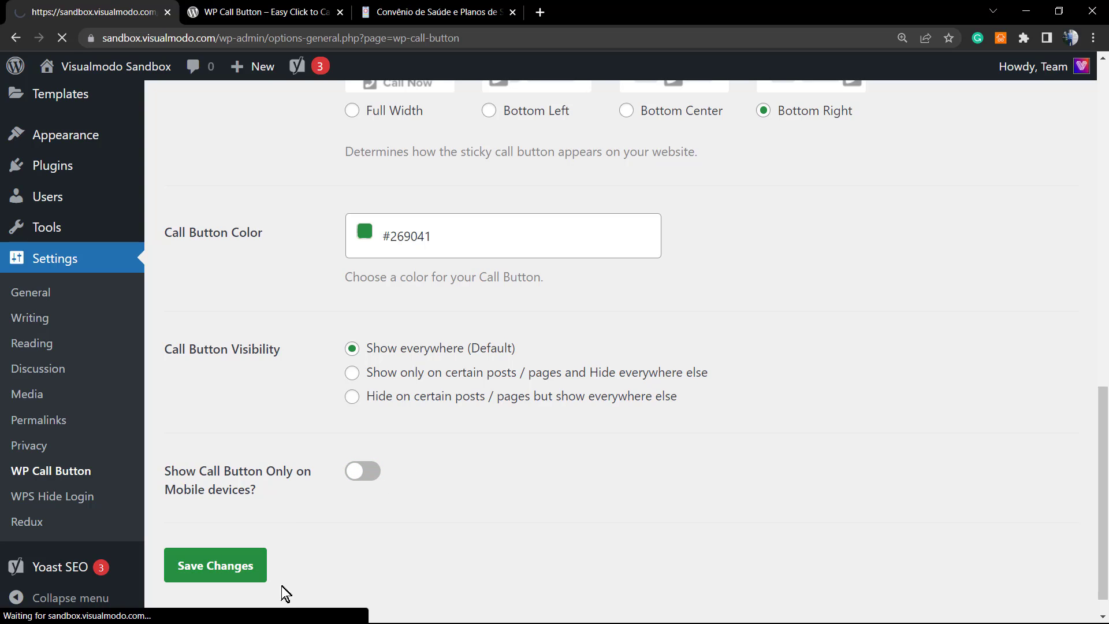
click(214, 565)
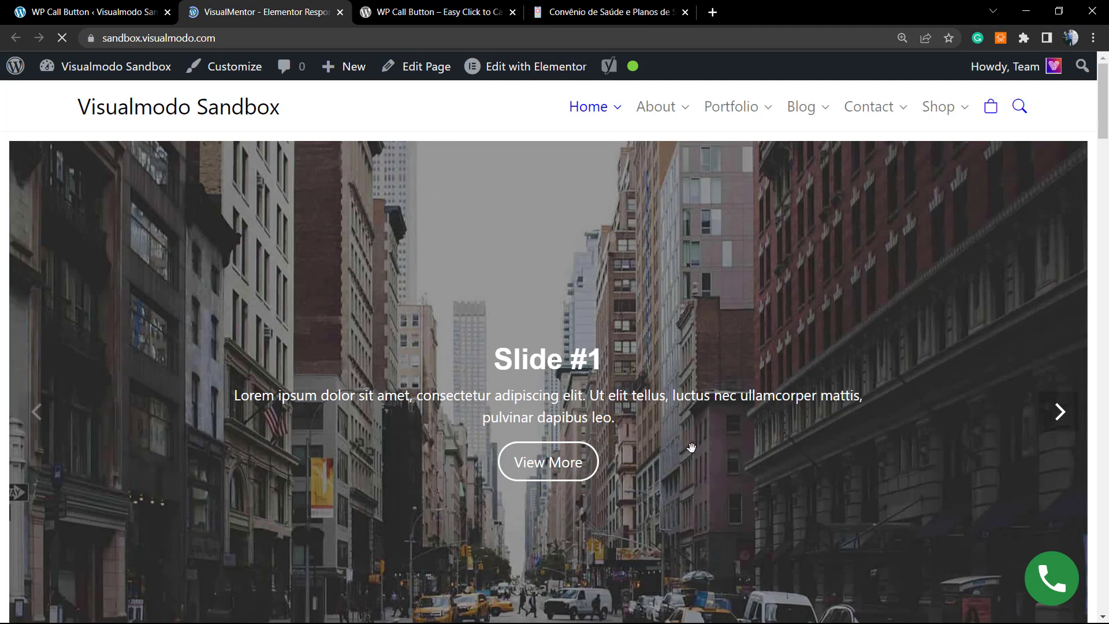
Step: Scroll the live homepage to the round green phone button at the bottom right
scroll(down, 3)
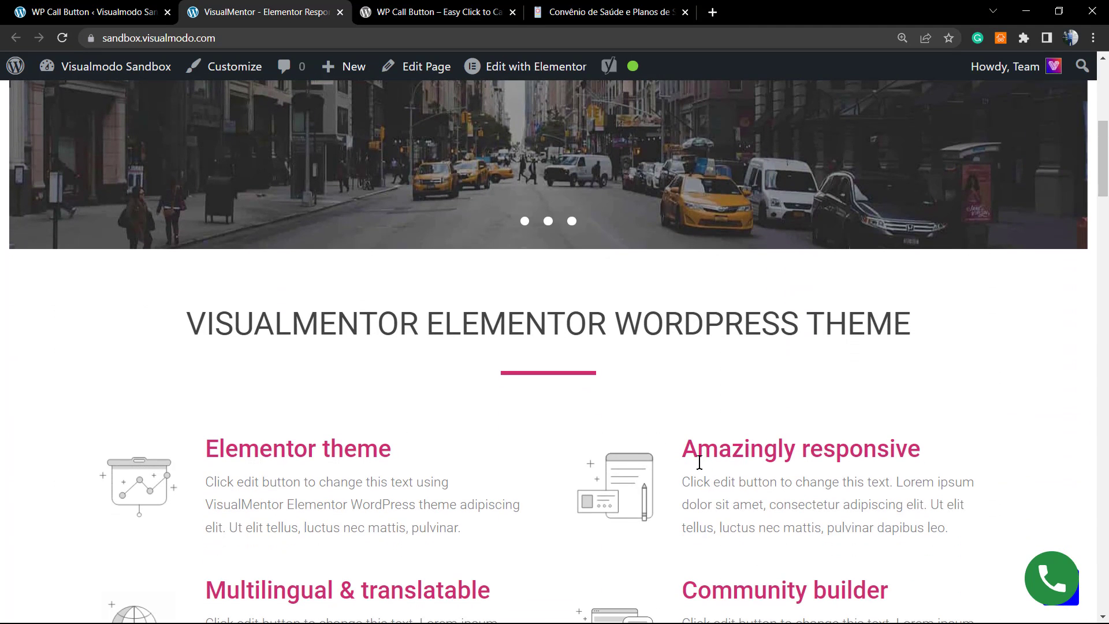
scroll(down, 3)
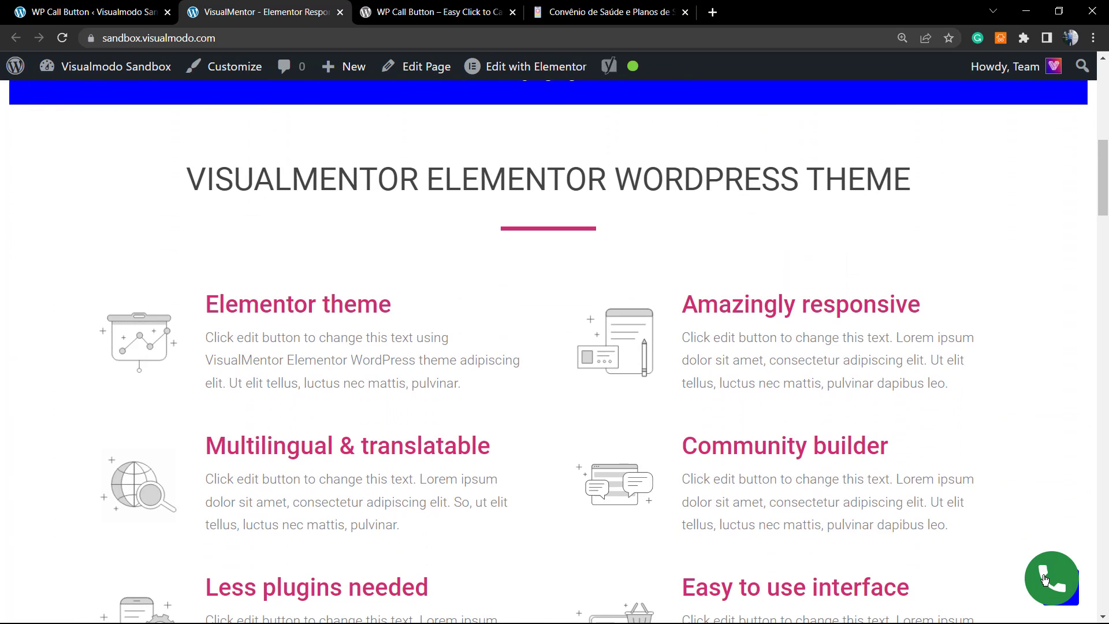
click(1050, 579)
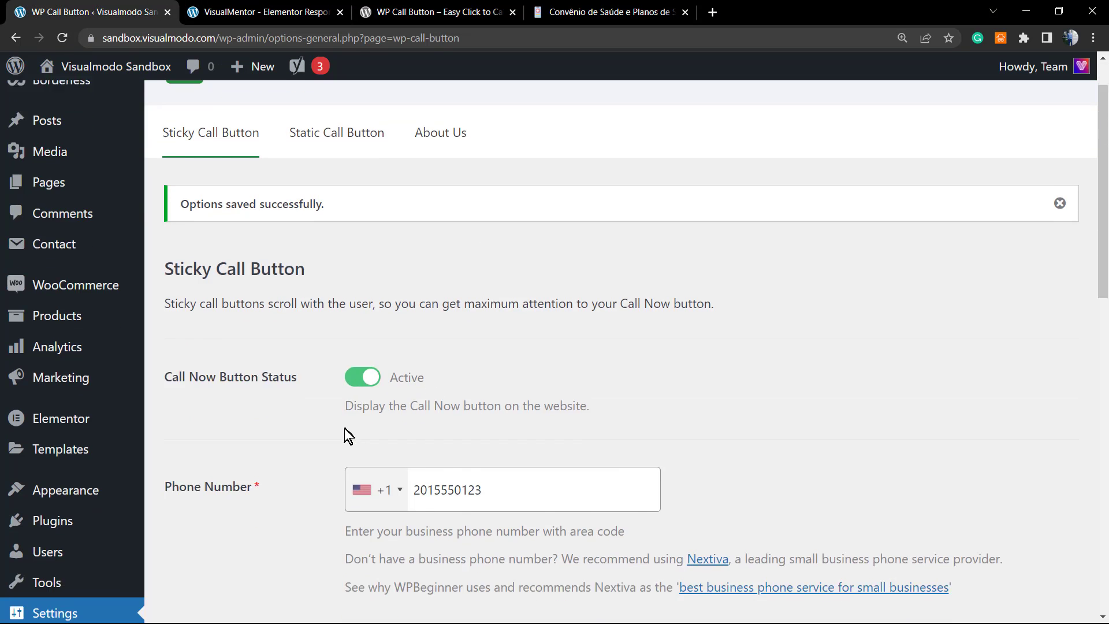
Step: Save the Full Width call button position and switch to the homepage
scroll(down, 3)
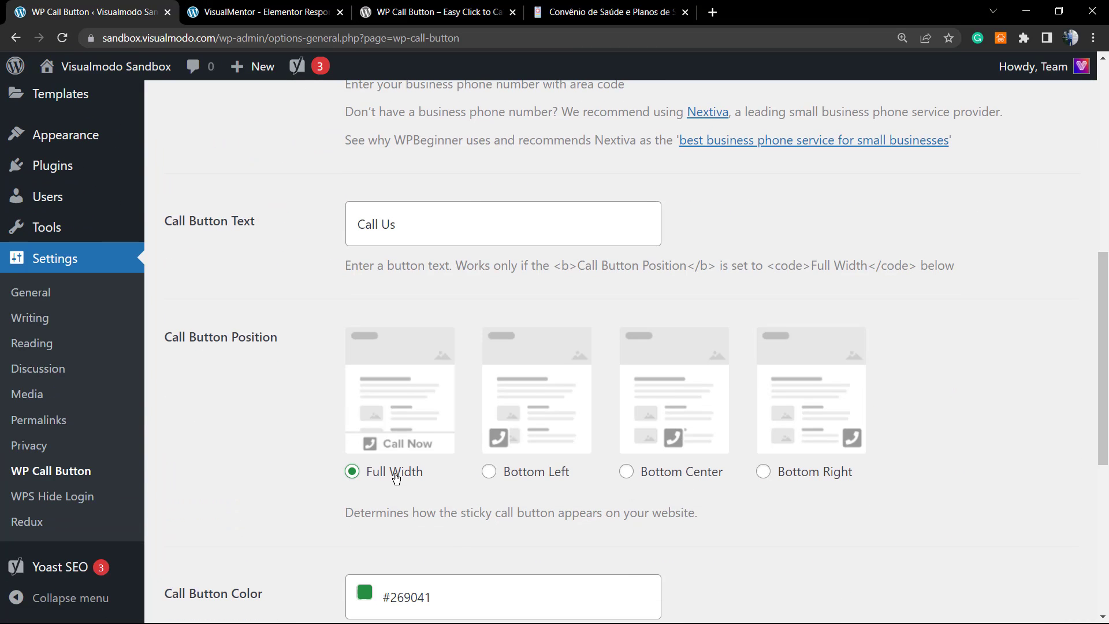
scroll(down, 3)
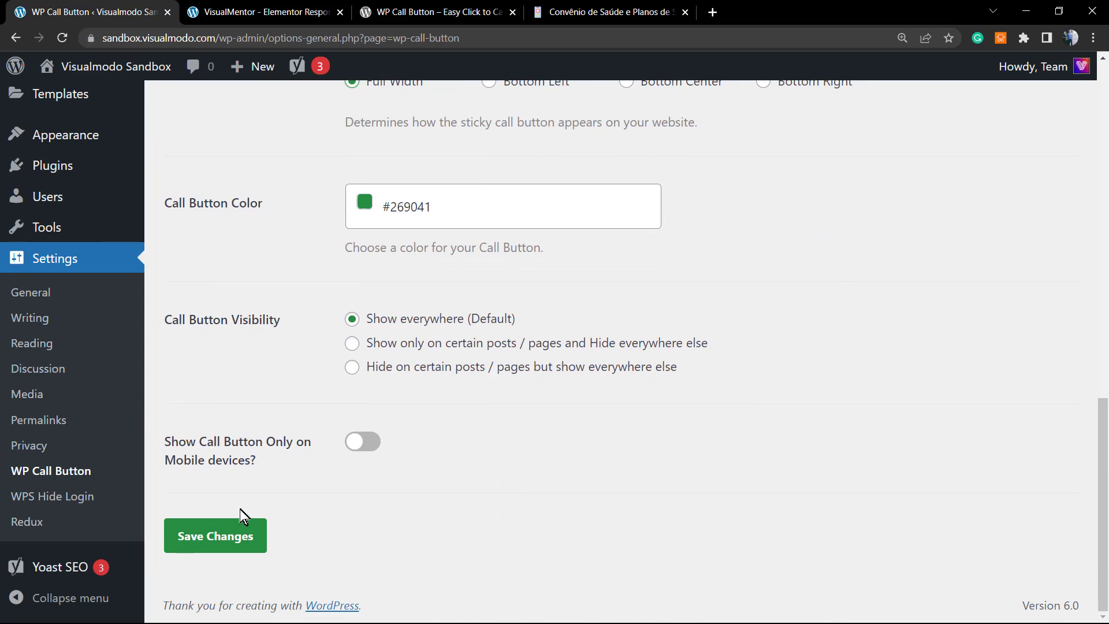
click(262, 12)
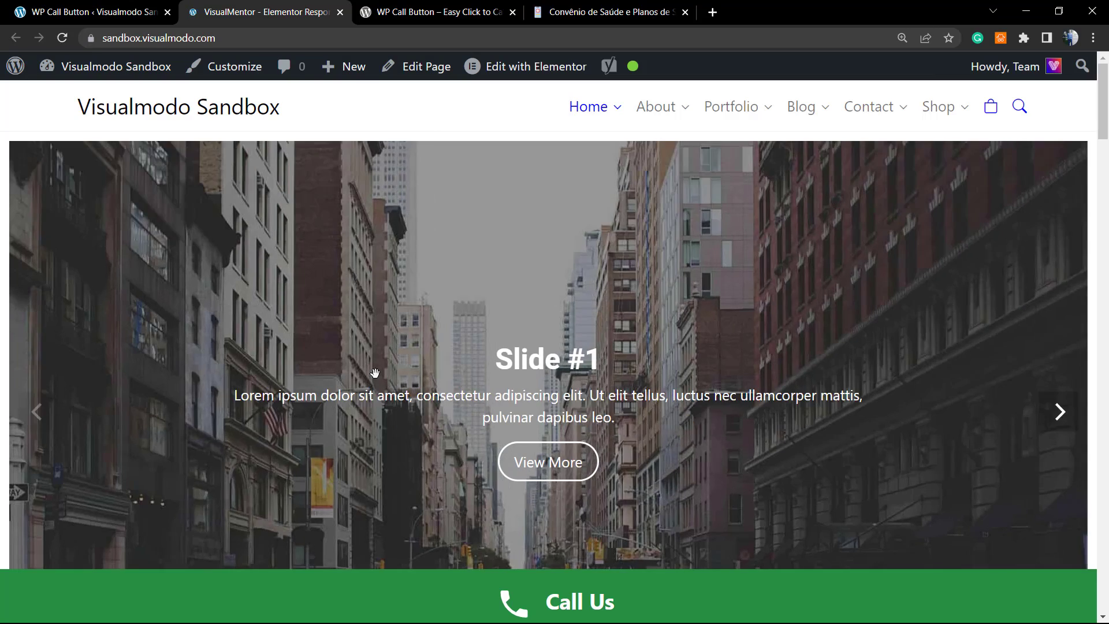
Step: Scroll a mobile-sized Inspect preview to the pinned Call Us bar, then return to settings
scroll(down, 3)
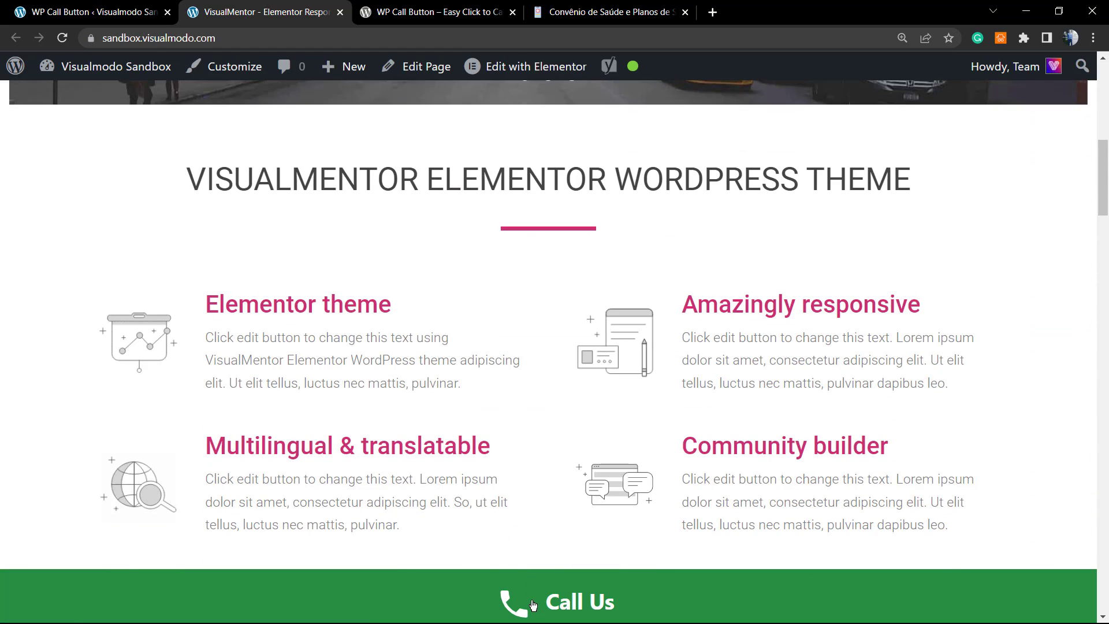
right_click(432, 446)
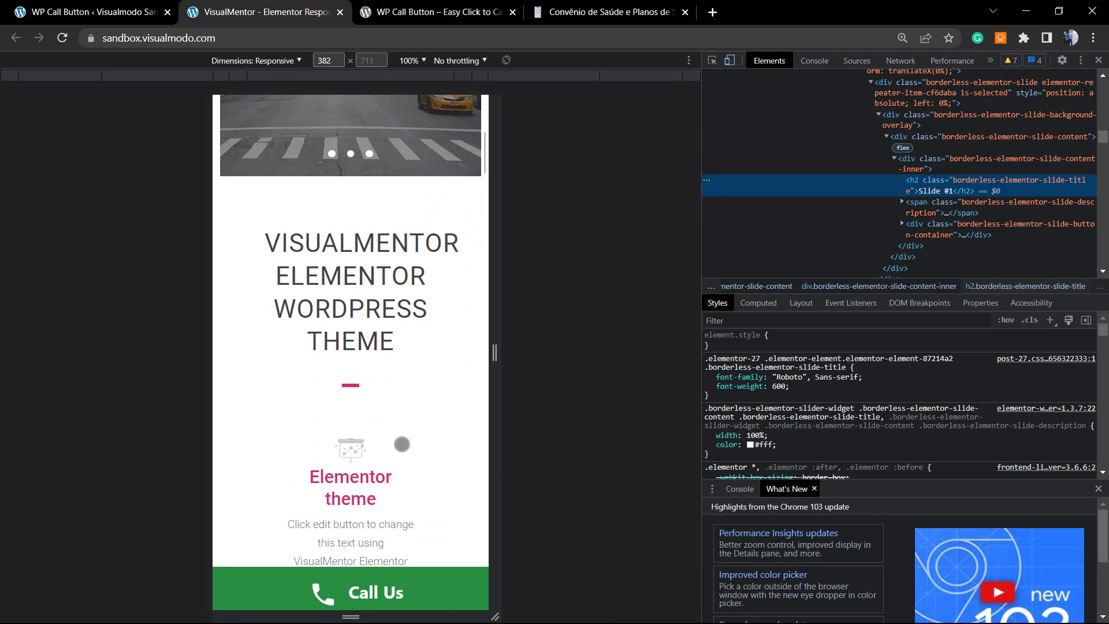
scroll(down, 3)
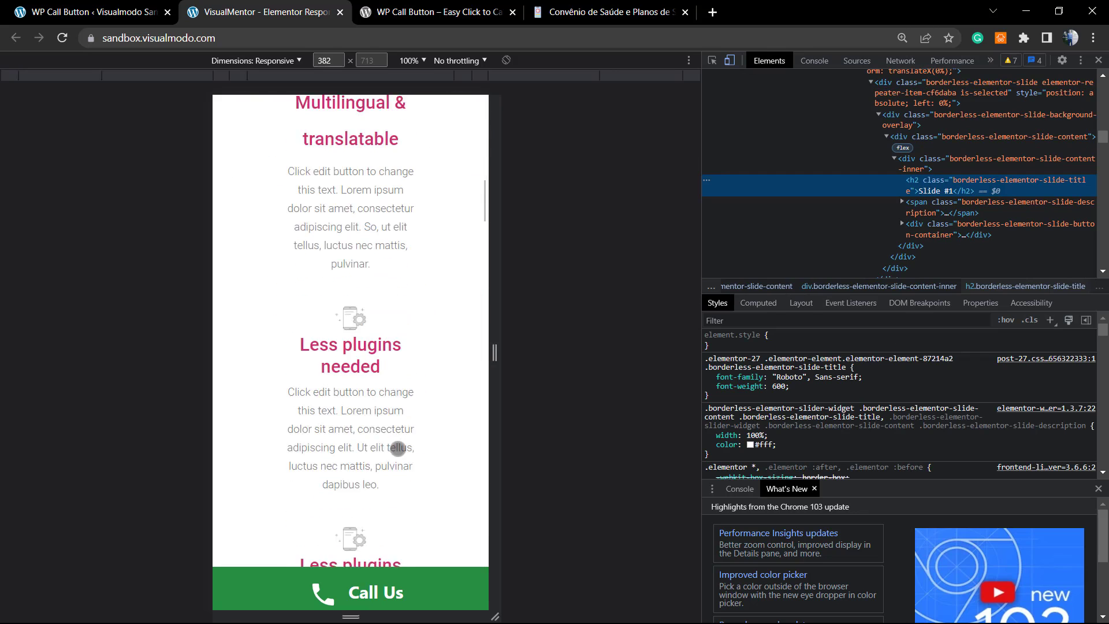
scroll(down, 3)
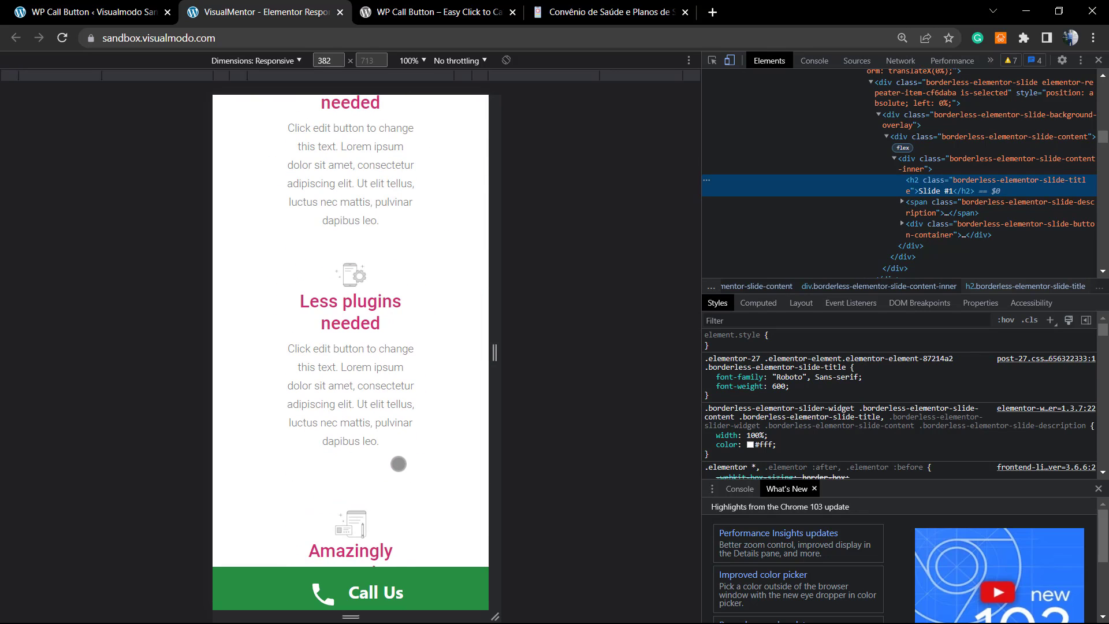
scroll(down, 3)
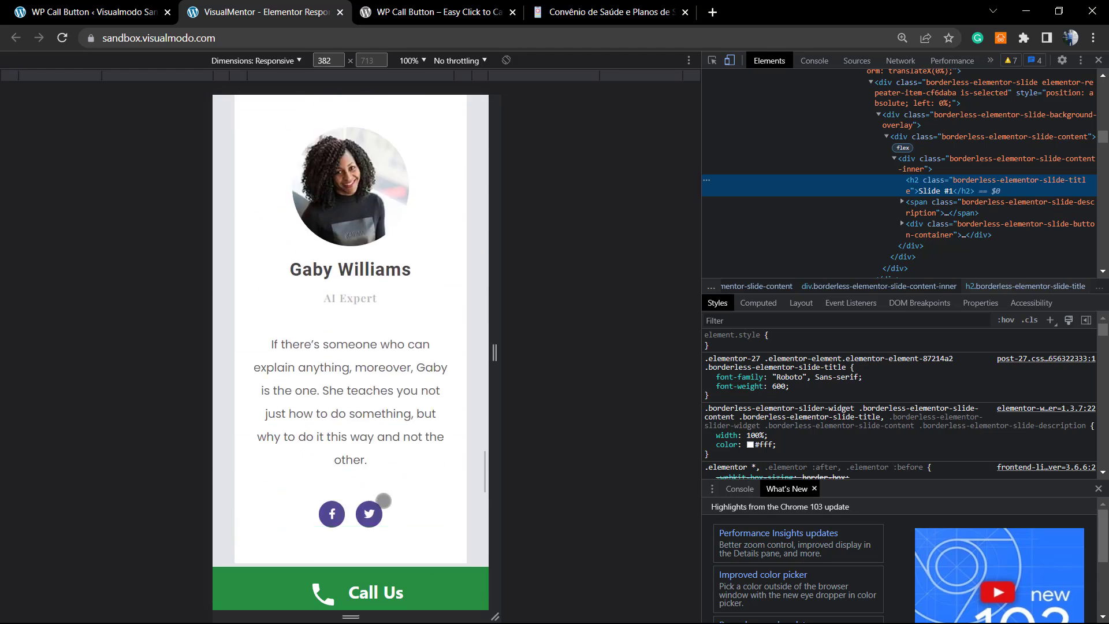
scroll(down, 3)
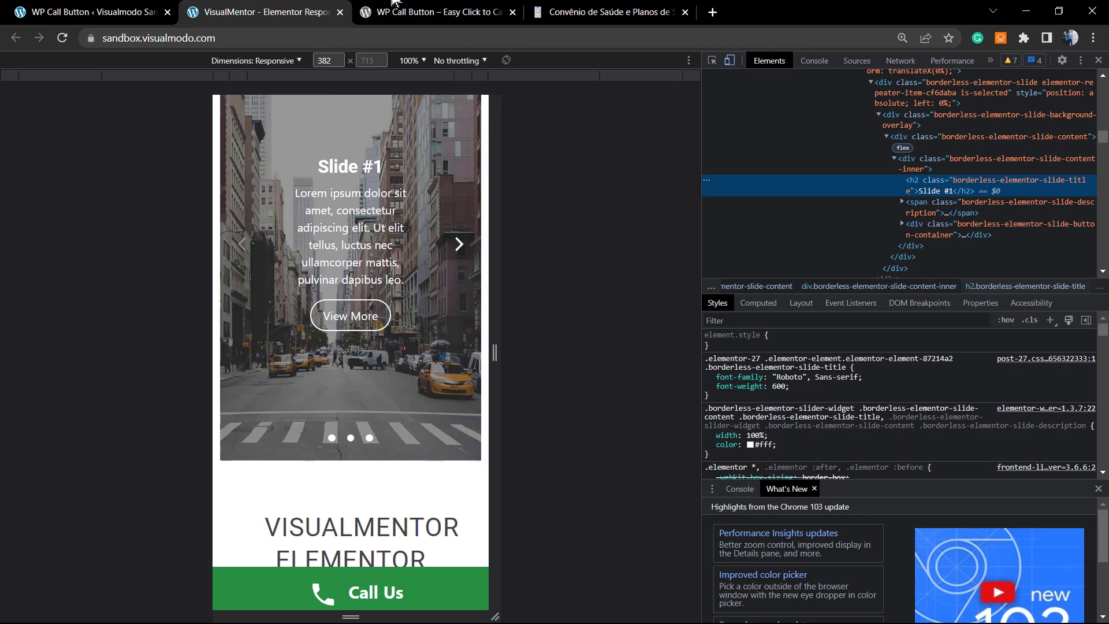
click(91, 12)
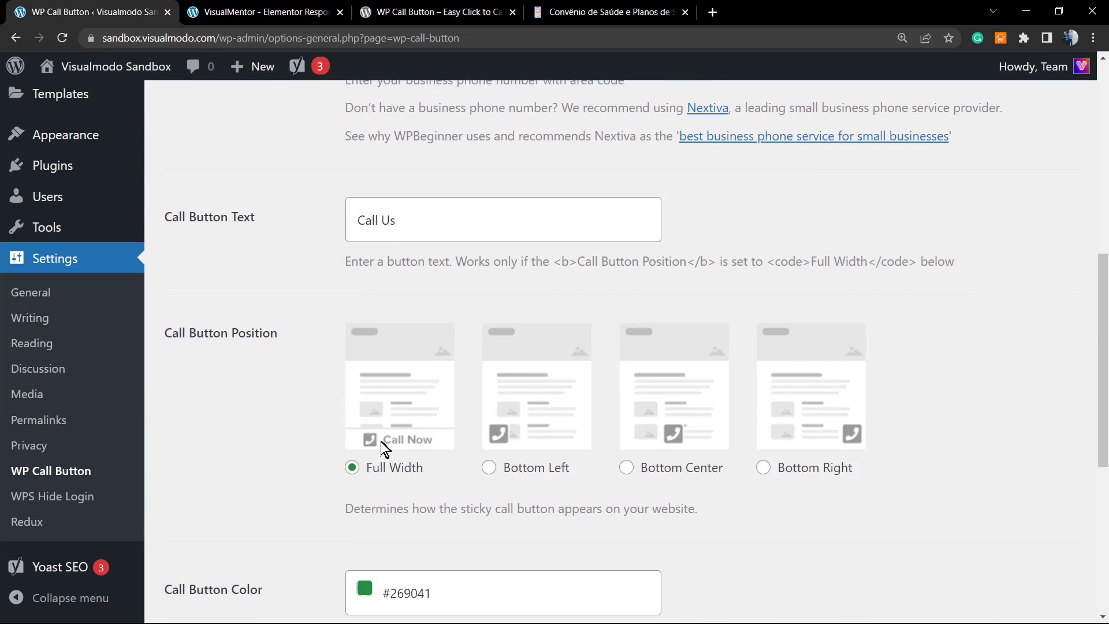
Step: Enable mobile-only display for the call button and save the settings
scroll(down, 3)
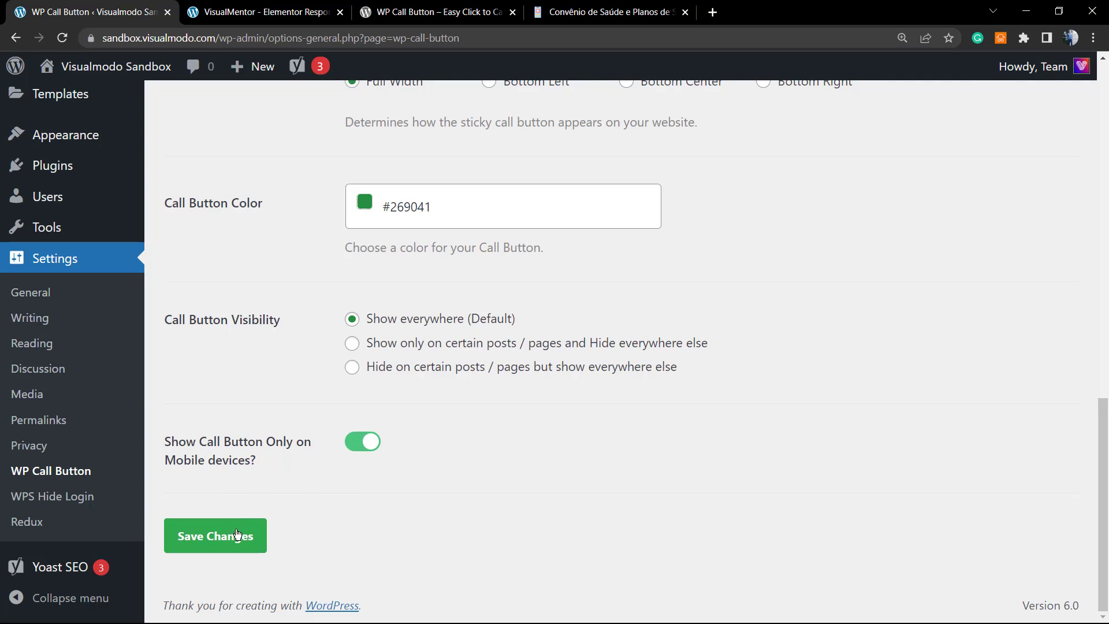
click(214, 535)
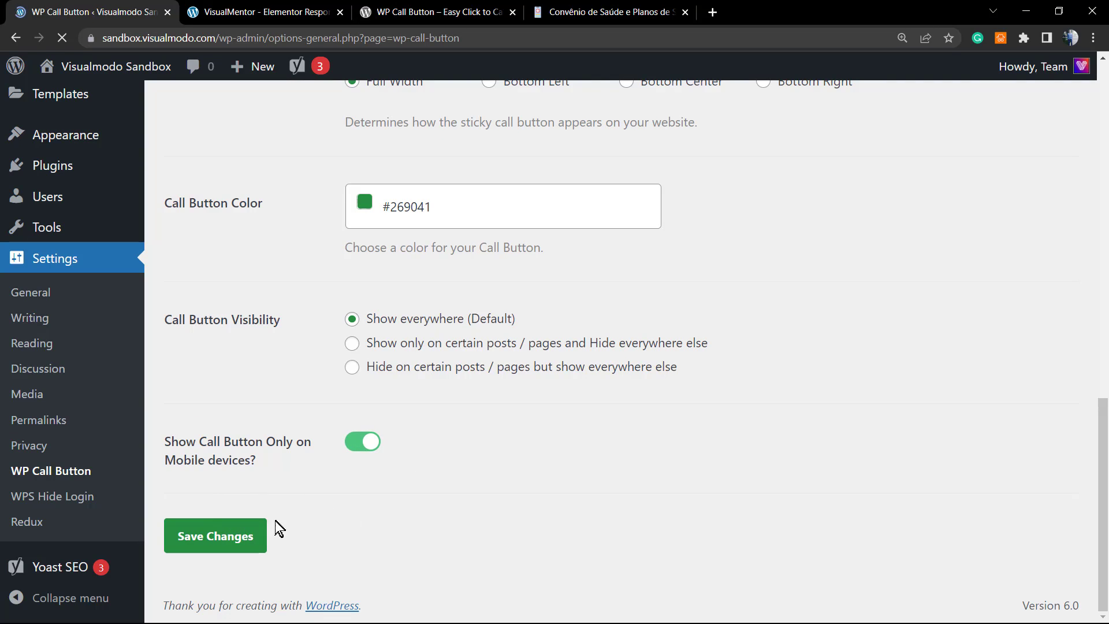
click(214, 536)
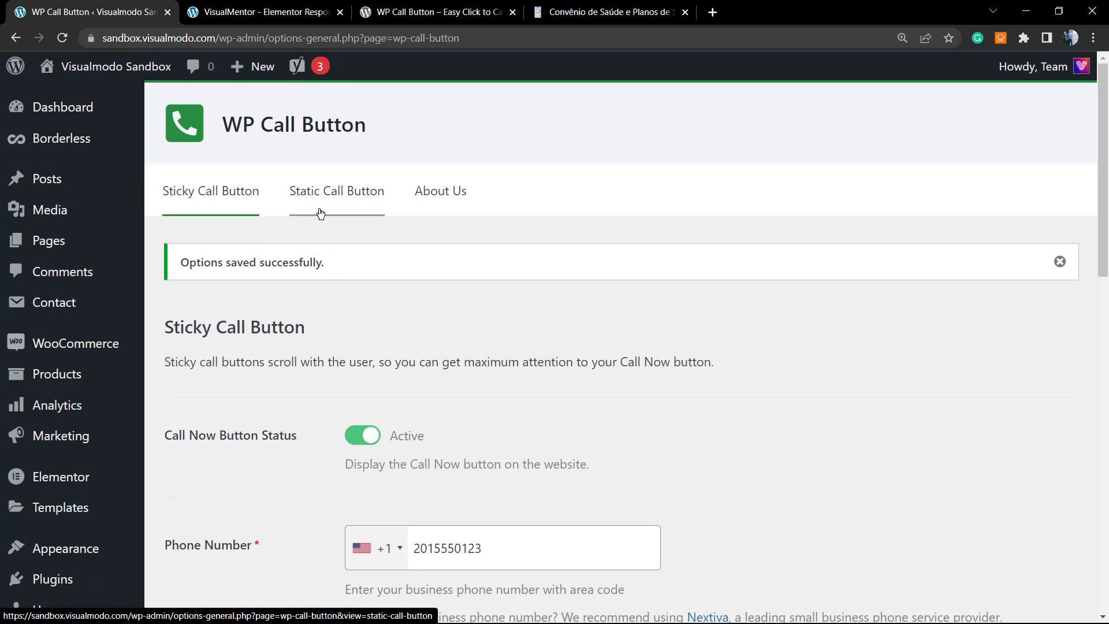
Step: Browse the Static Call Button and About Us tabs, then return to Sticky Call Button
click(337, 191)
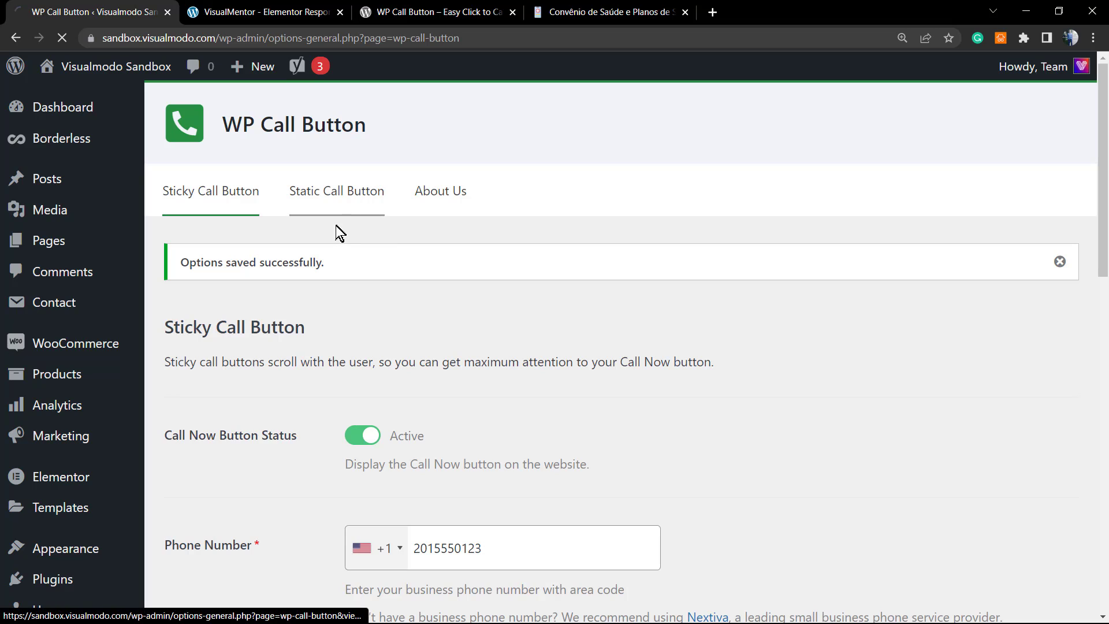
click(337, 192)
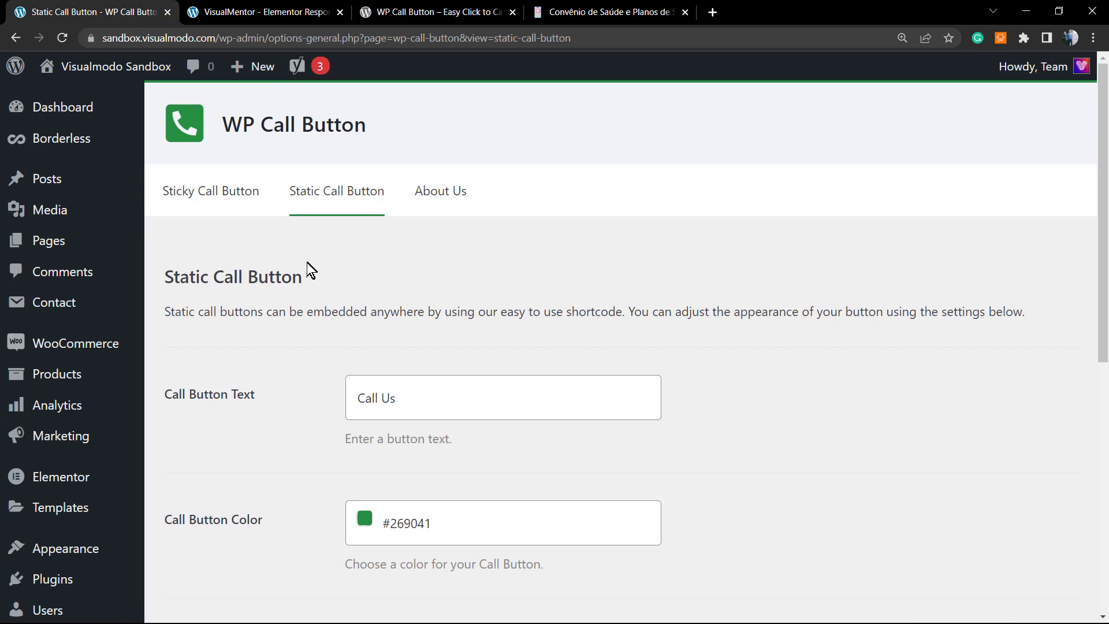
mouse_move(374, 284)
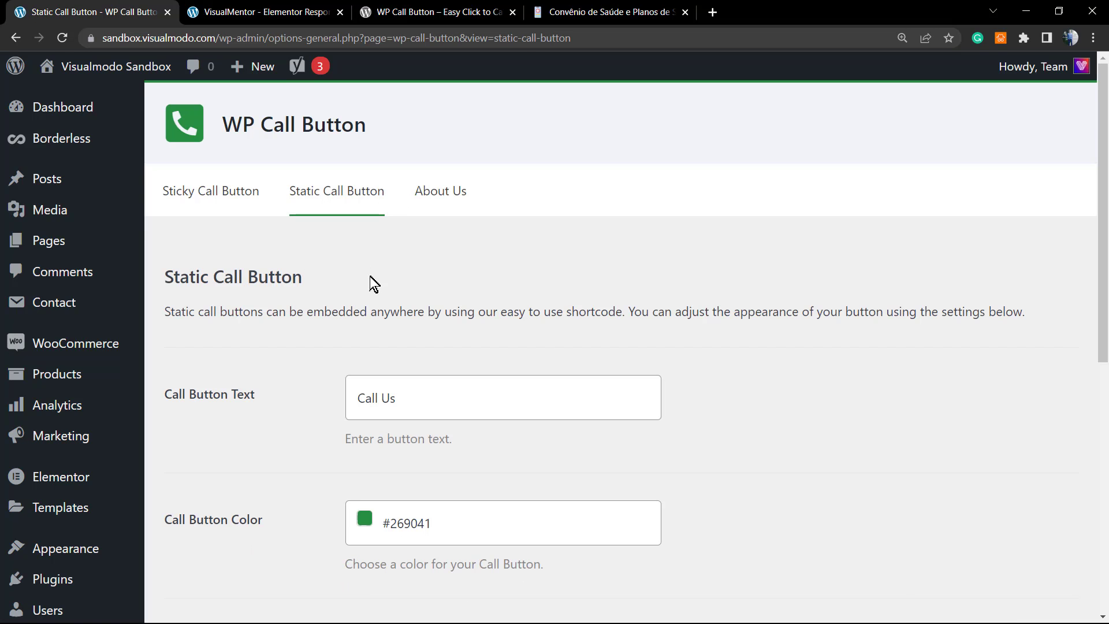
scroll(down, 3)
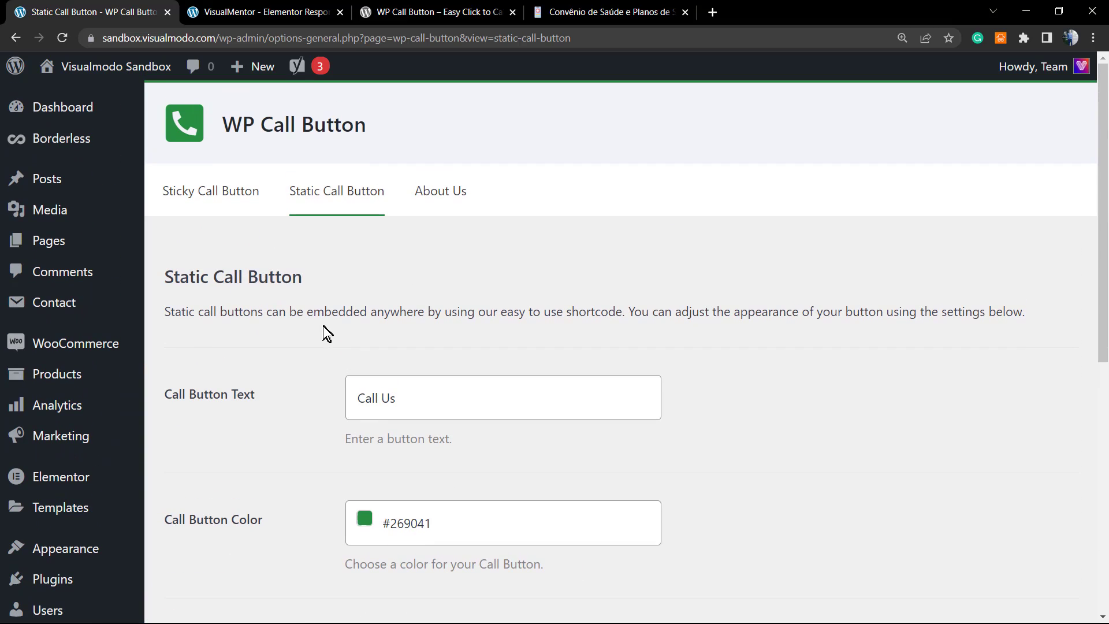
mouse_move(414, 216)
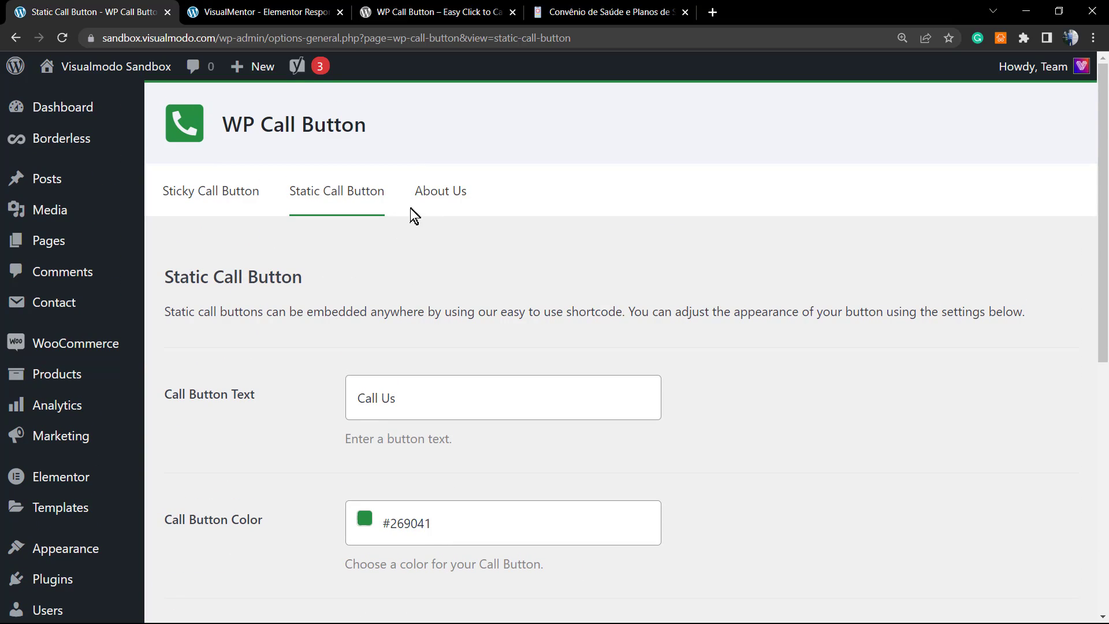
mouse_move(413, 227)
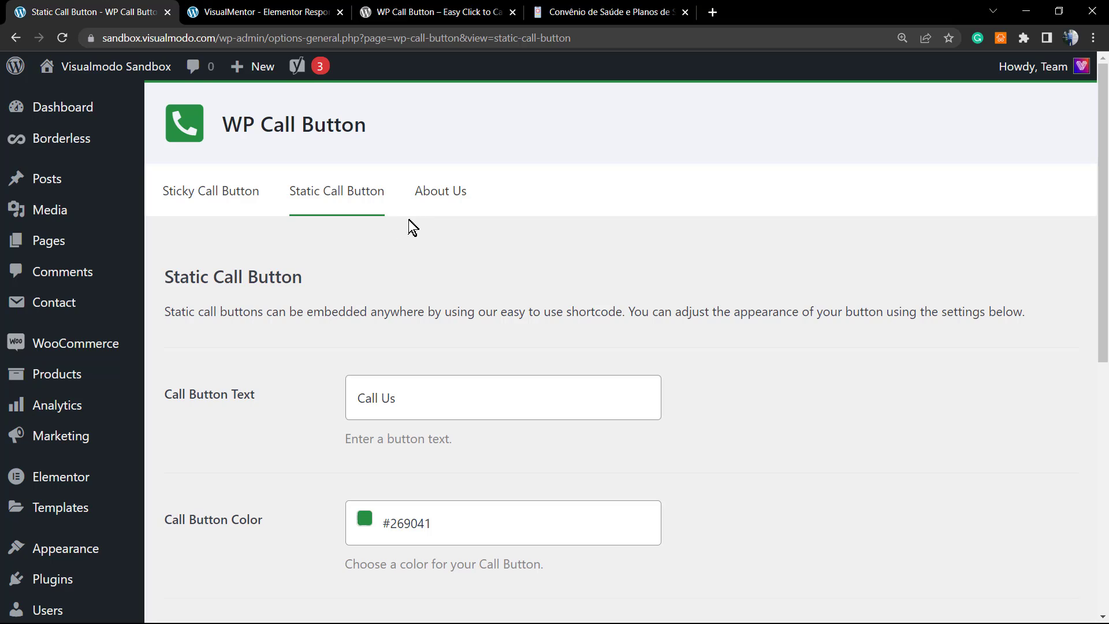
mouse_move(409, 232)
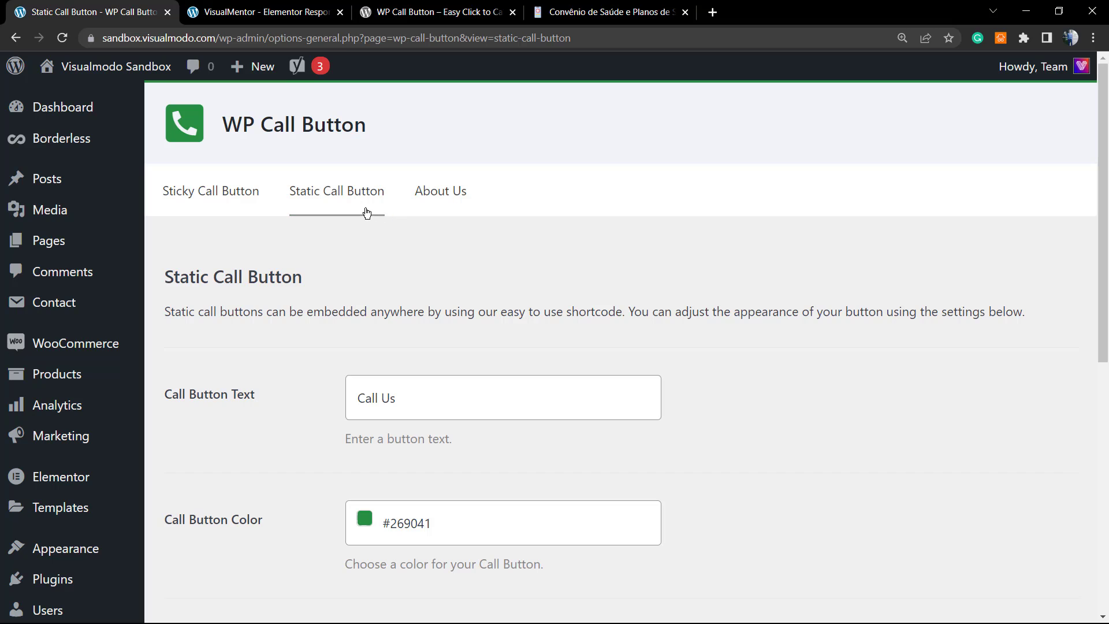
click(337, 191)
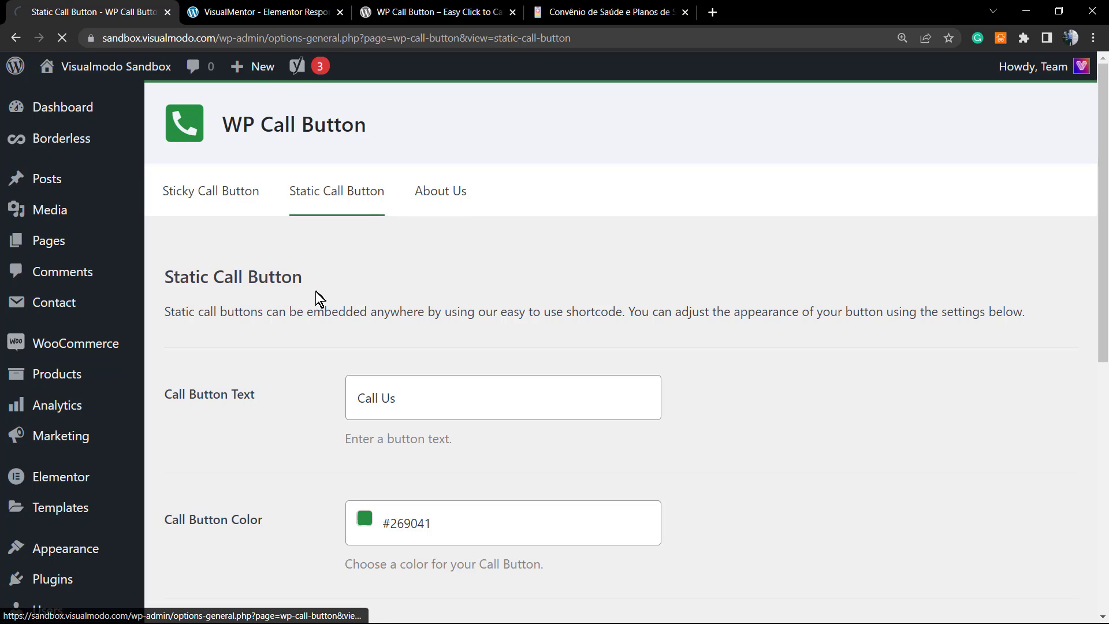
click(440, 190)
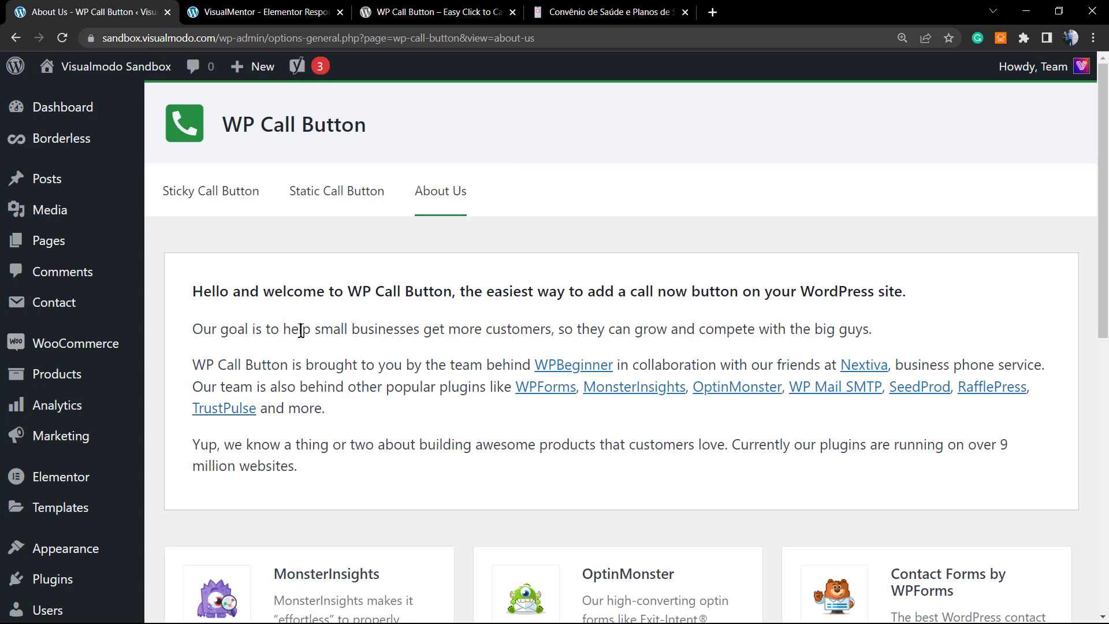
scroll(down, 3)
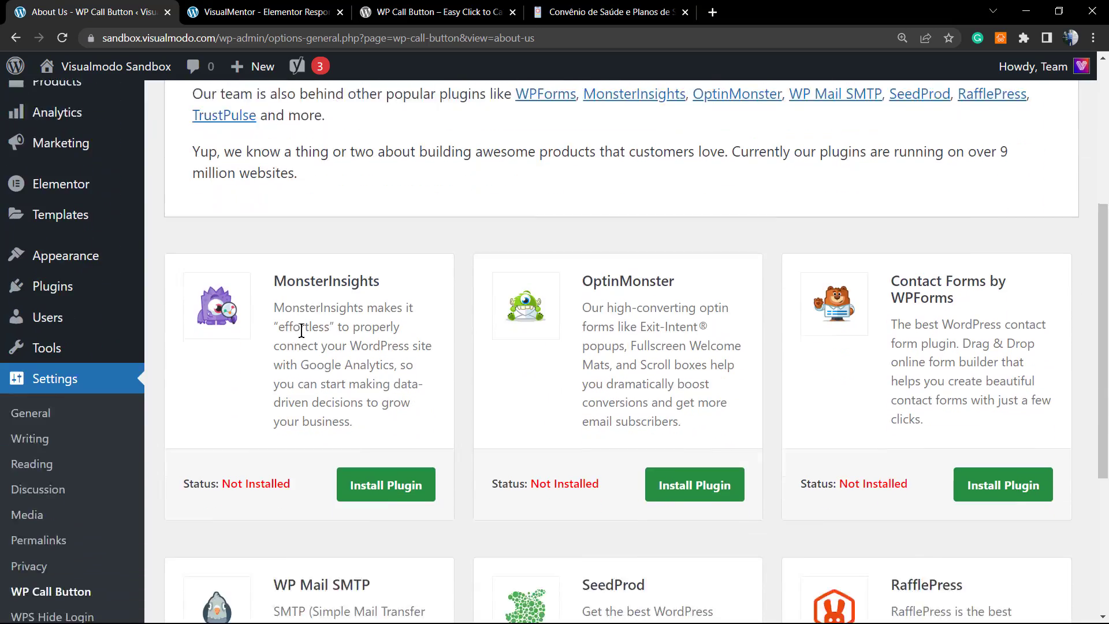
scroll(down, 3)
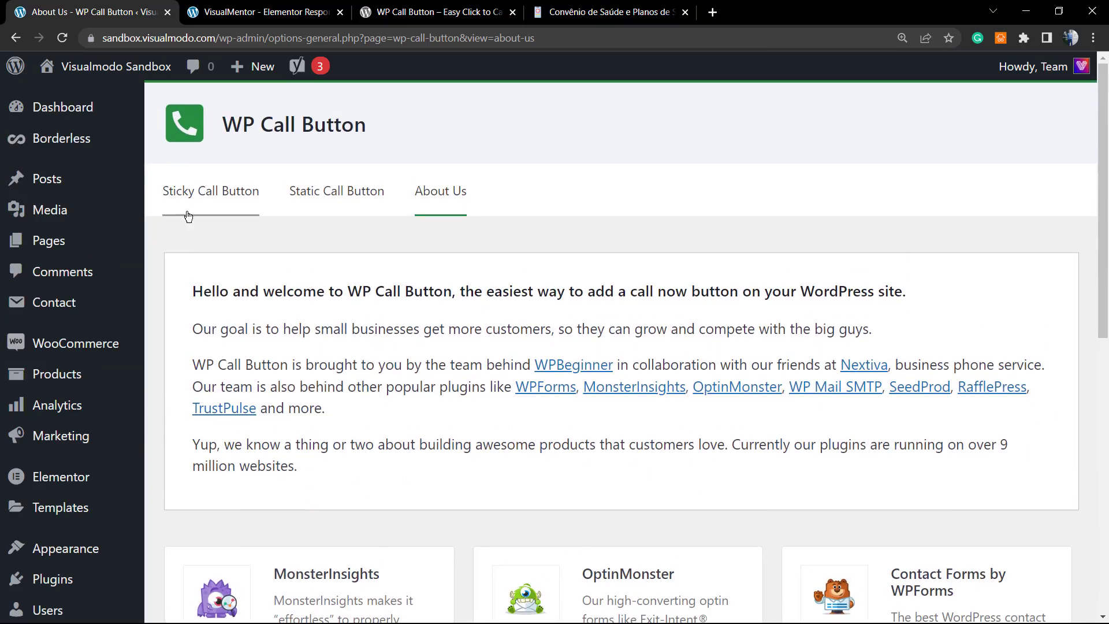
click(211, 191)
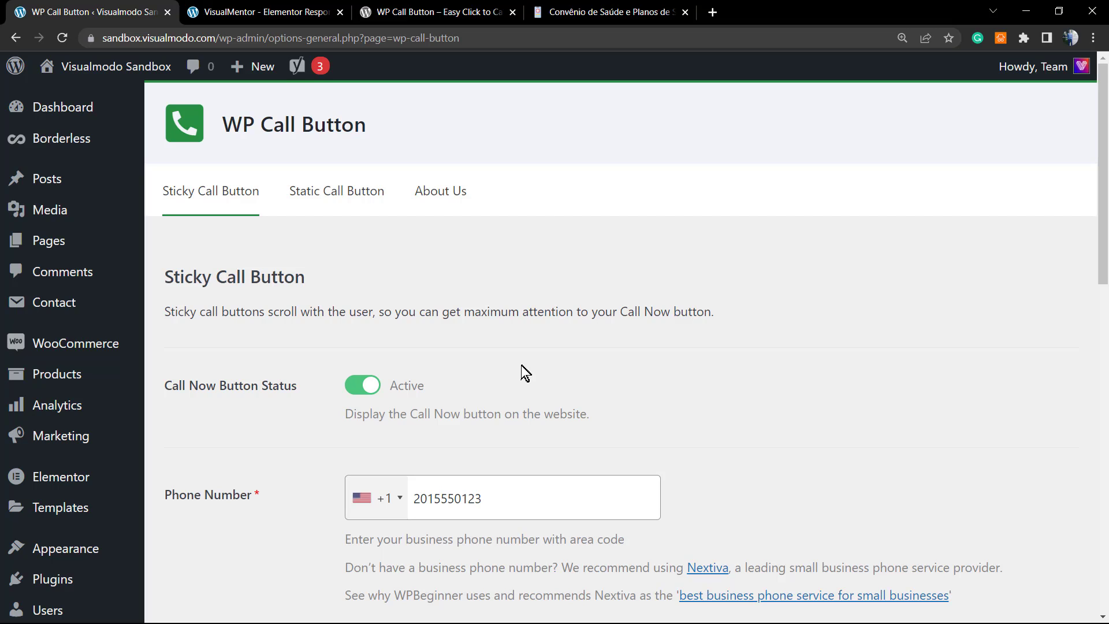
mouse_move(519, 366)
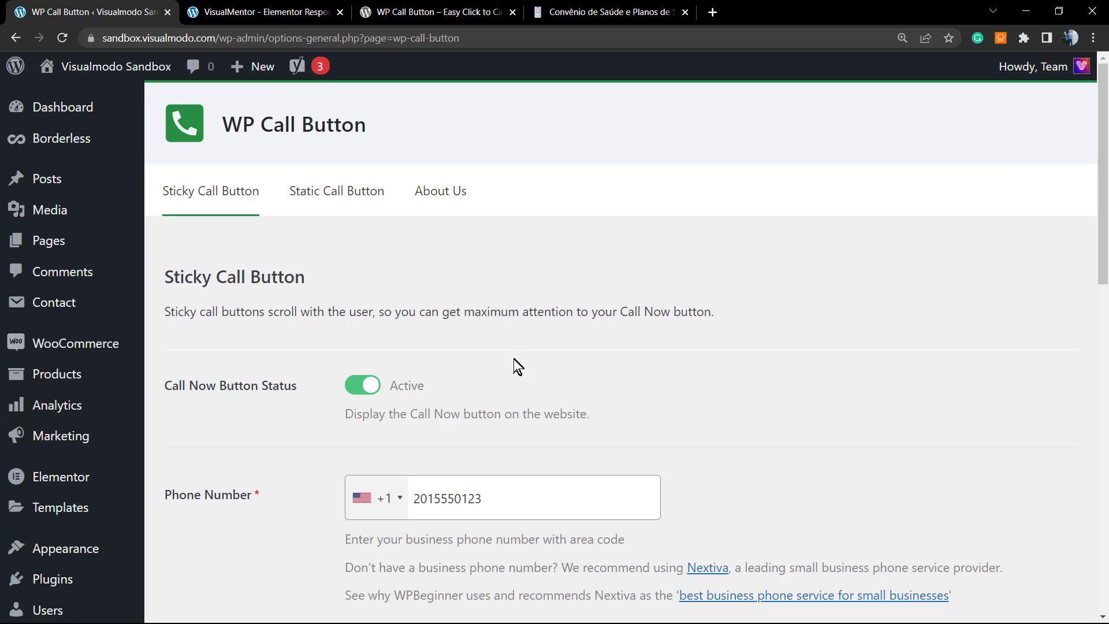
mouse_move(67, 548)
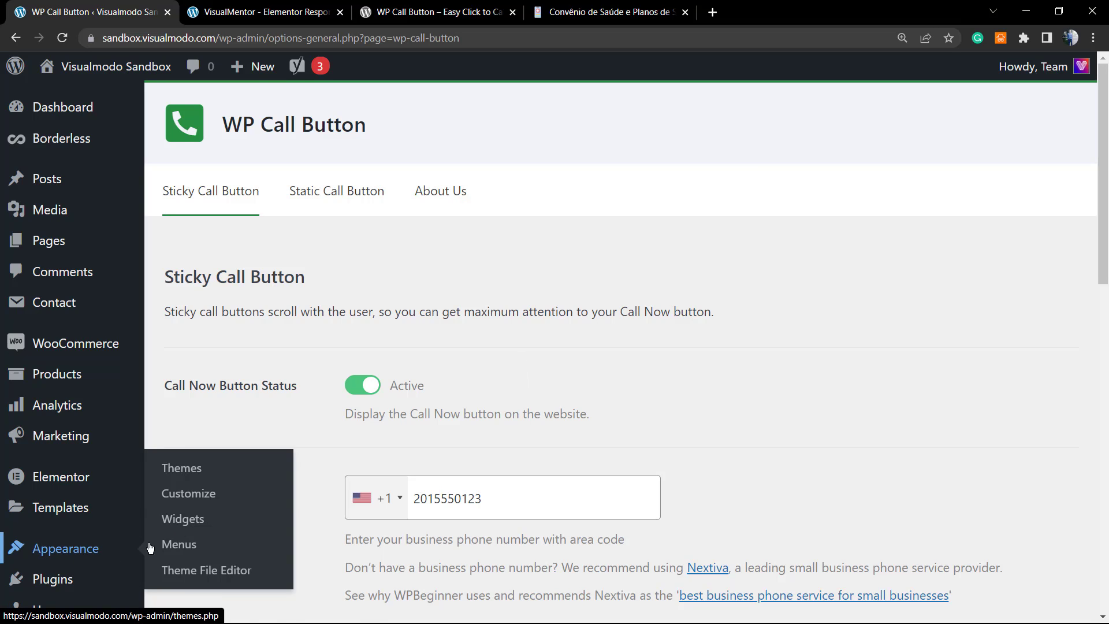
Step: Open Appearance > Themes and view the active Anzu theme by Visualmodo's details
click(181, 468)
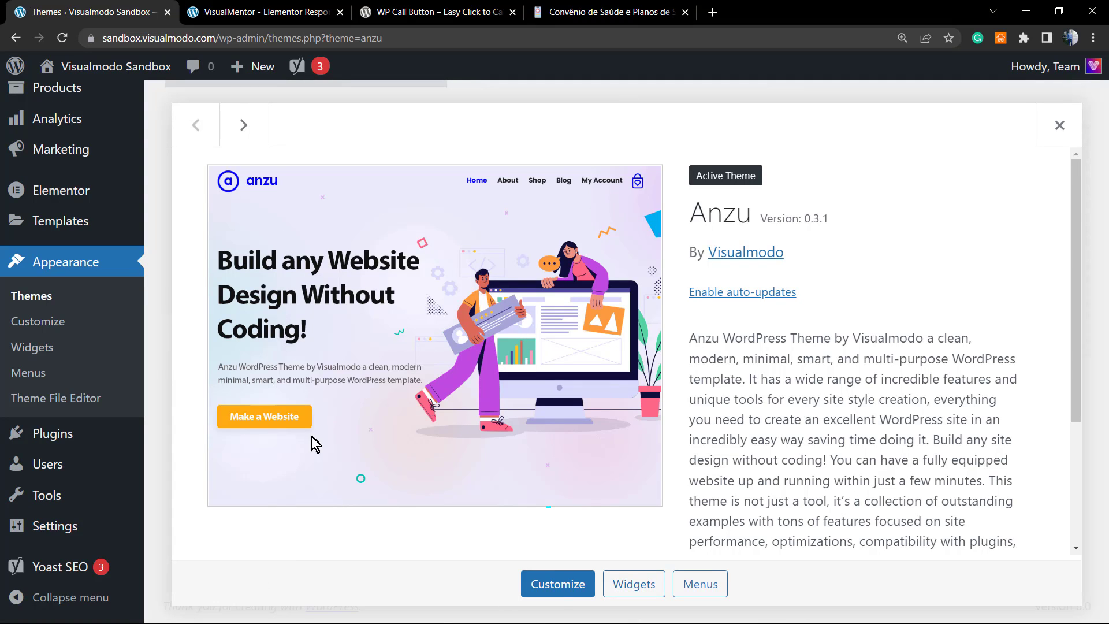
mouse_move(725, 437)
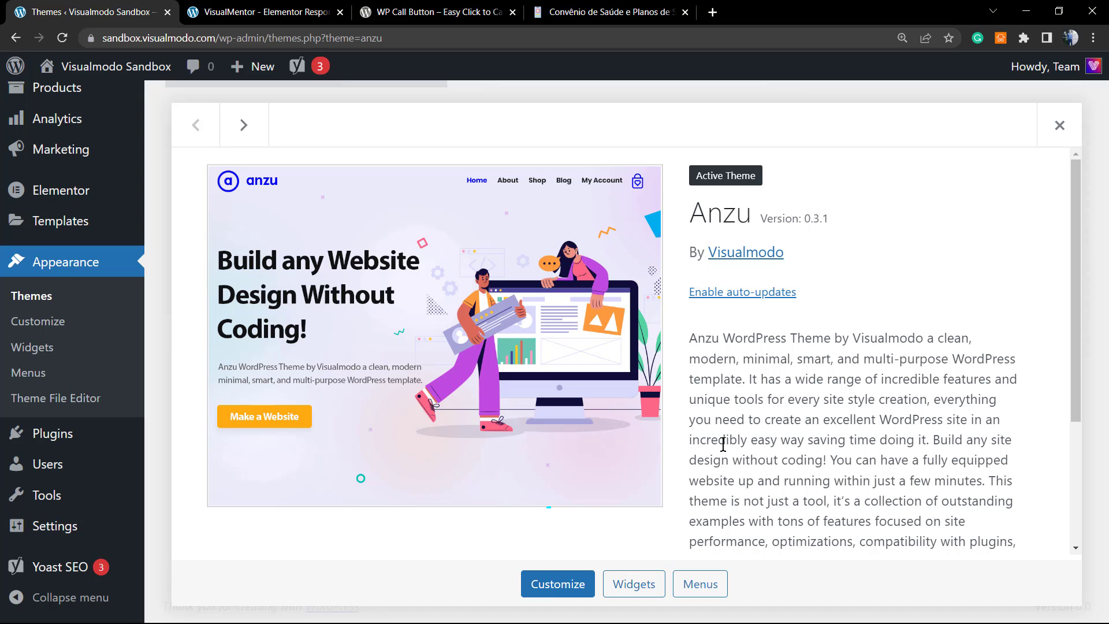
mouse_move(1059, 125)
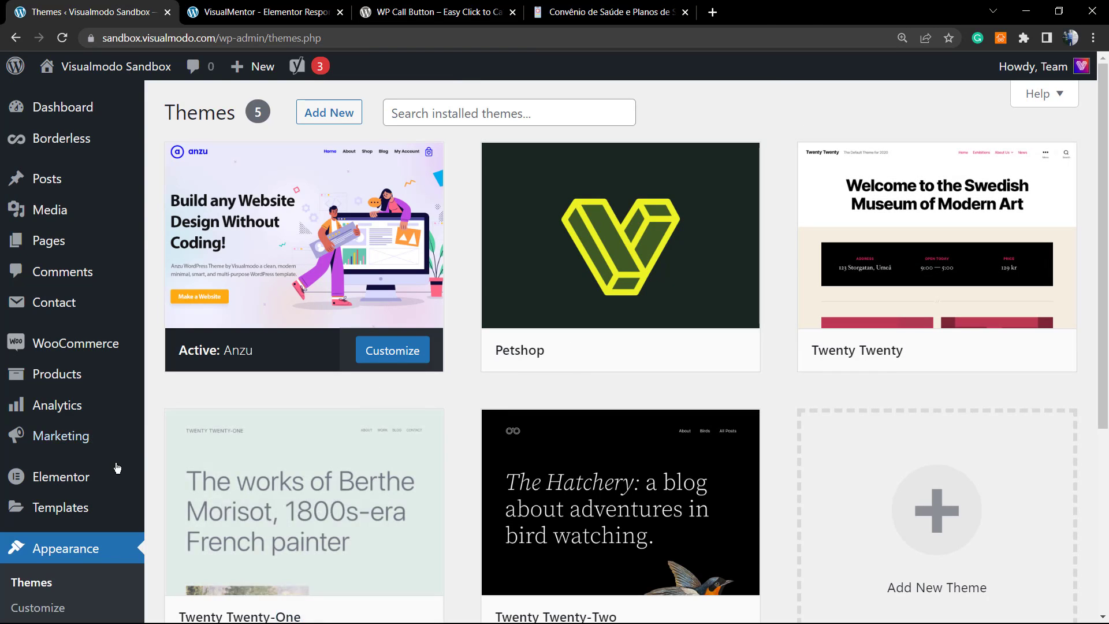
mouse_move(493, 408)
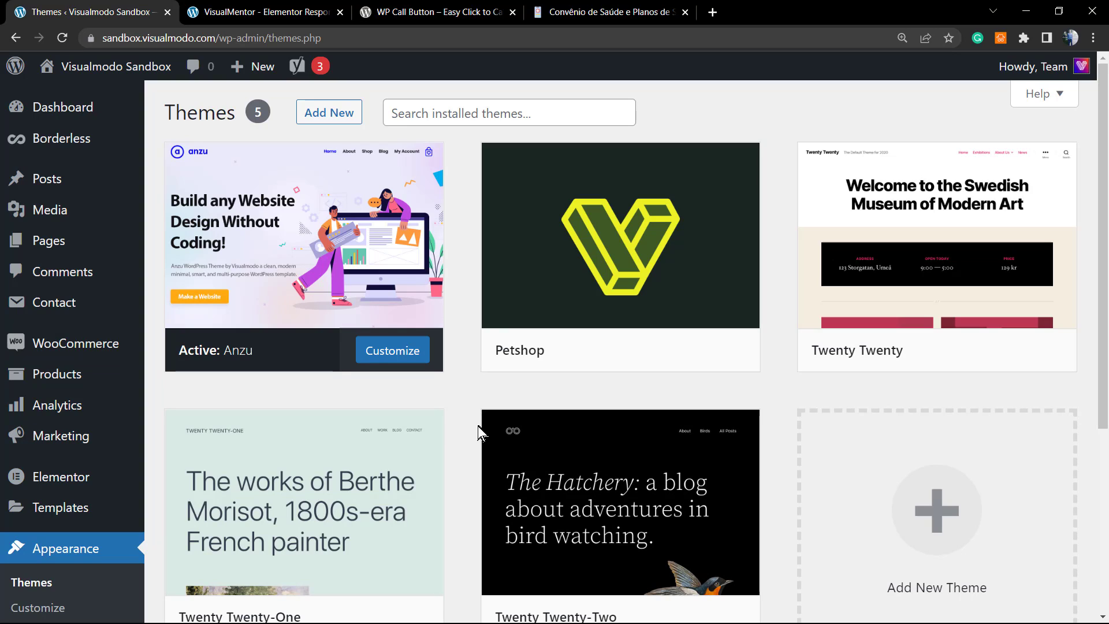
mouse_move(451, 409)
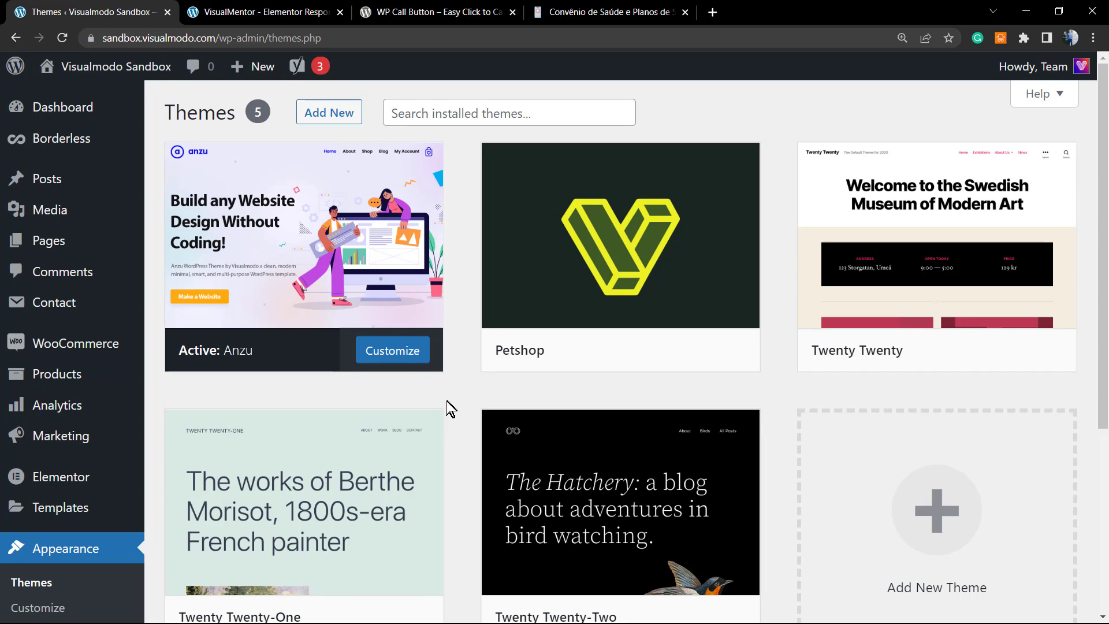
mouse_move(481, 394)
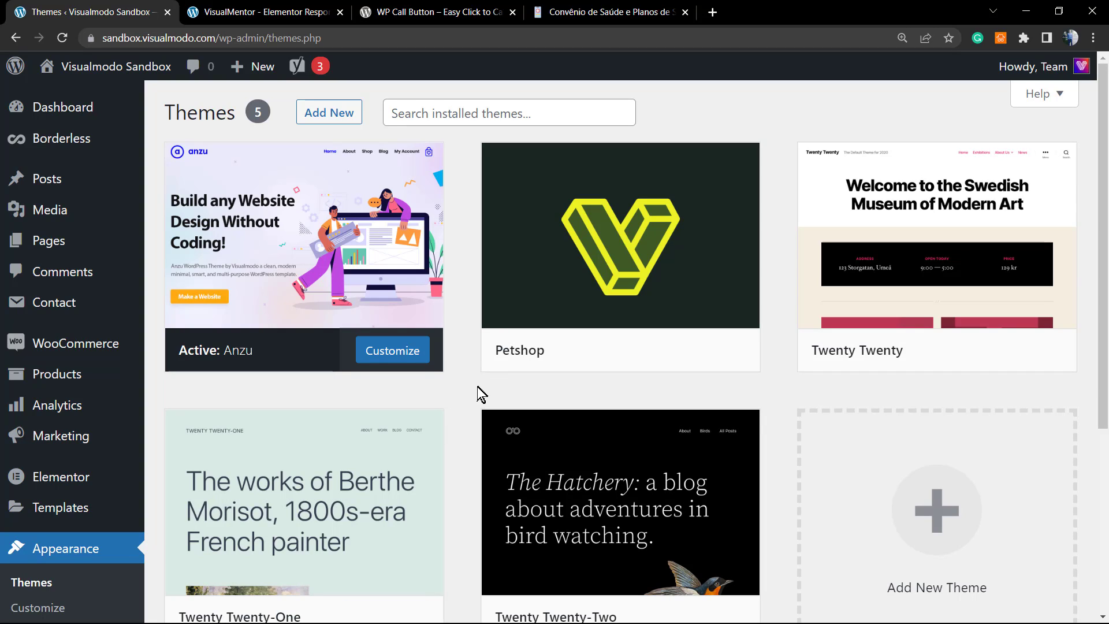
click(305, 233)
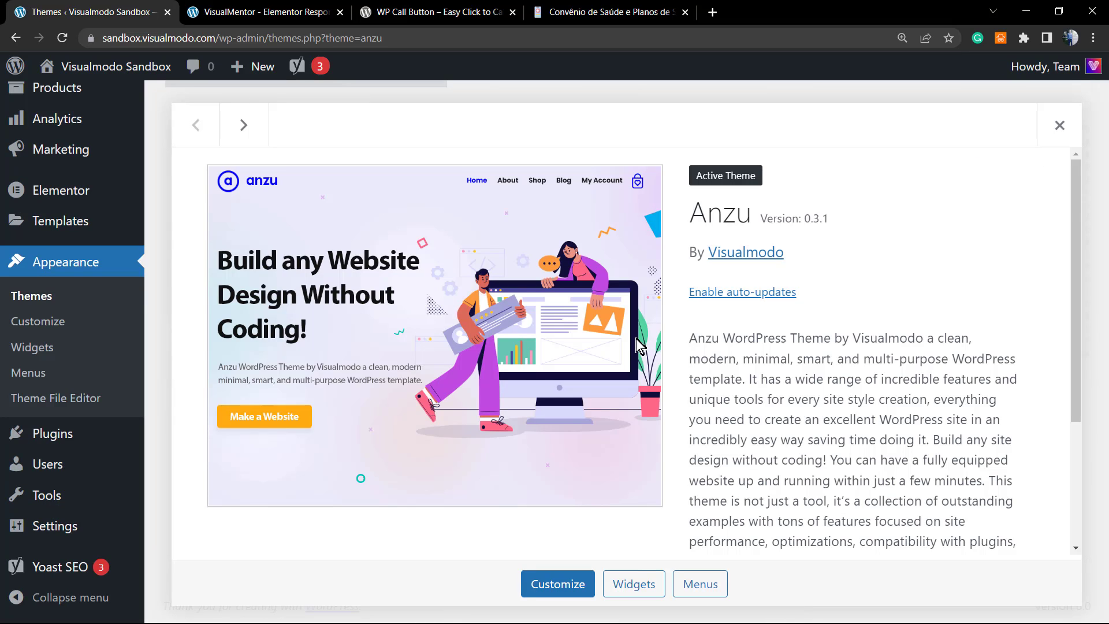
mouse_move(404, 133)
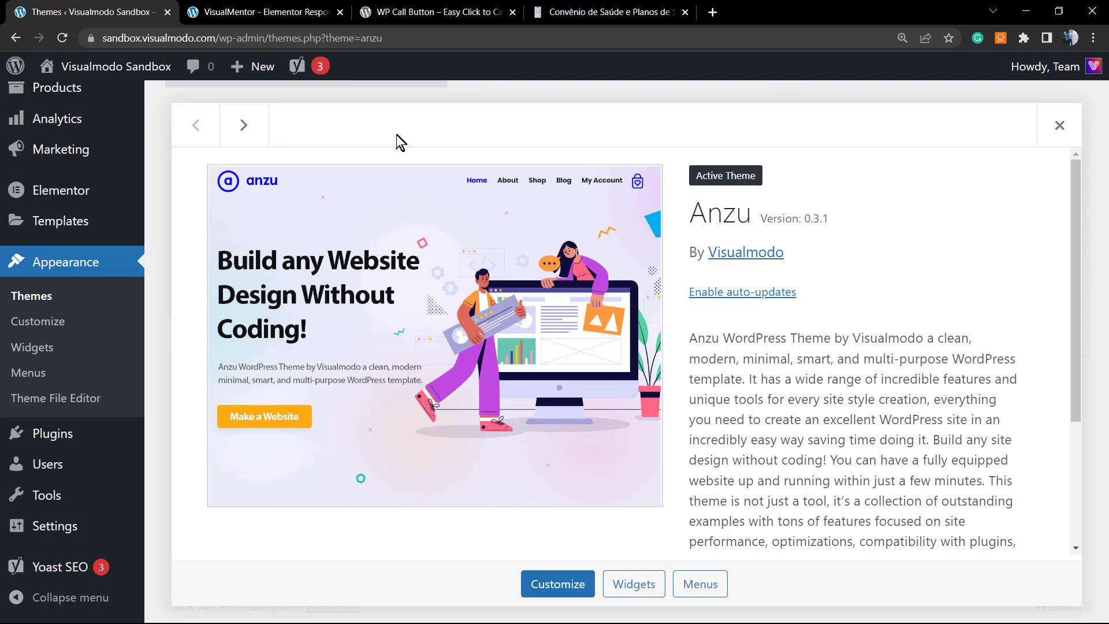
mouse_move(388, 220)
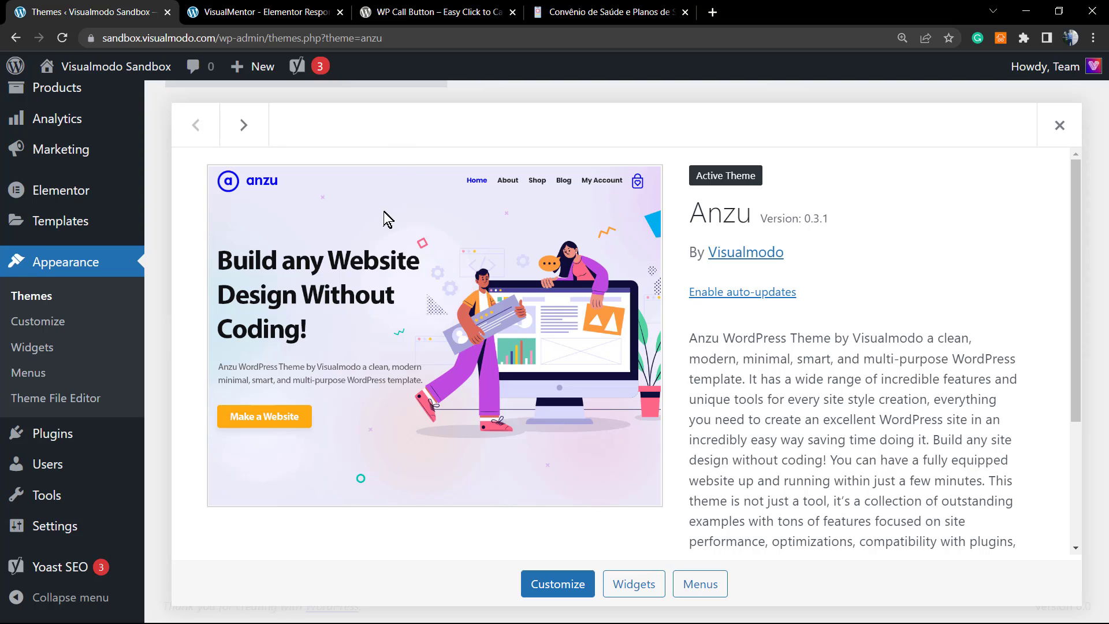
mouse_move(373, 256)
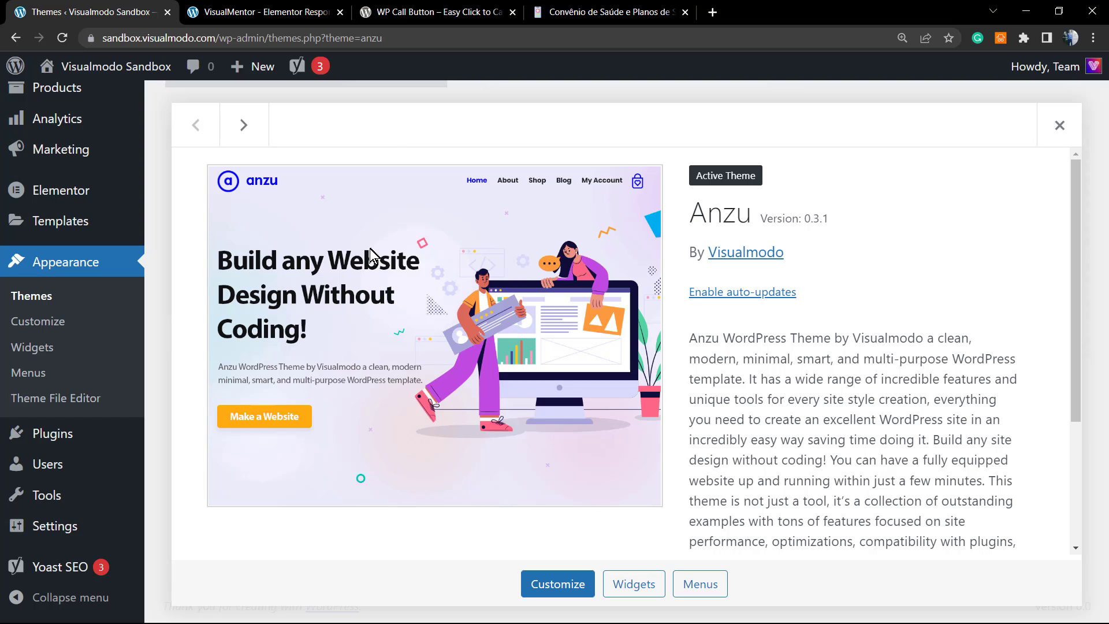
mouse_move(511, 251)
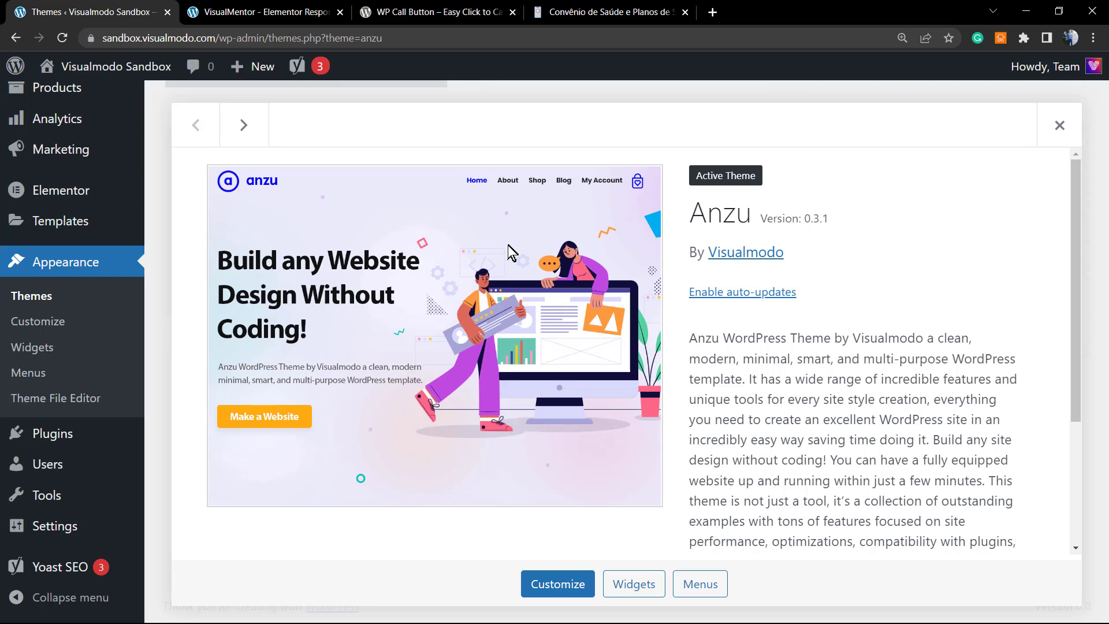
mouse_move(466, 470)
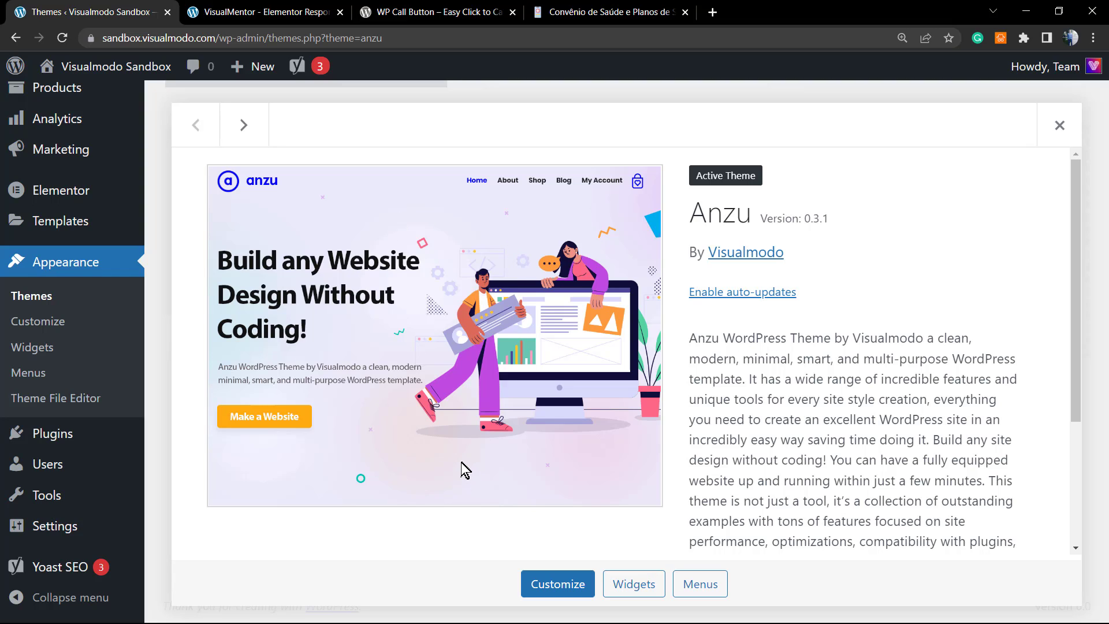
mouse_move(403, 398)
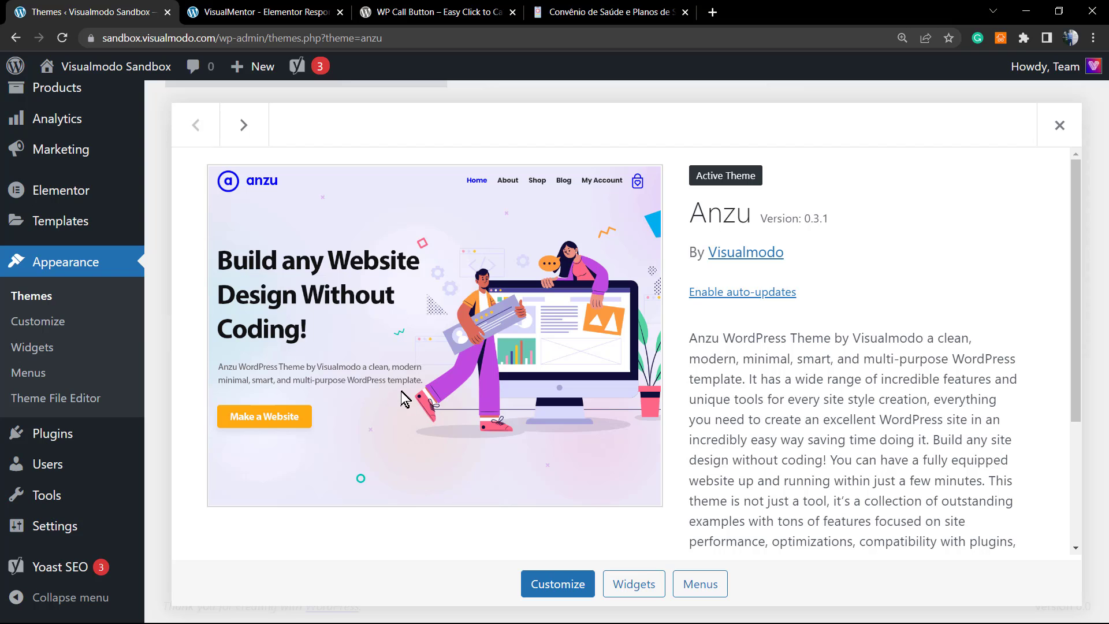
mouse_move(393, 403)
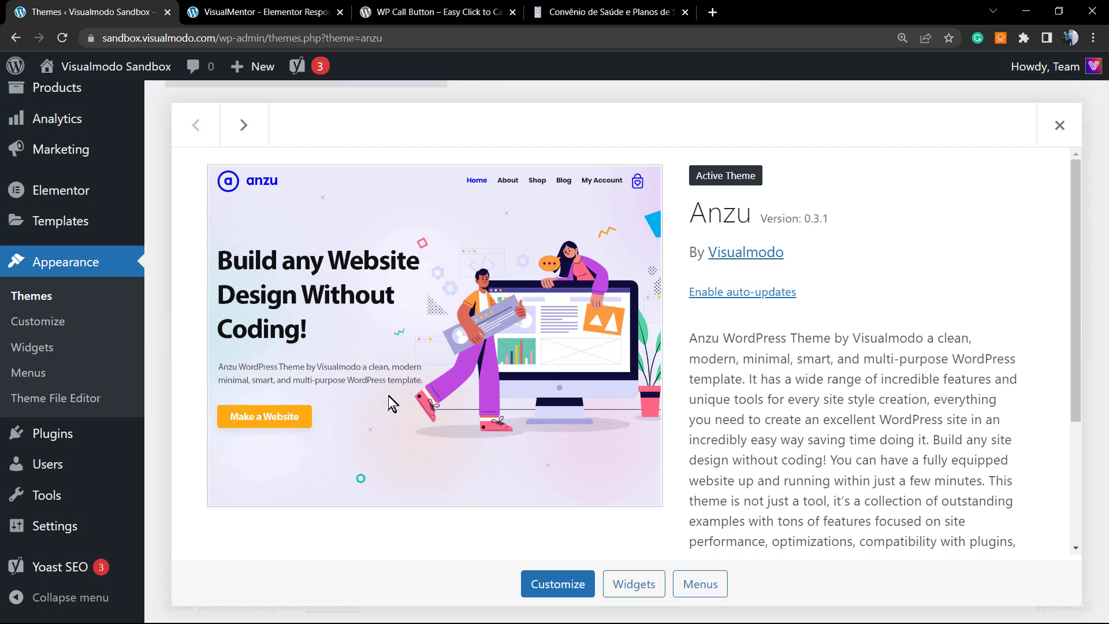